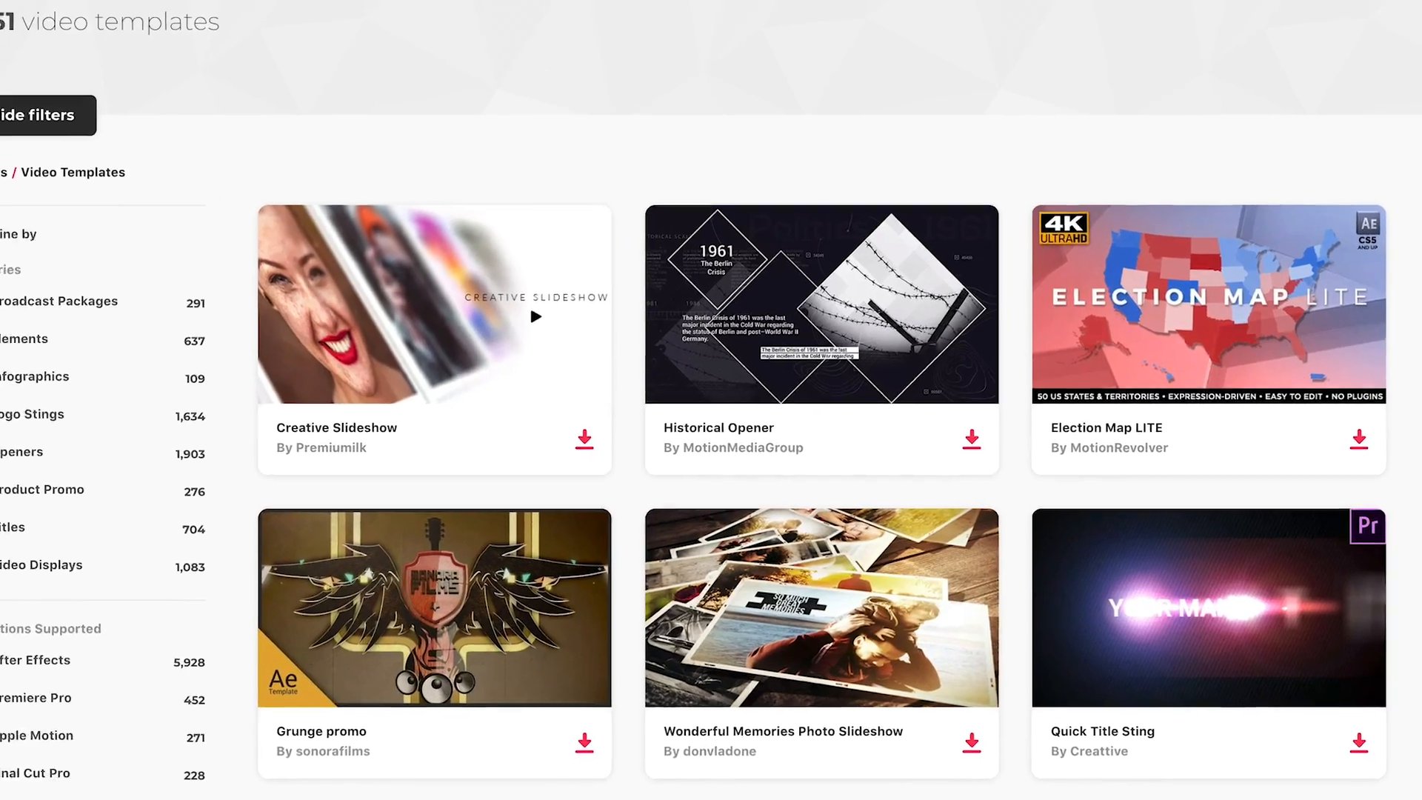
Scroll through the Envato Elements Video Templates catalogue page.
scroll(up, 3)
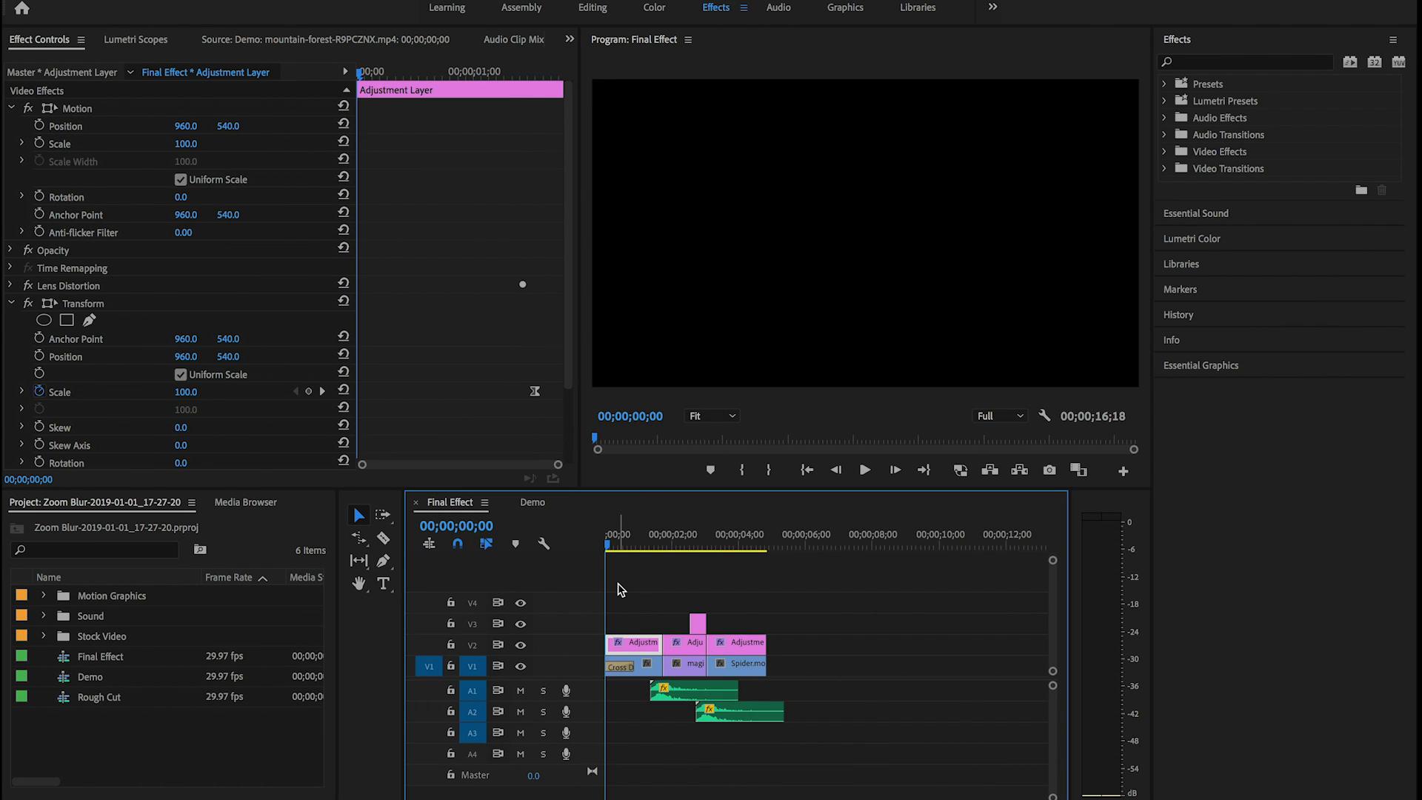
Play the Final Effect sequence in the Program Monitor and stop on the spider shot.
click(864, 469)
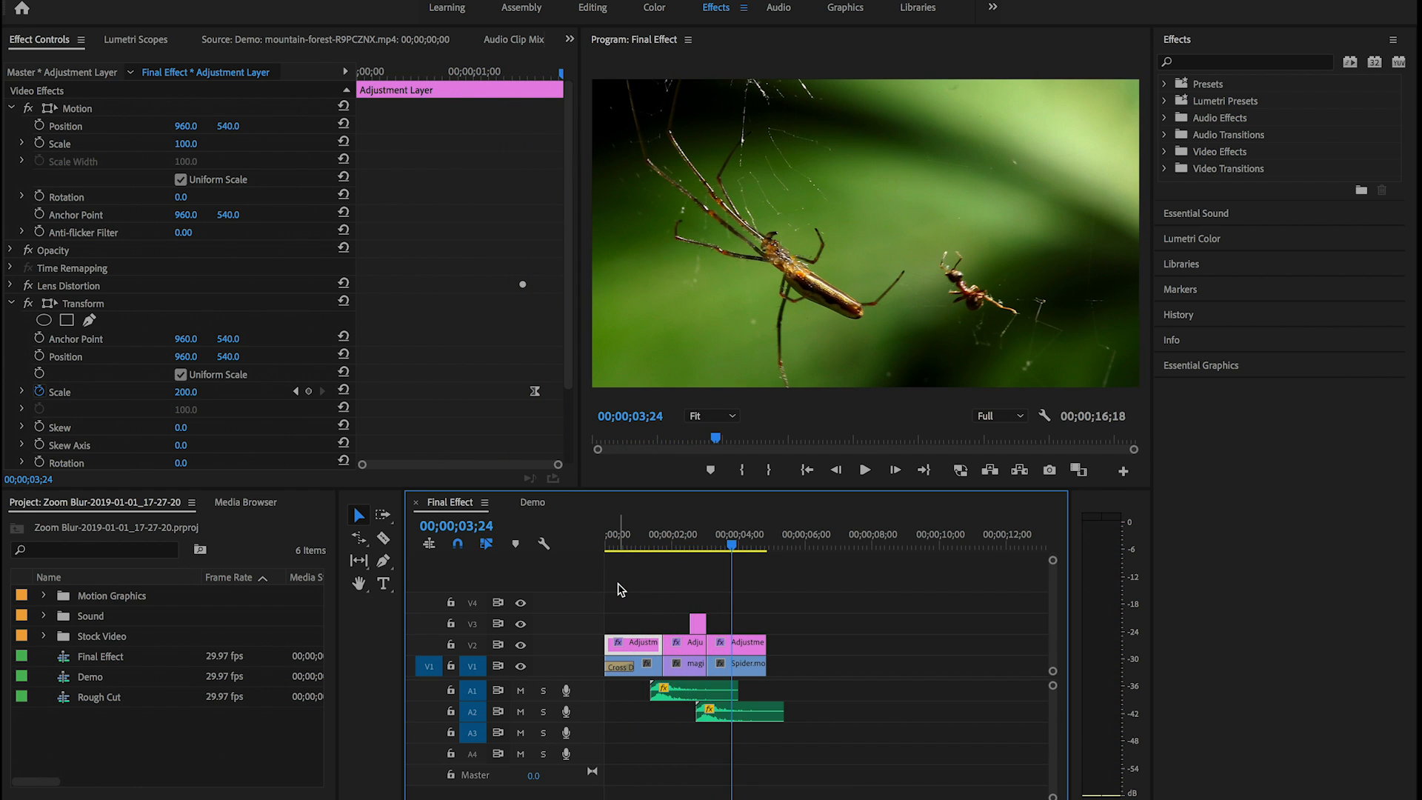
click(631, 544)
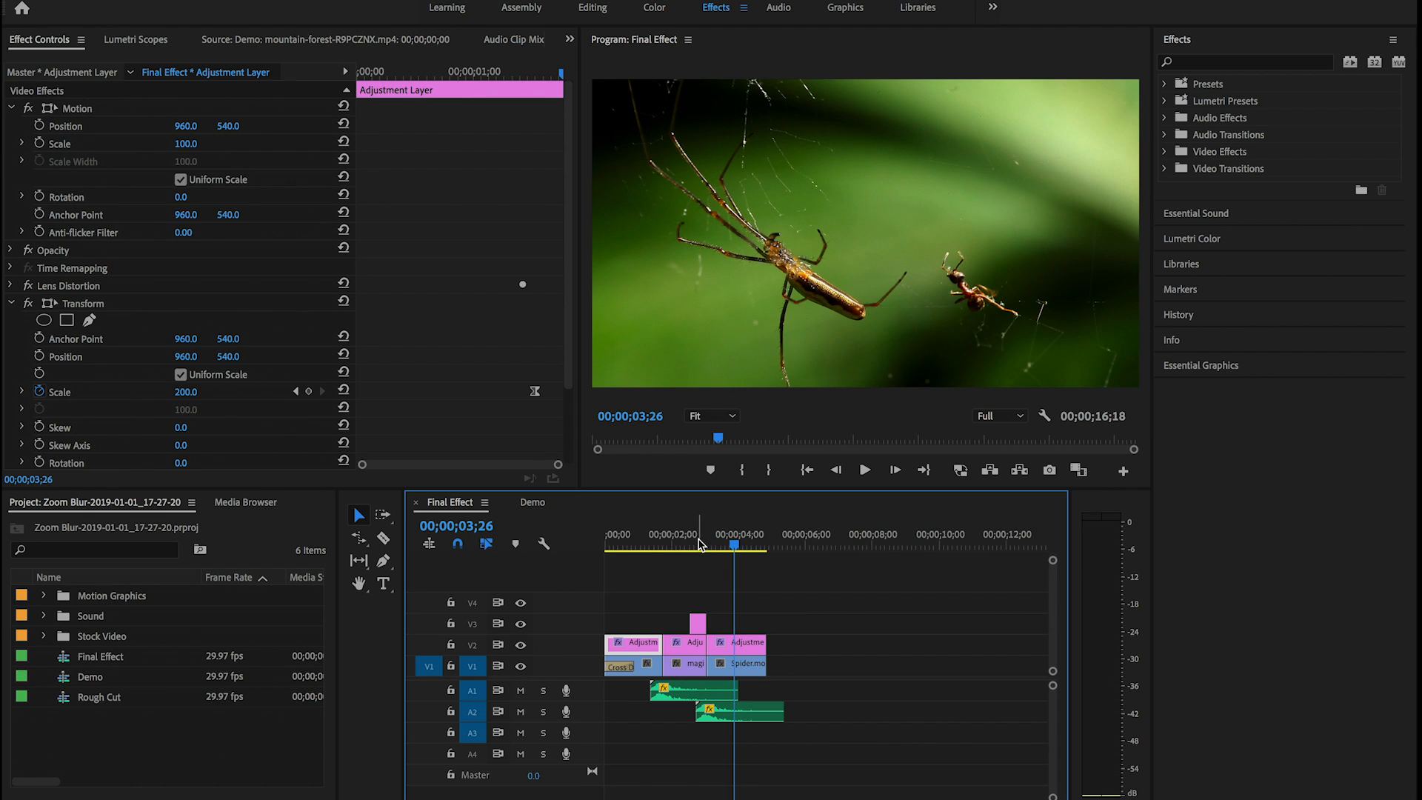
mouse_move(713, 538)
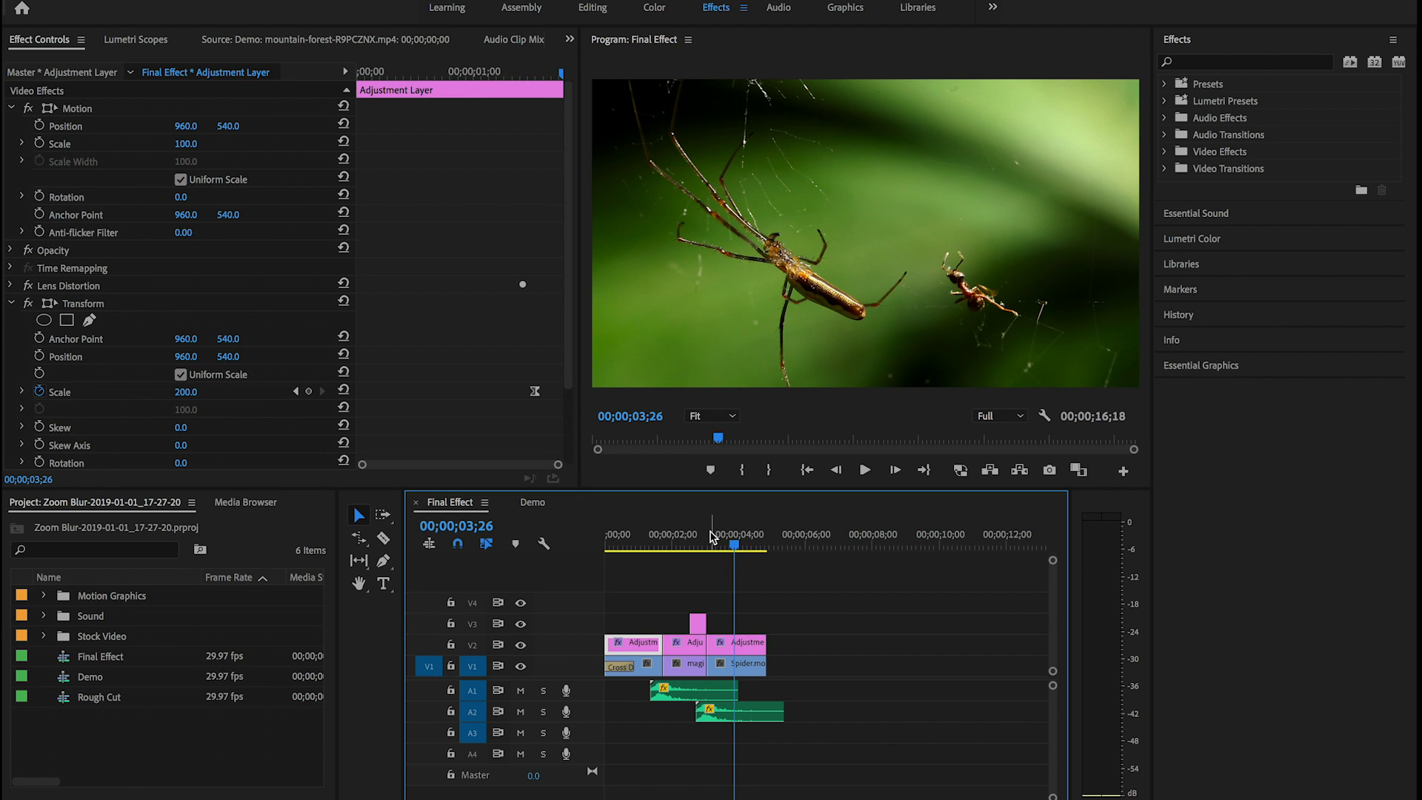
mouse_move(418, 506)
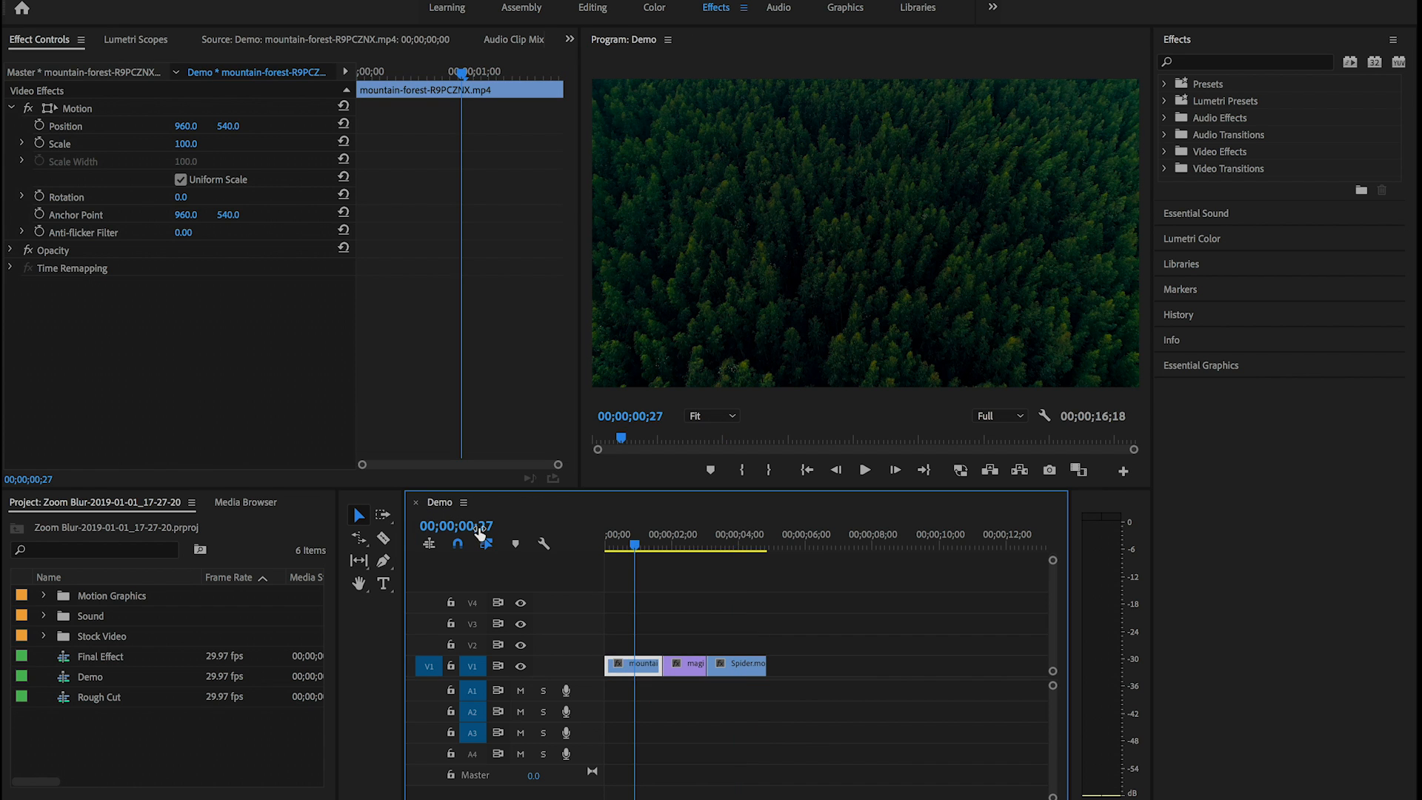
Move the Demo playhead to 00;00;01;00 over the forest clip.
click(624, 543)
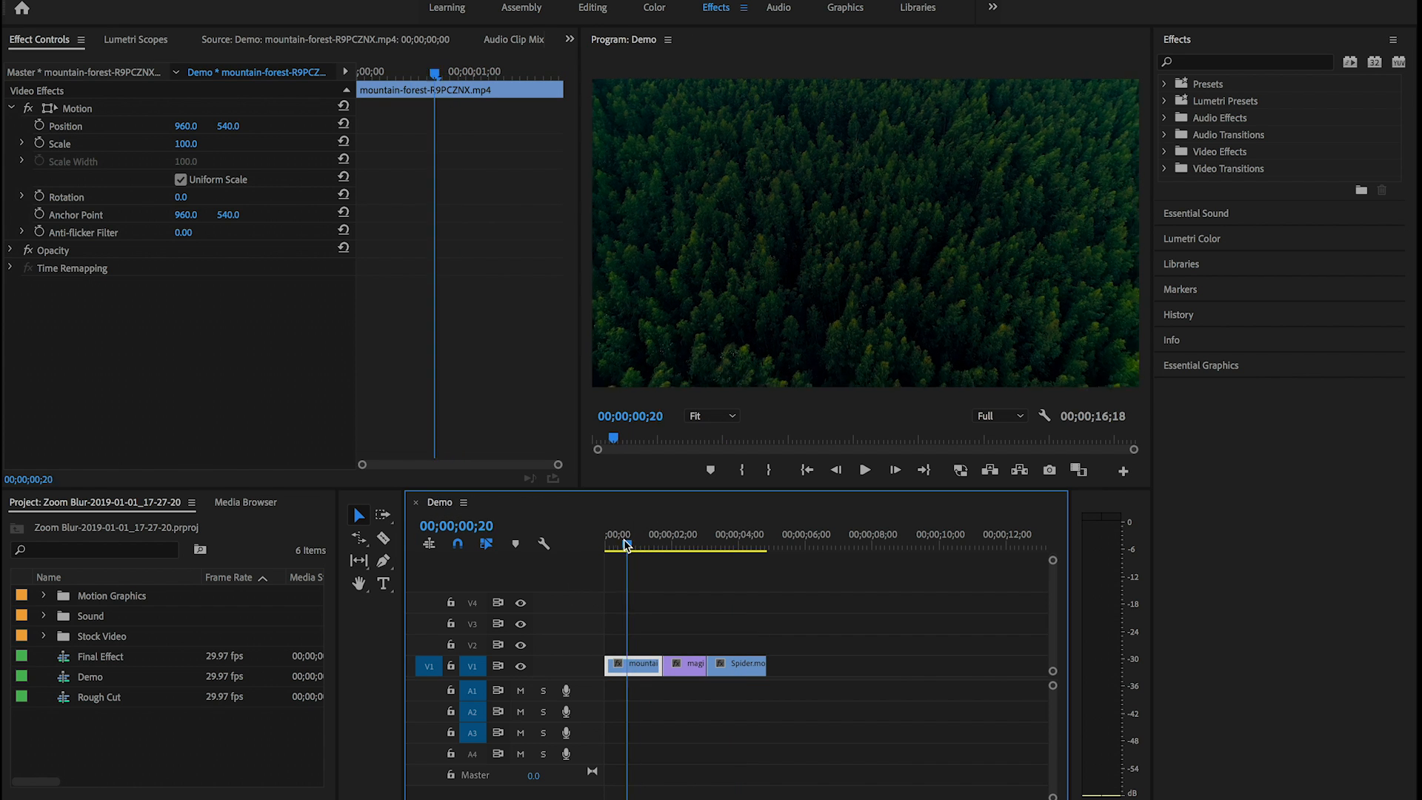
click(712, 544)
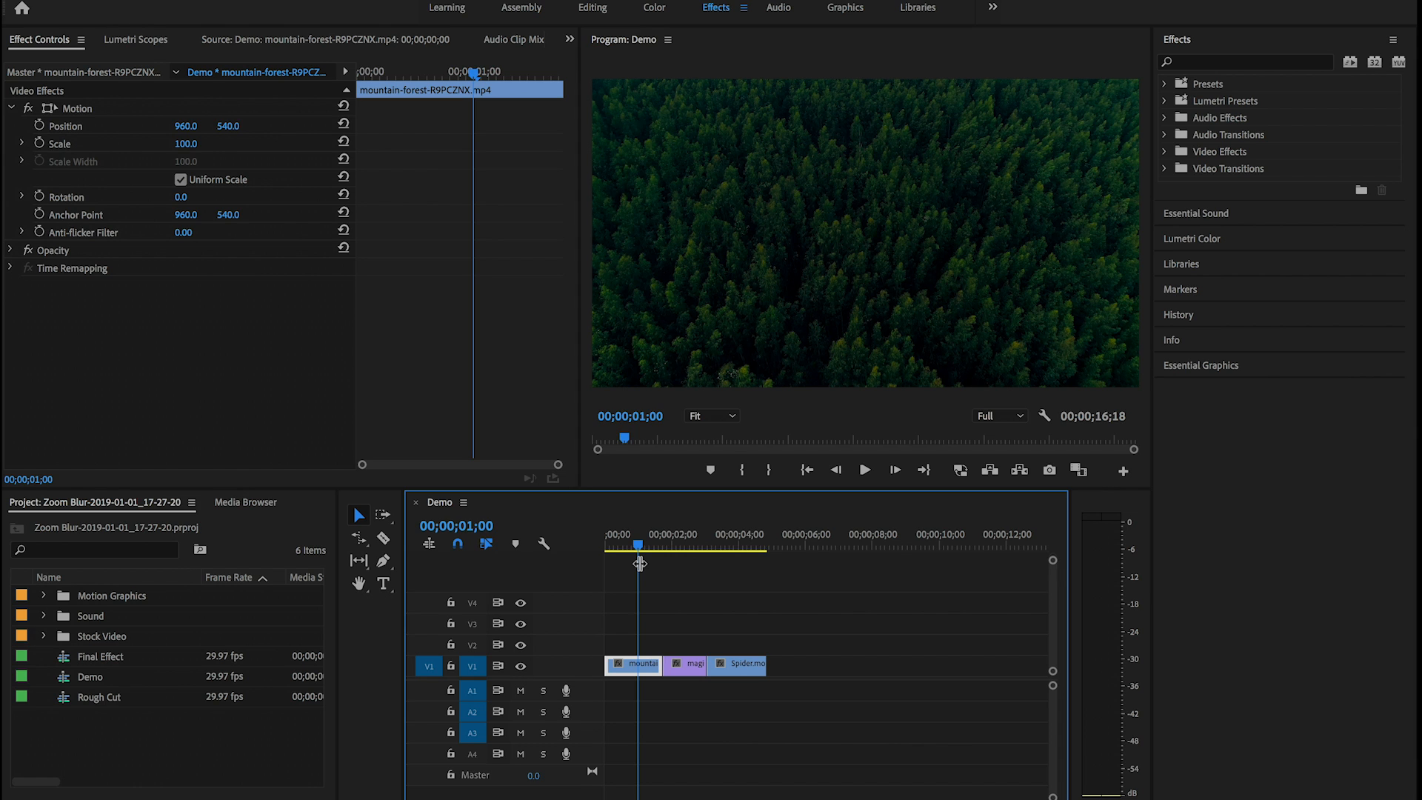
mouse_move(314, 792)
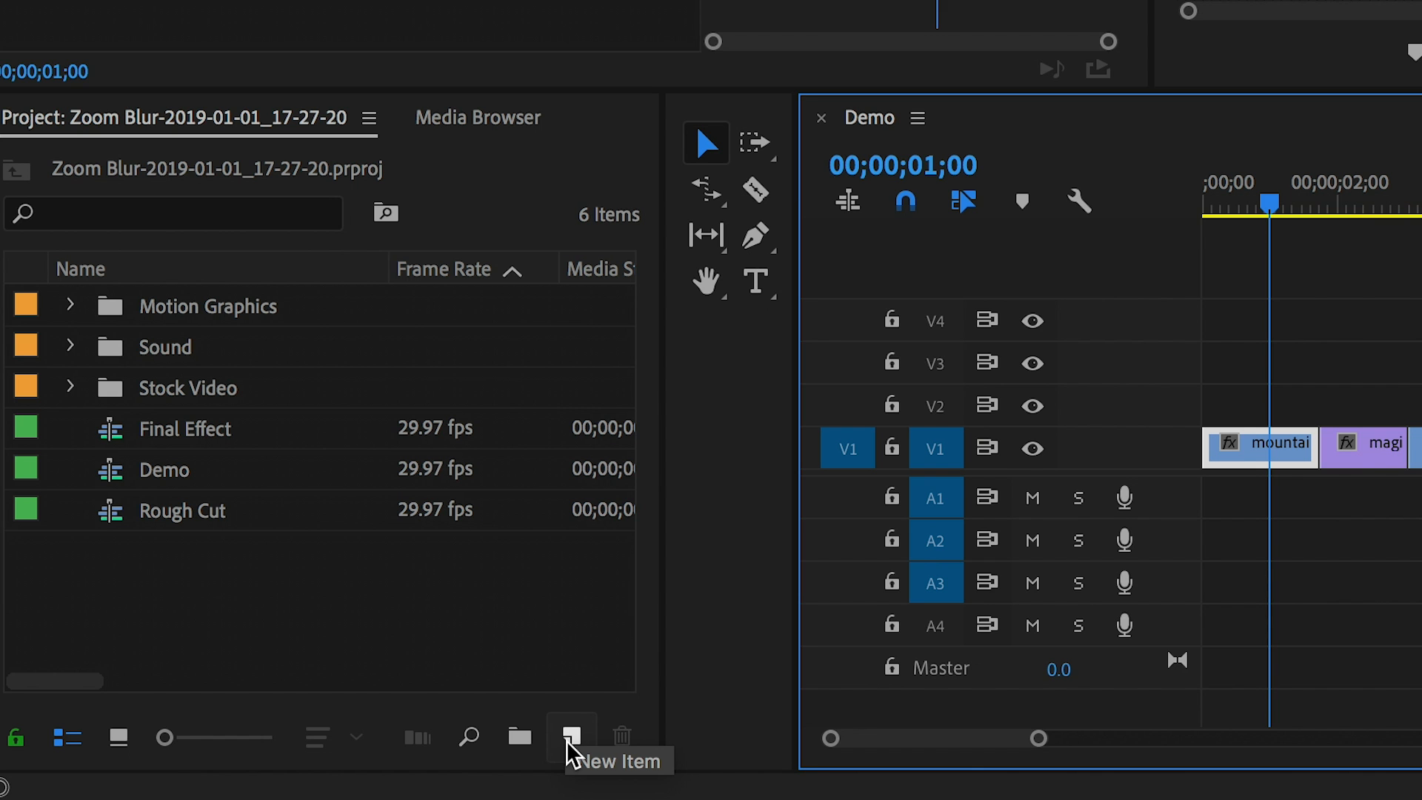
Create a 1920×1080 adjustment layer via New Item and select it on V2 above the forest clip.
click(571, 736)
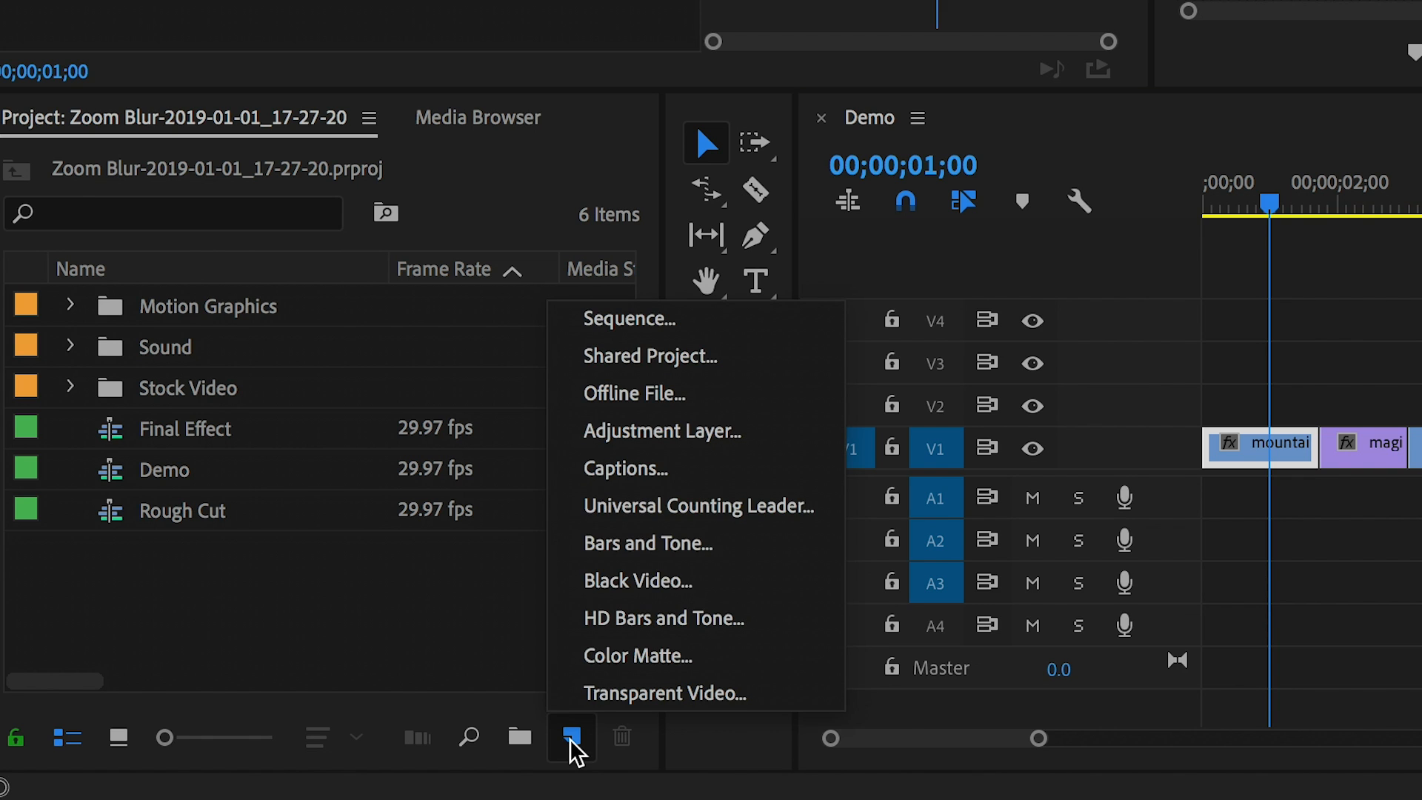
click(661, 431)
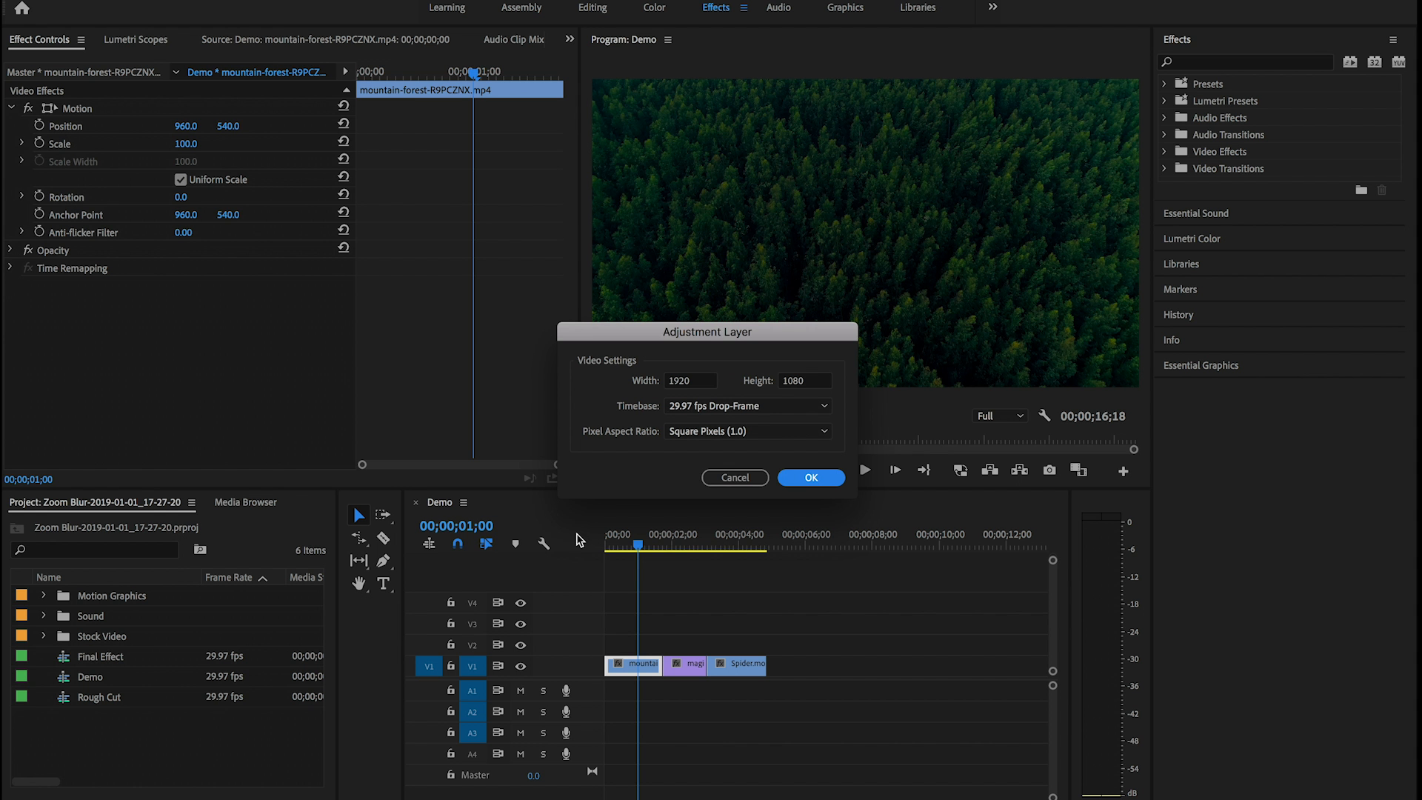
click(811, 477)
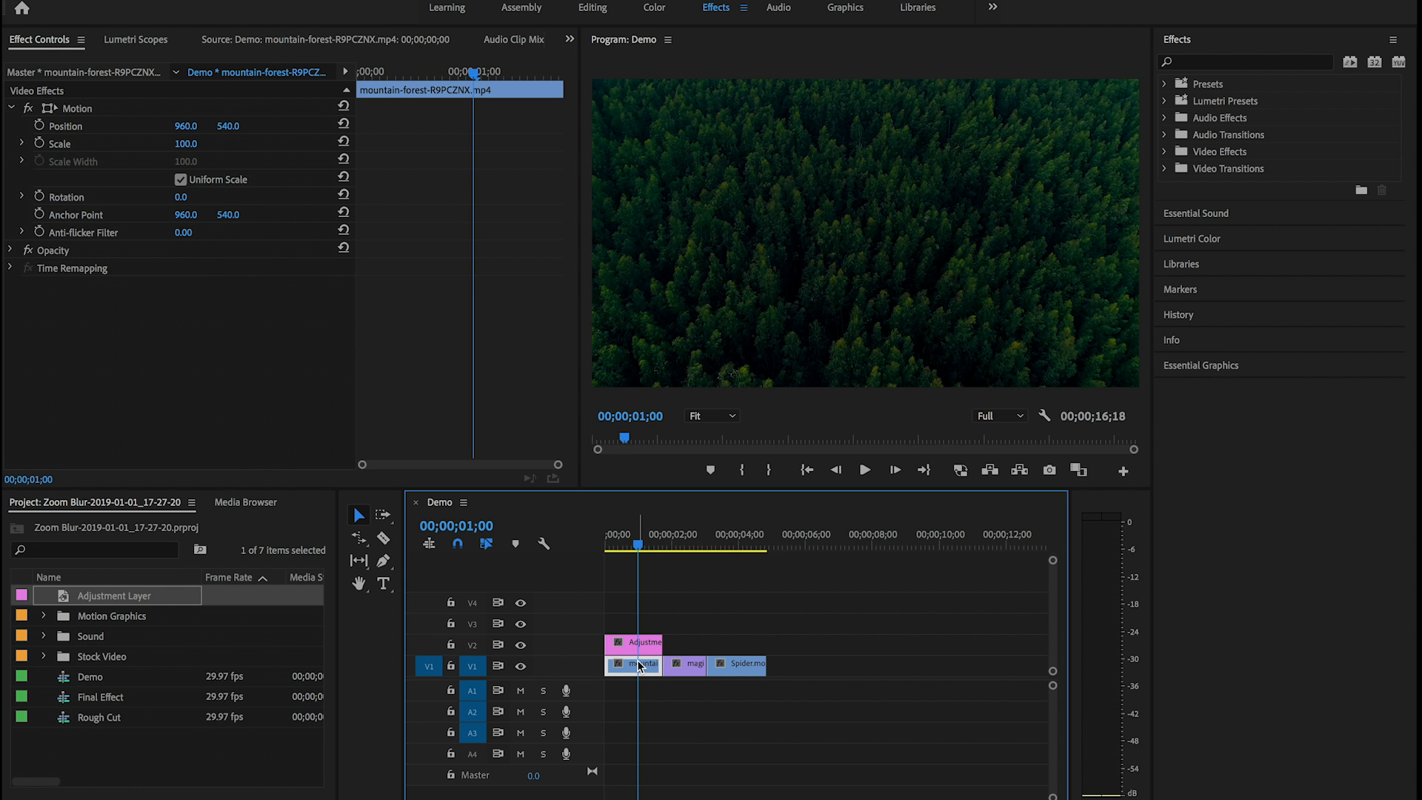
click(644, 642)
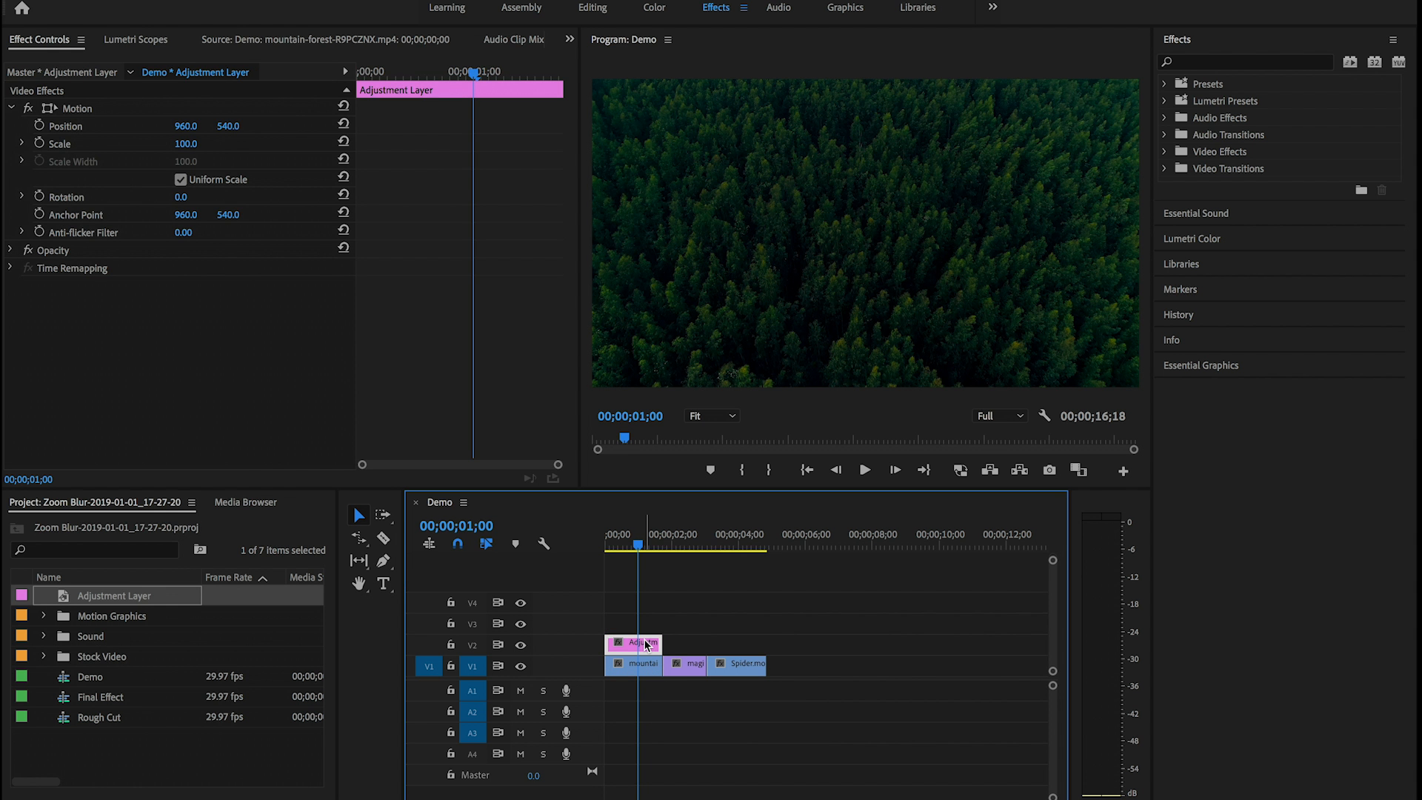
mouse_move(1162, 125)
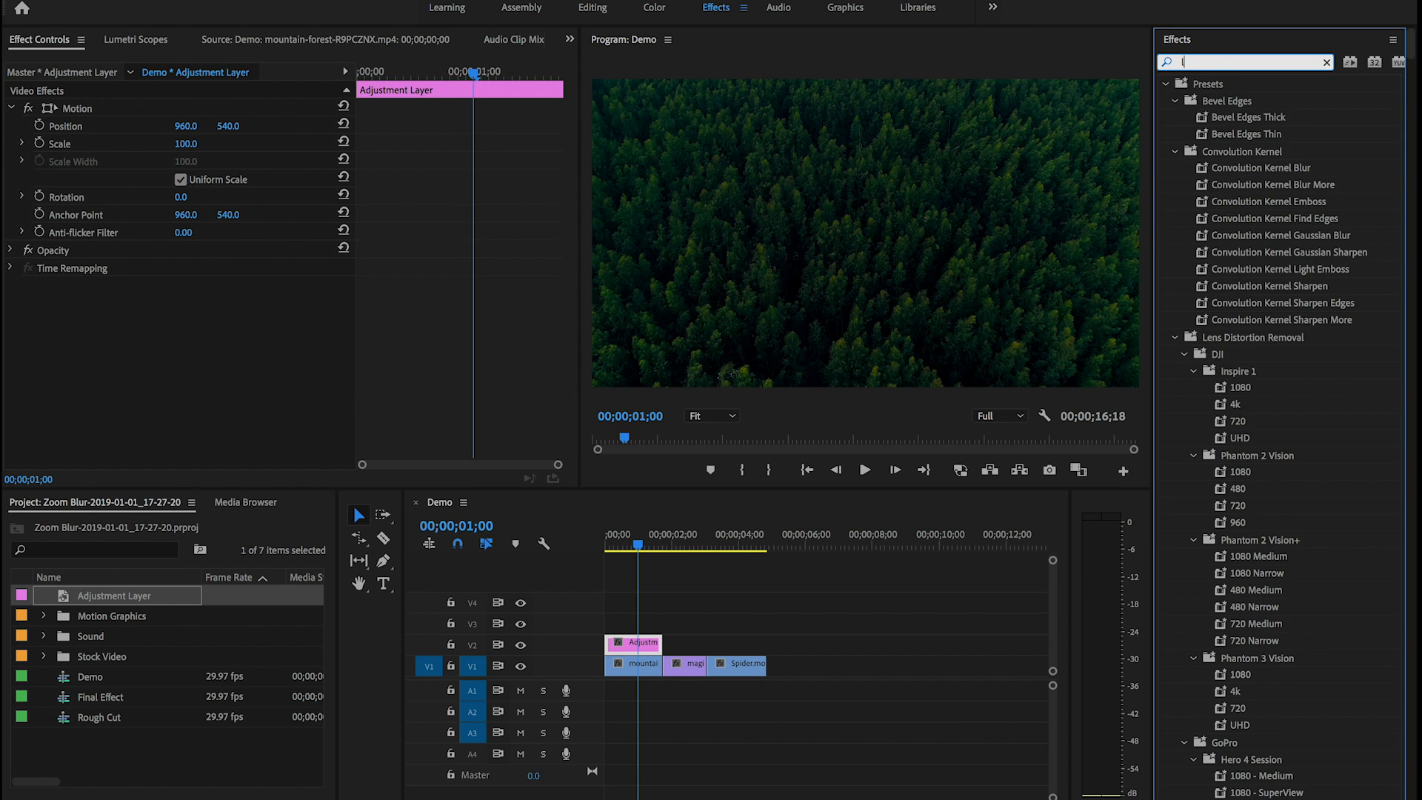
Find 'lens distortion' in Effects and apply Distort > Lens Distortion to the adjustment layer.
text(lens d)
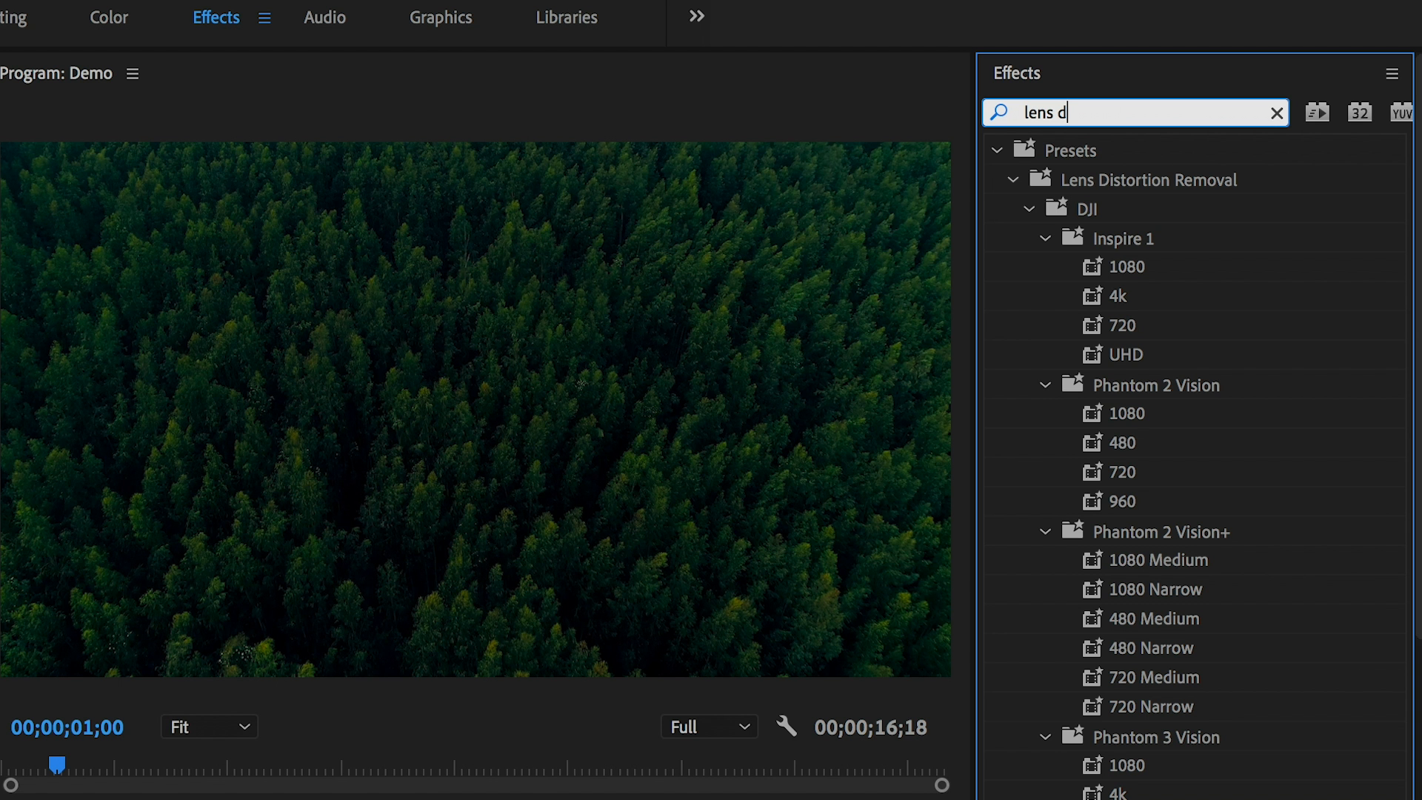
text(is)
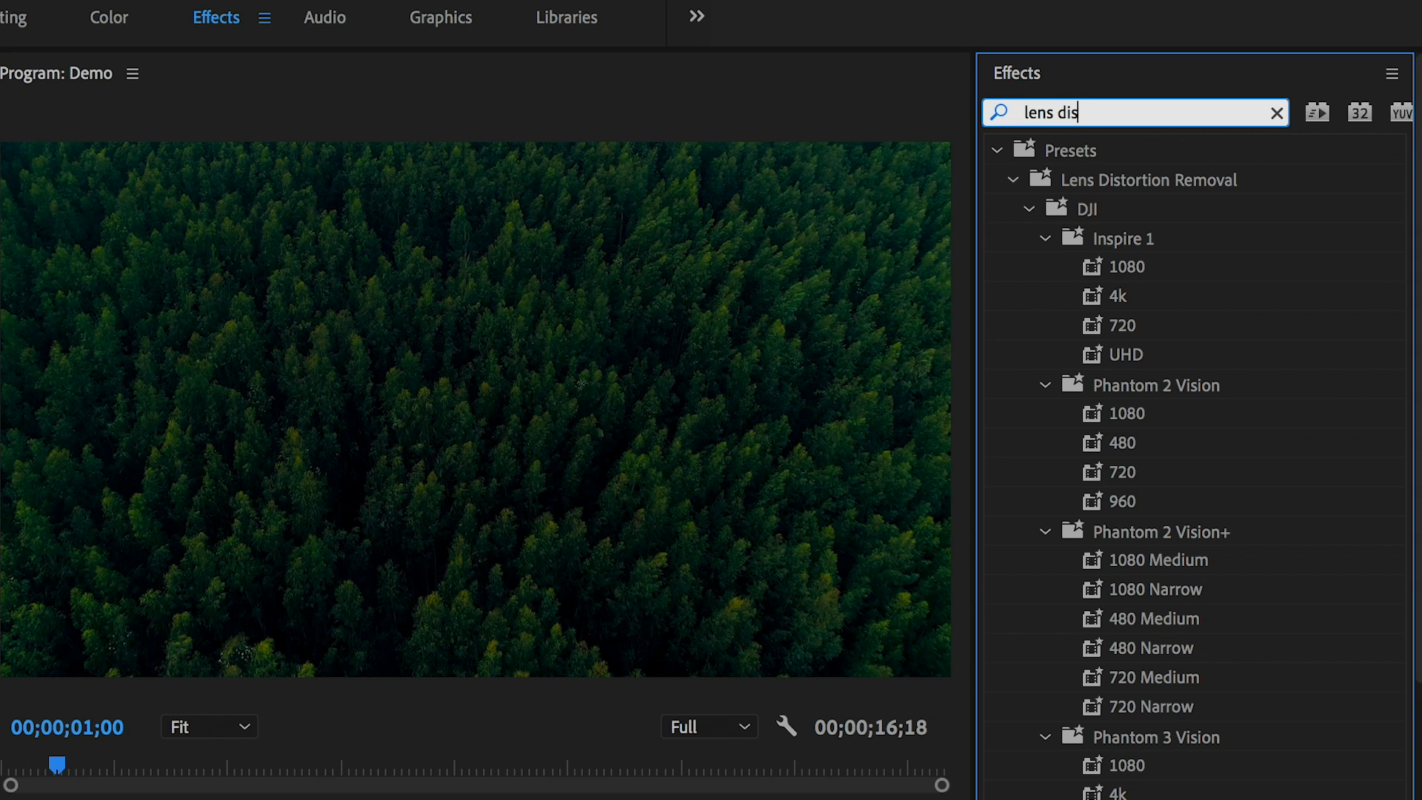
text(tort)
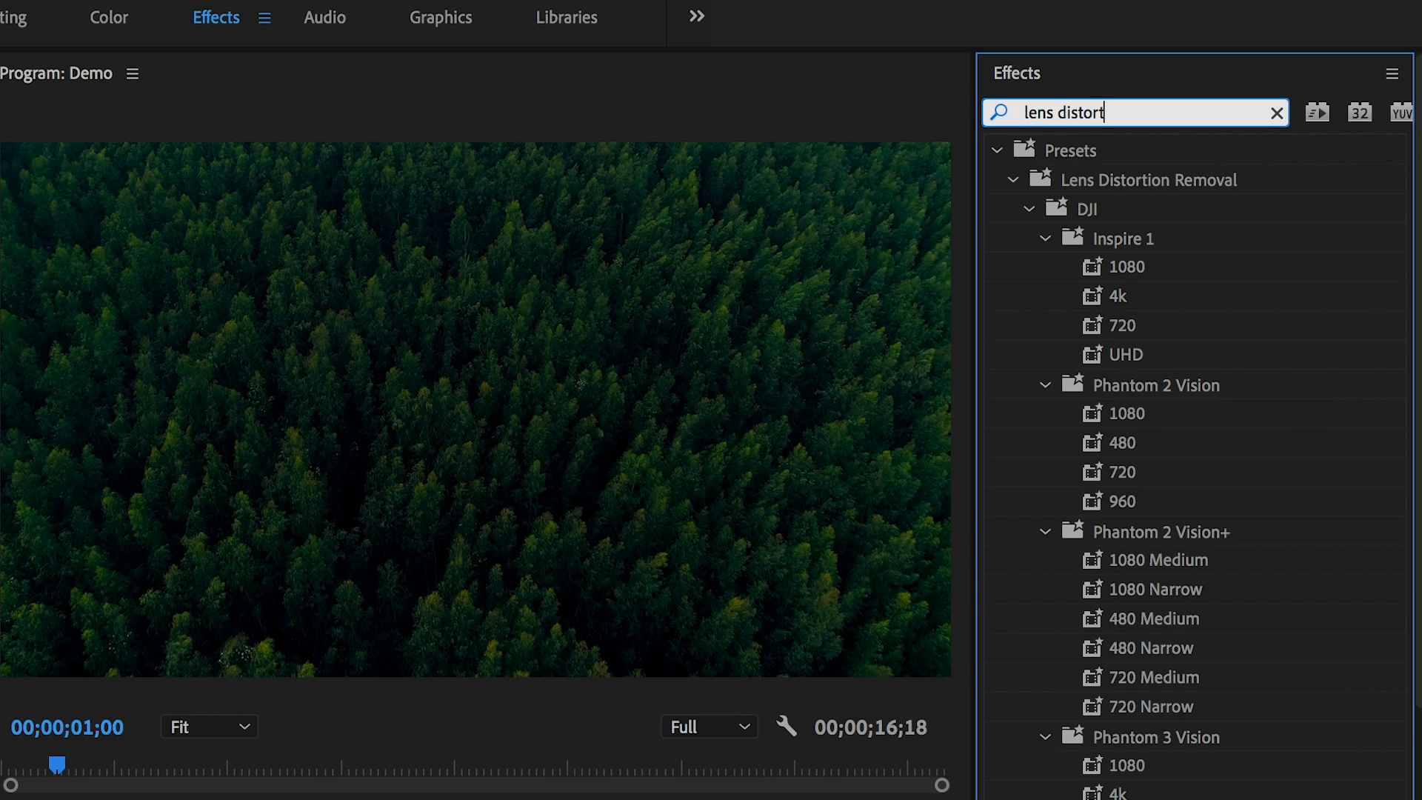
text(ion)
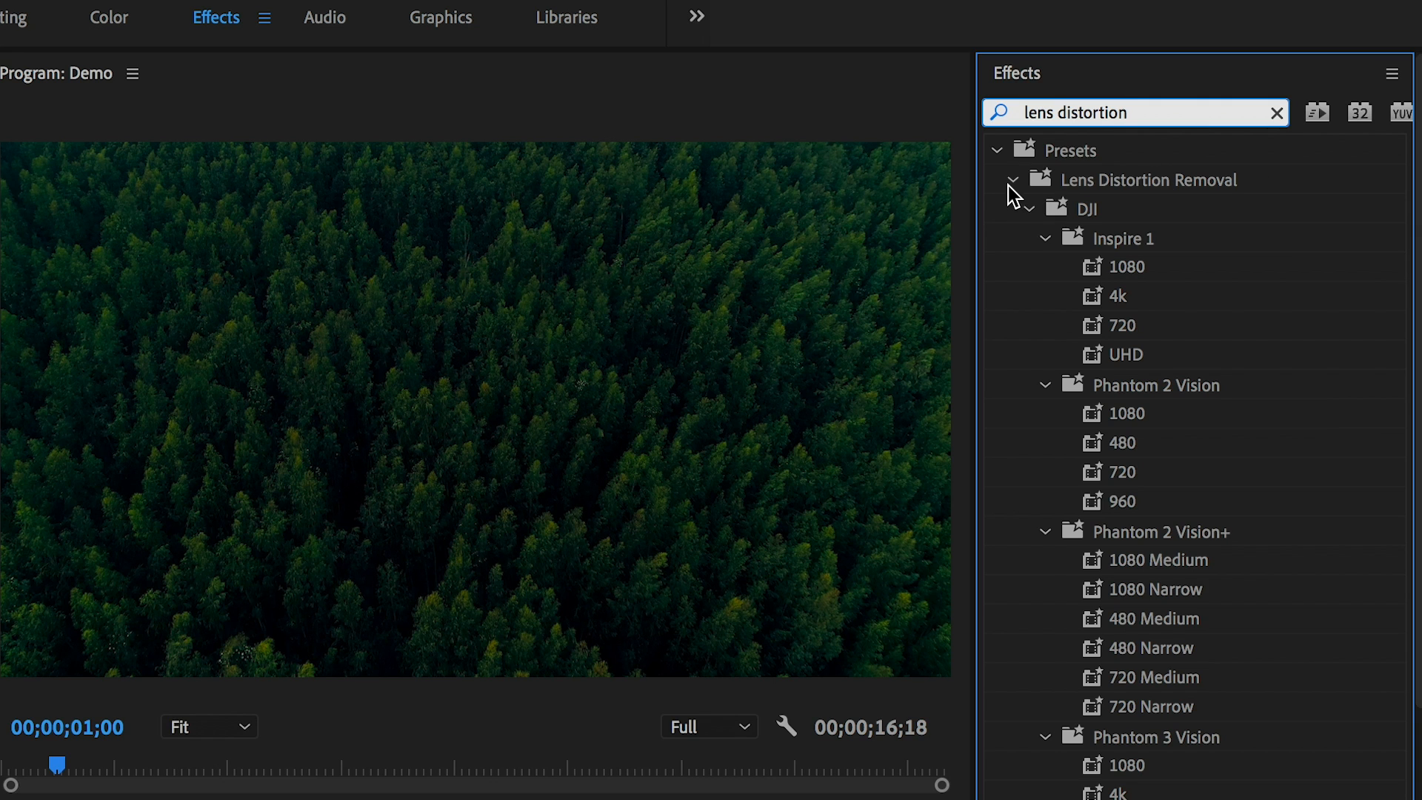
click(1013, 179)
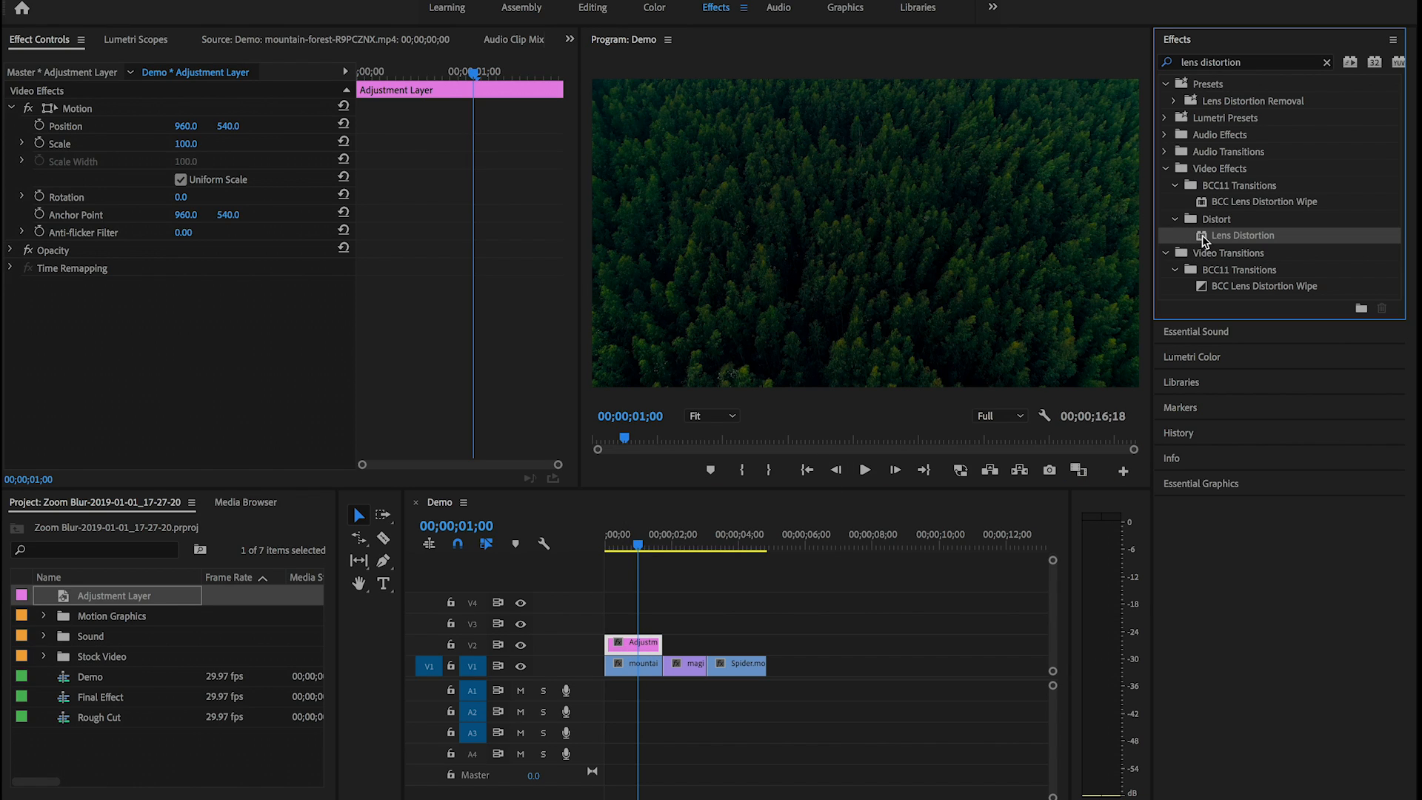
double_click(1242, 235)
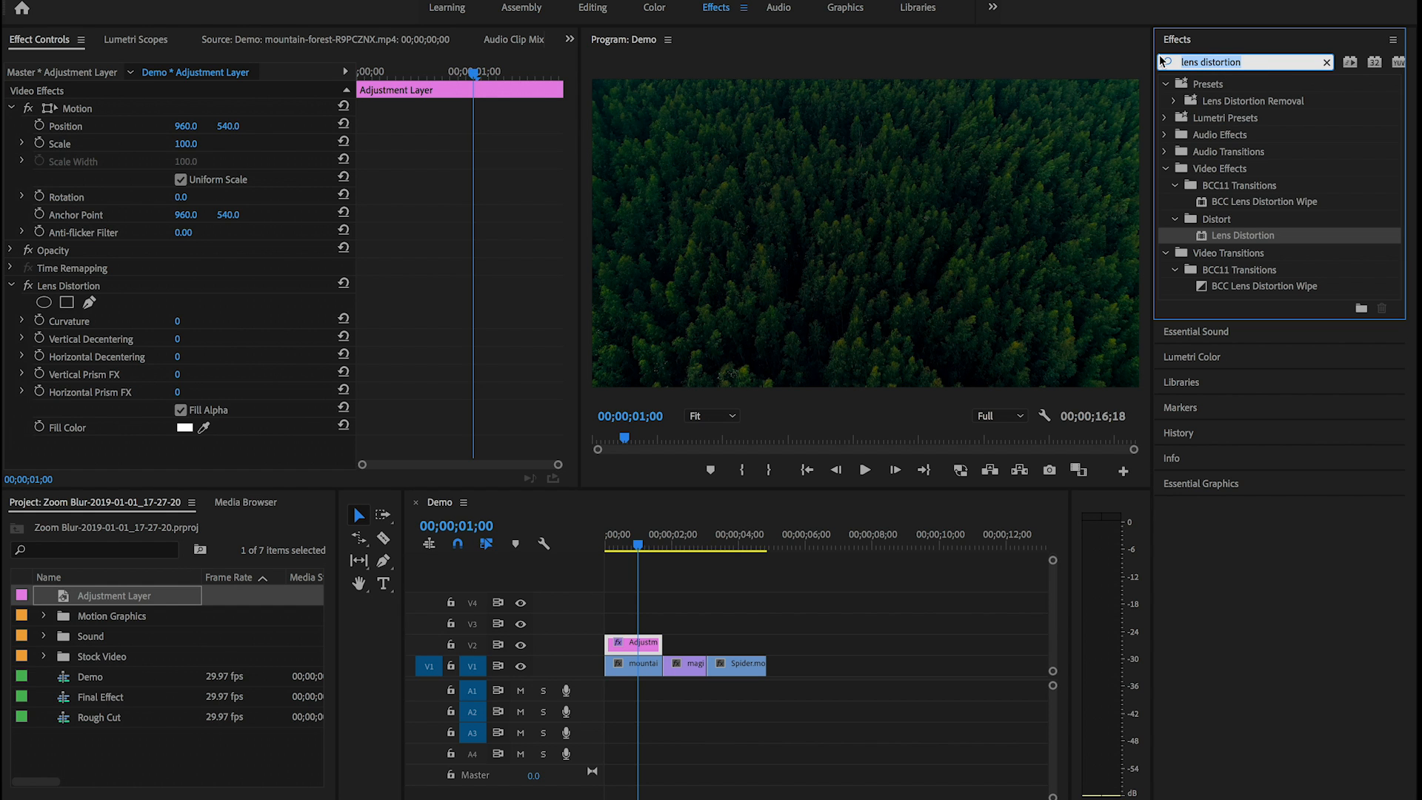
Search the Effects panel for 'transform' to locate the Distort > Transform effect.
text(tran)
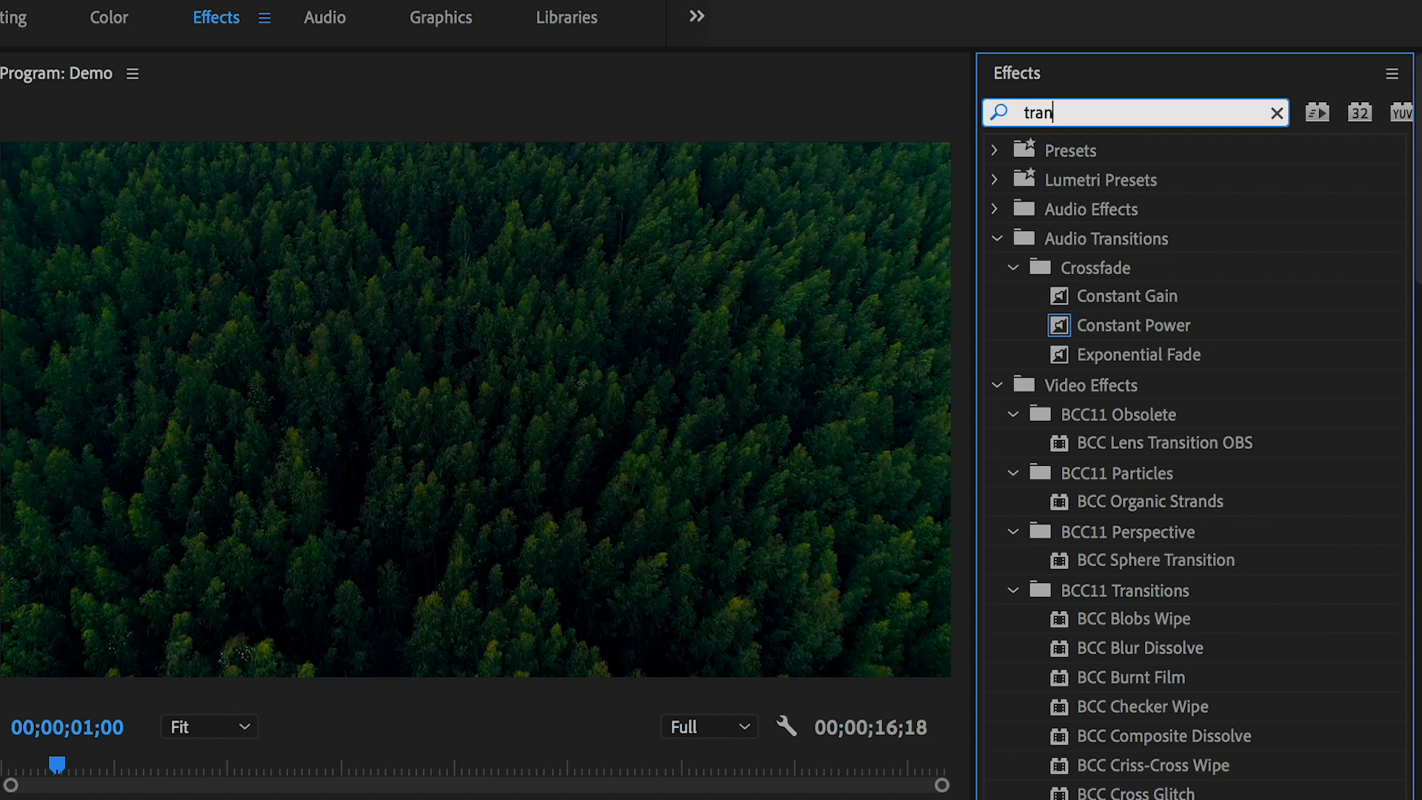
text(sfo)
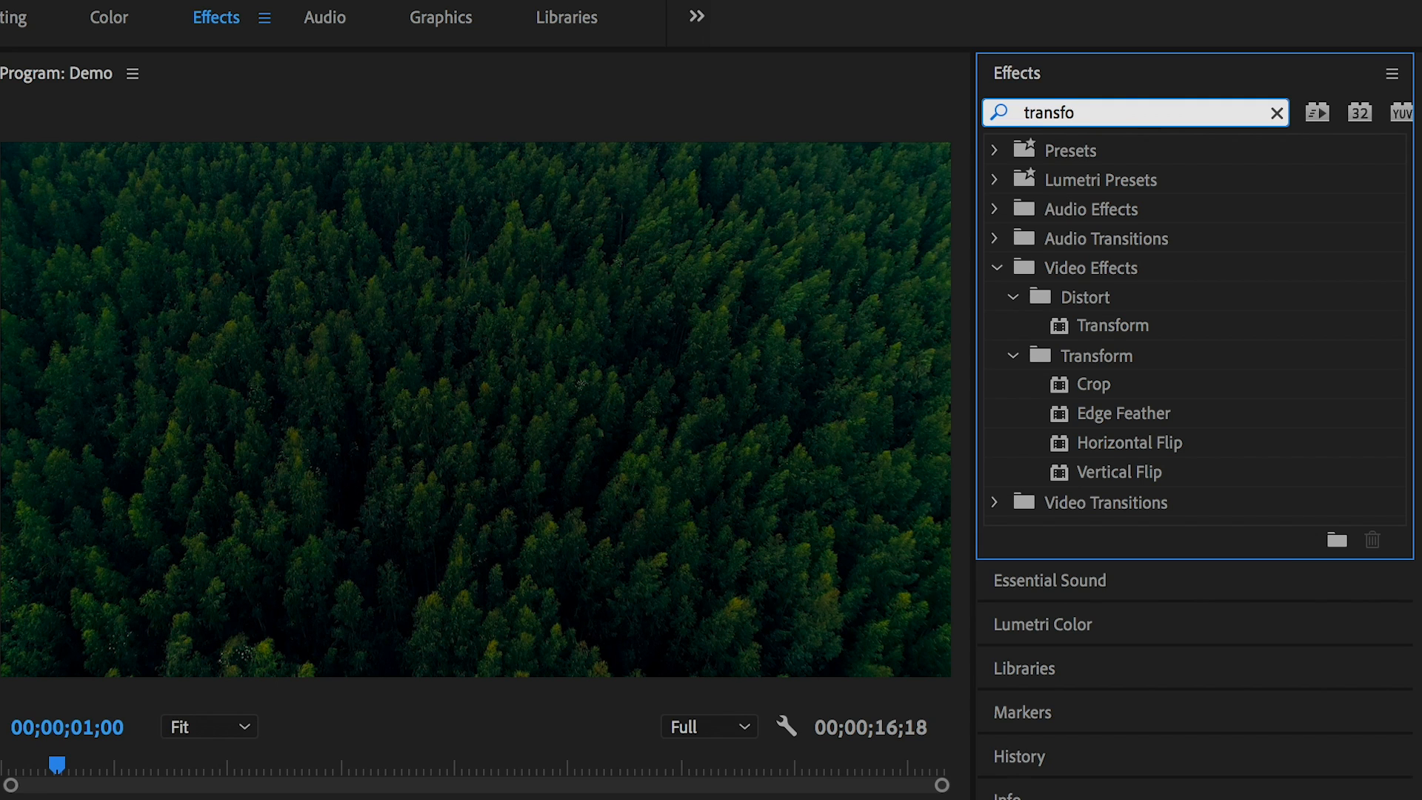
text(rm)
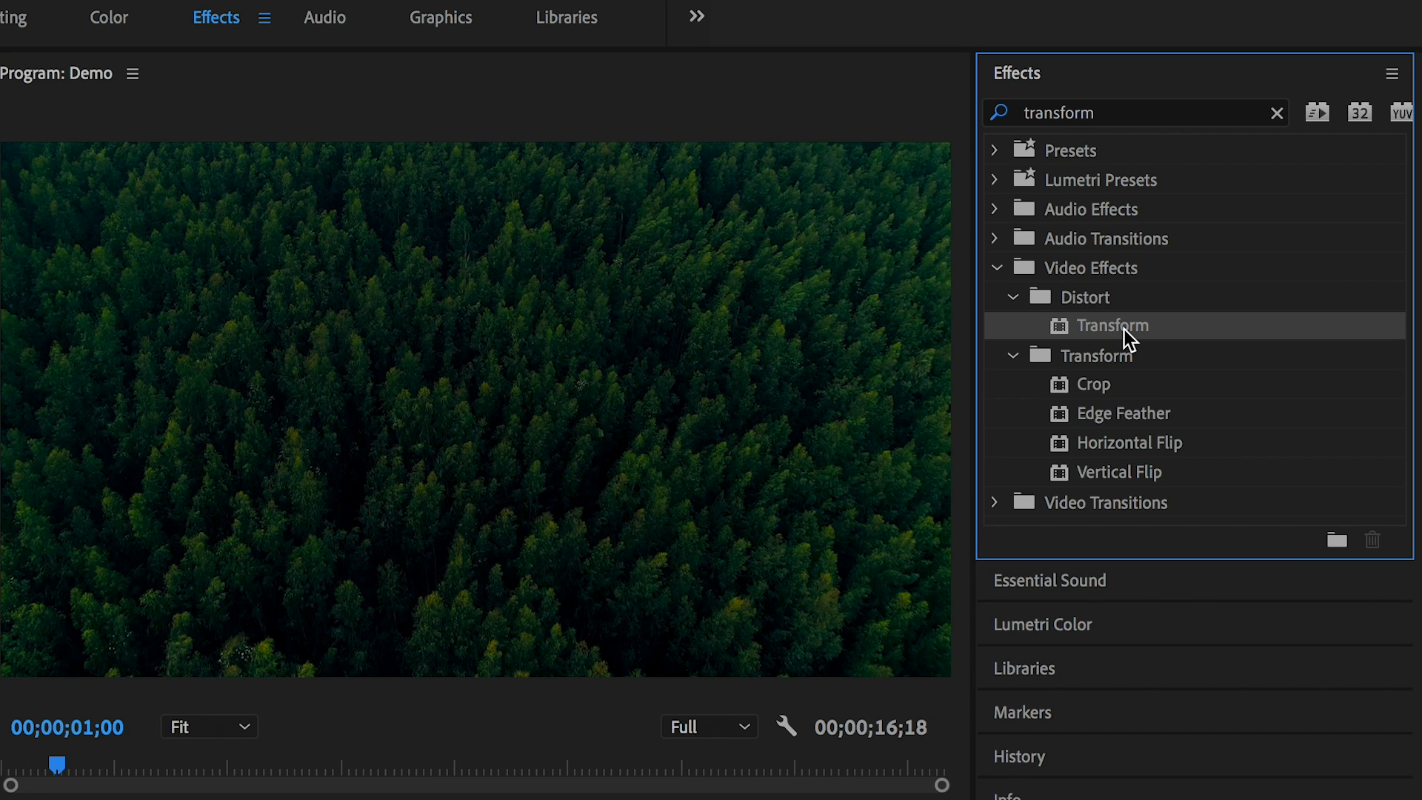
mouse_move(1084, 315)
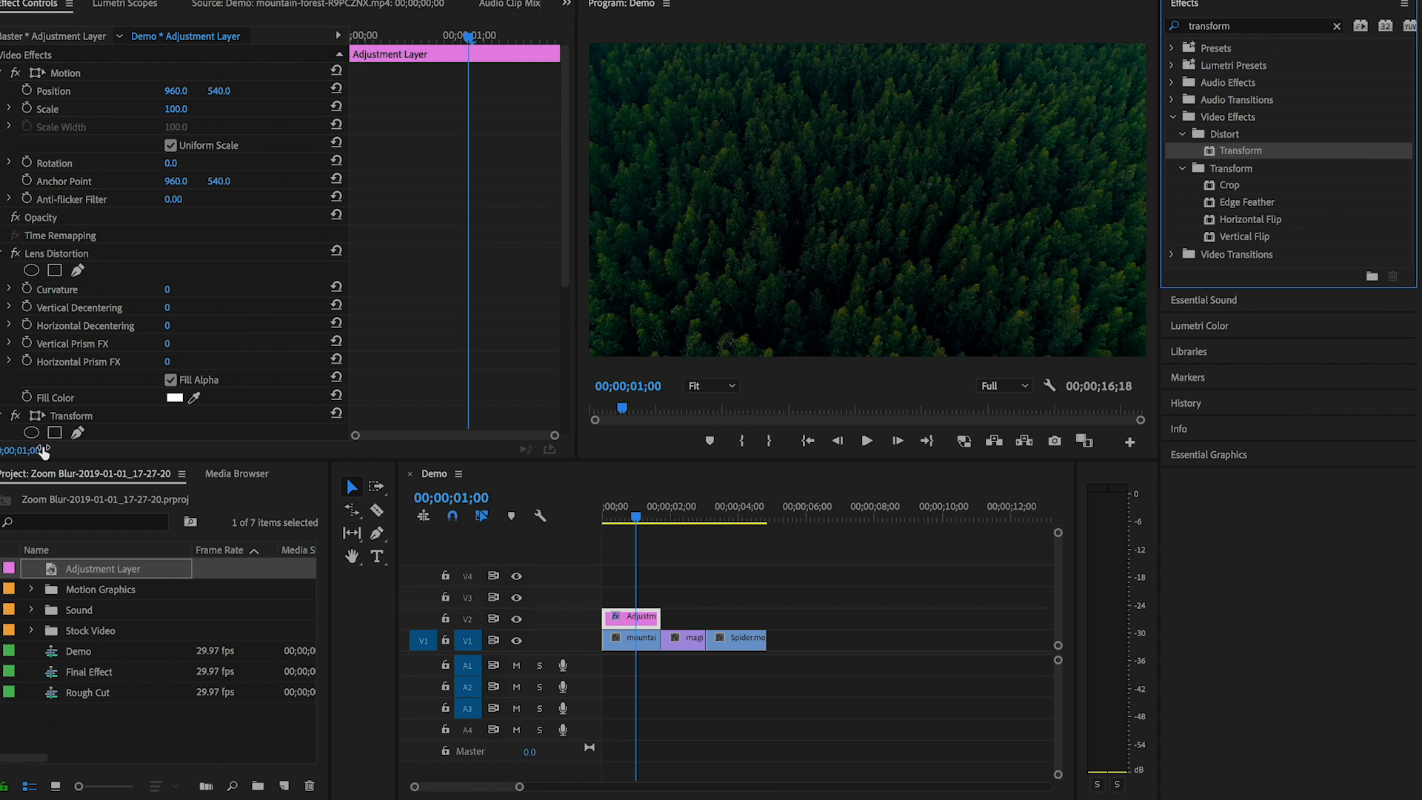
Collapse the Lens Distortion and Transform settings and select the Lens Distortion effect.
click(8, 270)
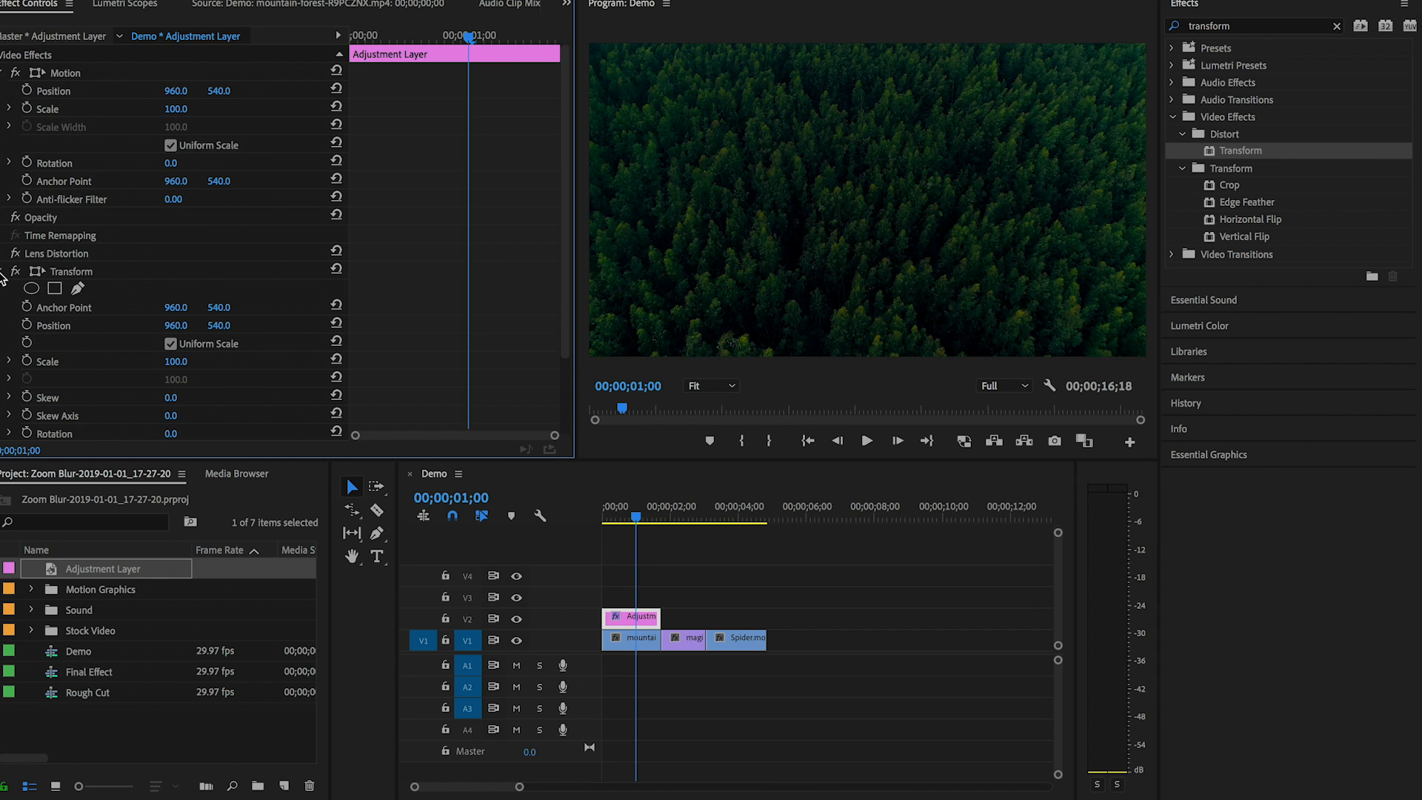
click(40, 271)
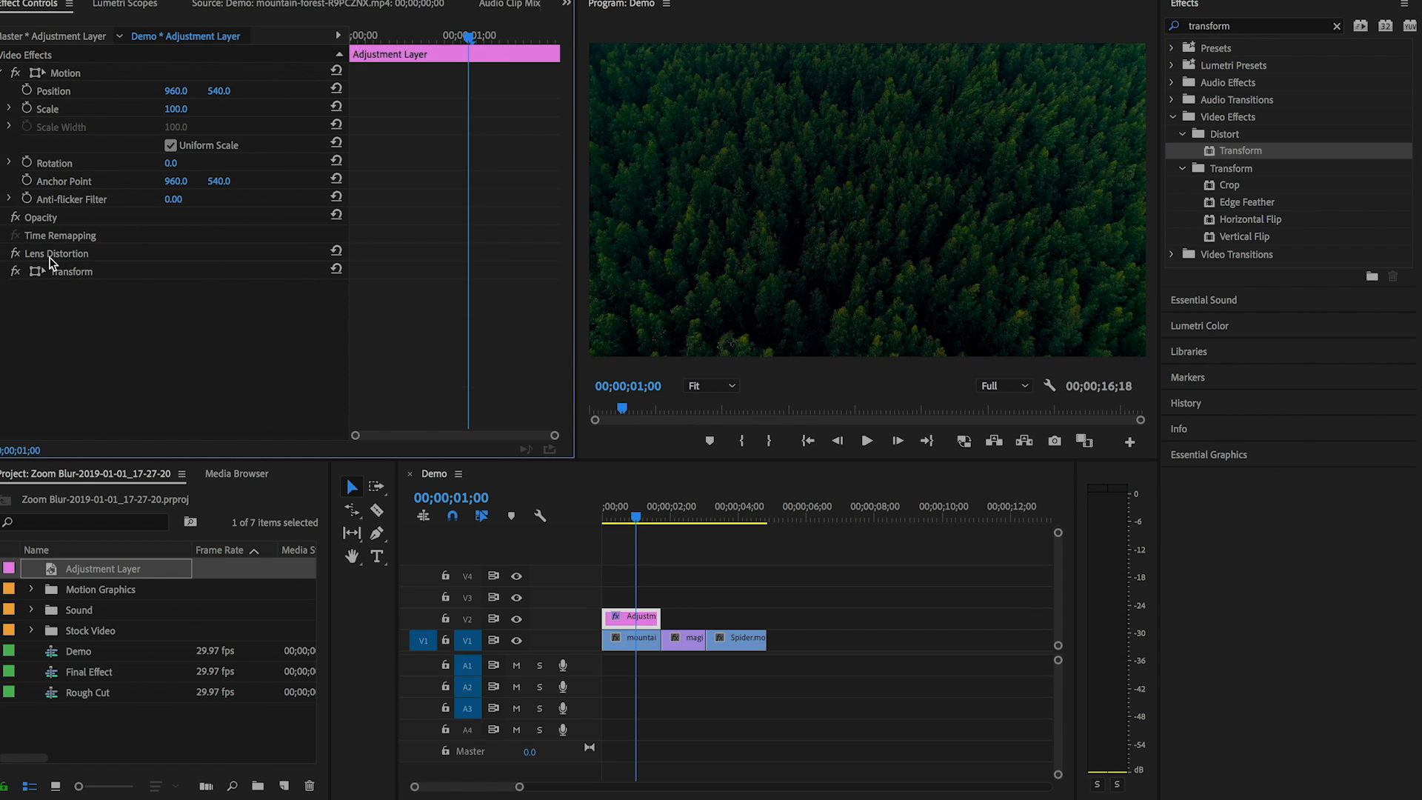
click(58, 253)
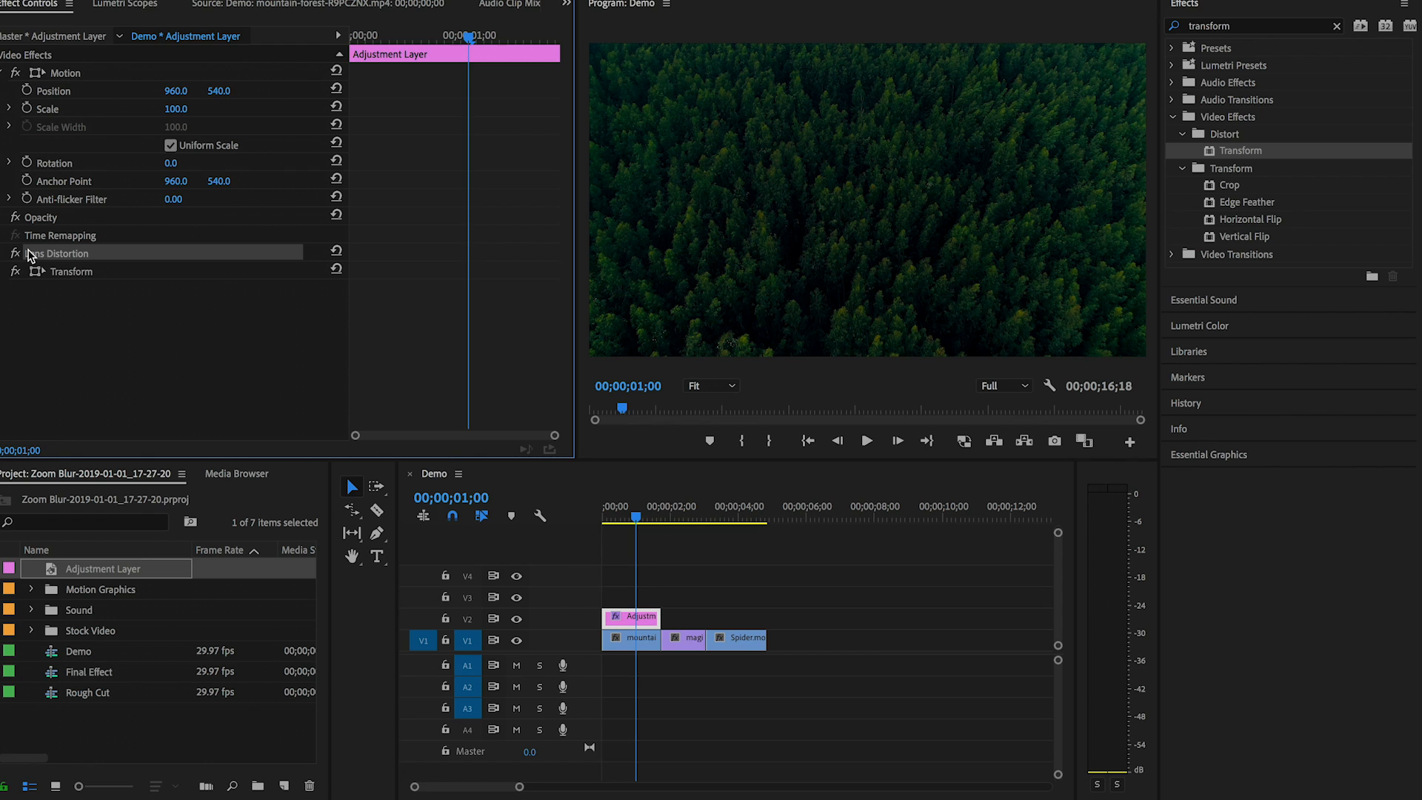
mouse_move(5, 264)
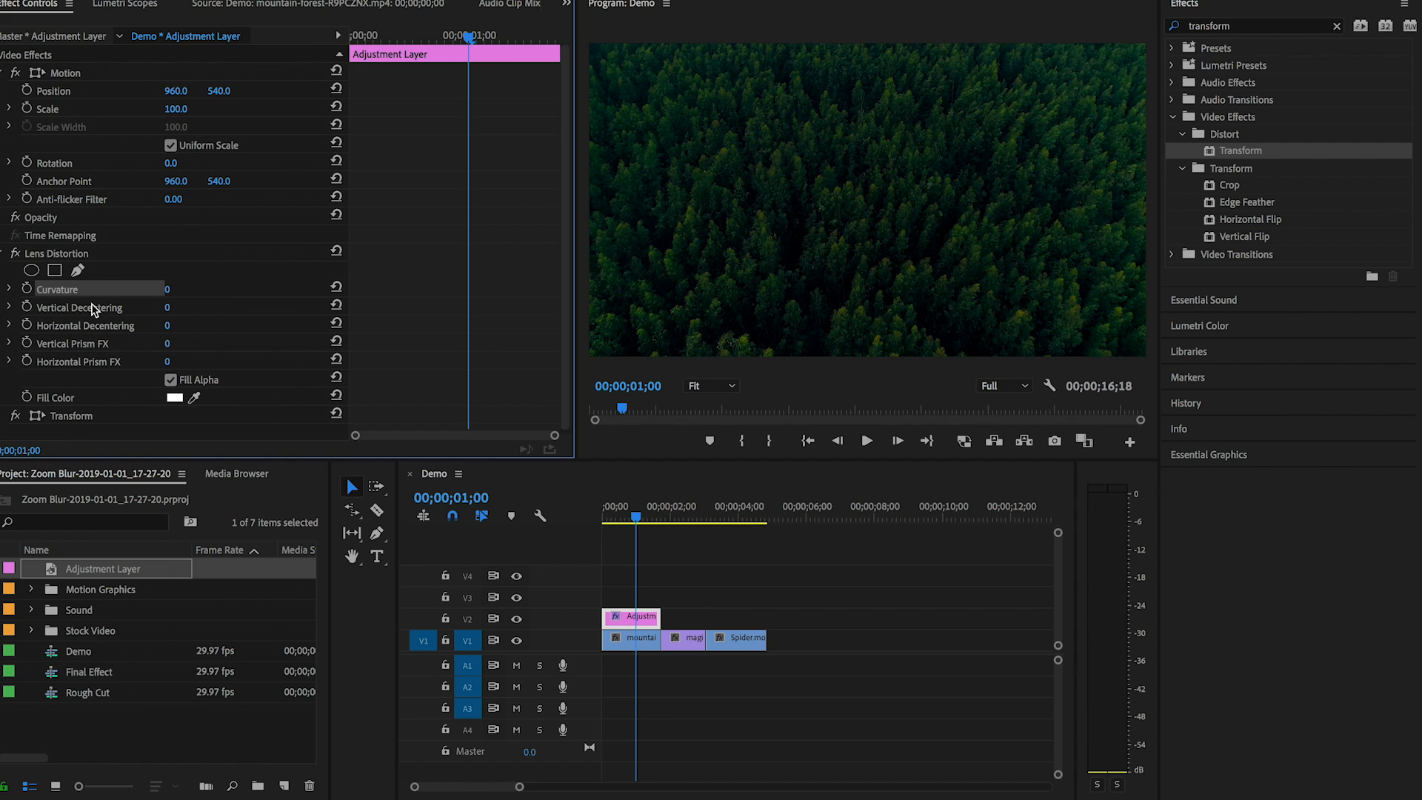
mouse_move(522, 787)
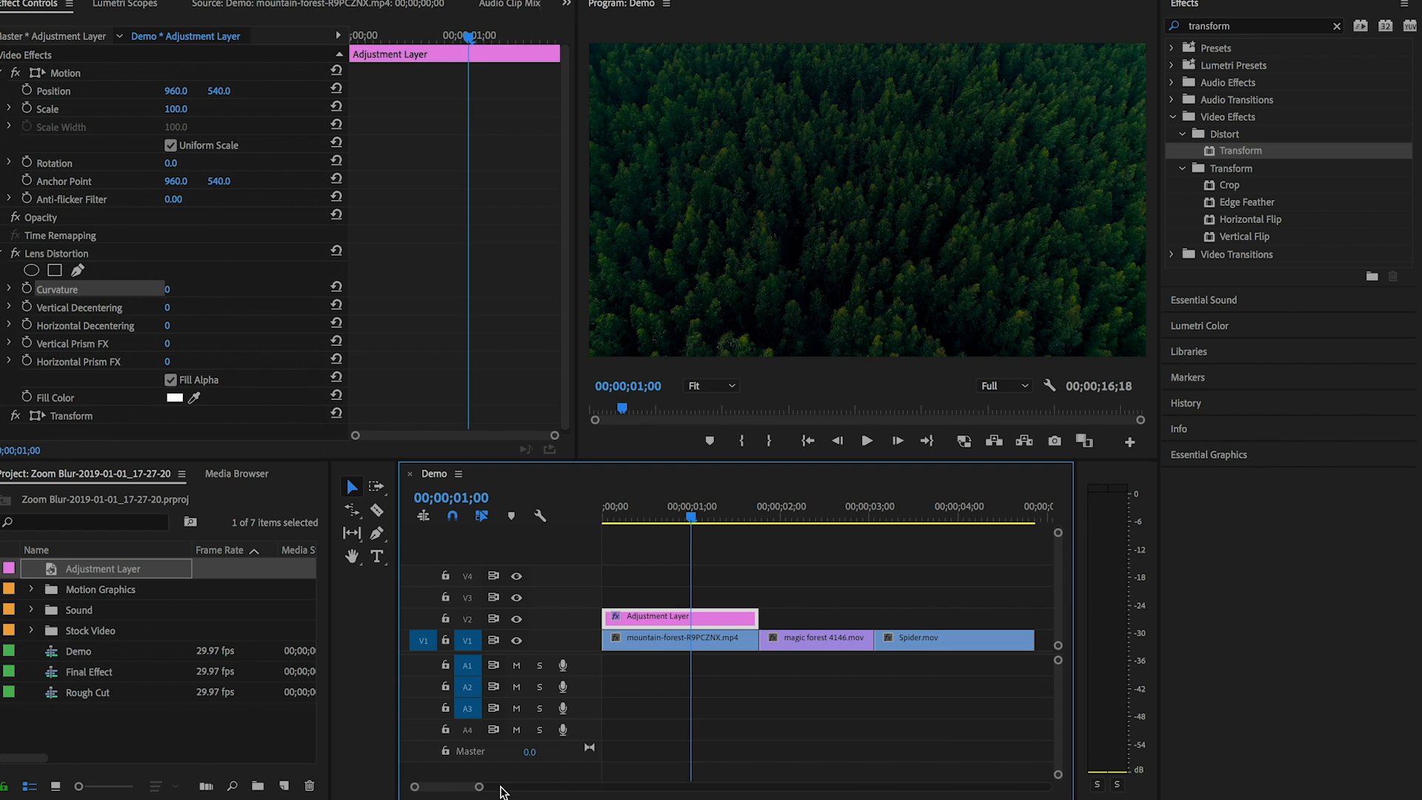
Park the playhead at 00;00;01;08 over the forest clip where the warp begins.
click(697, 513)
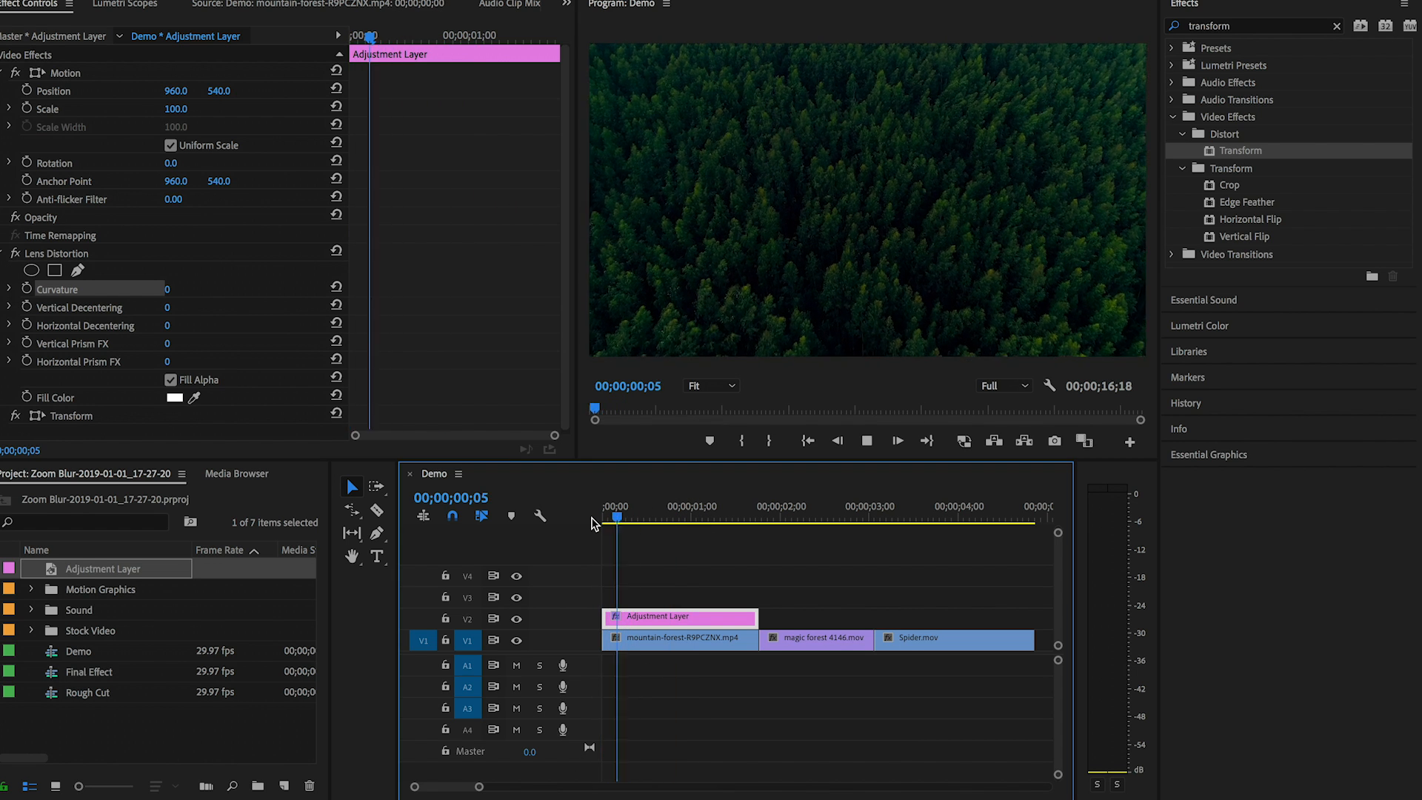
click(703, 517)
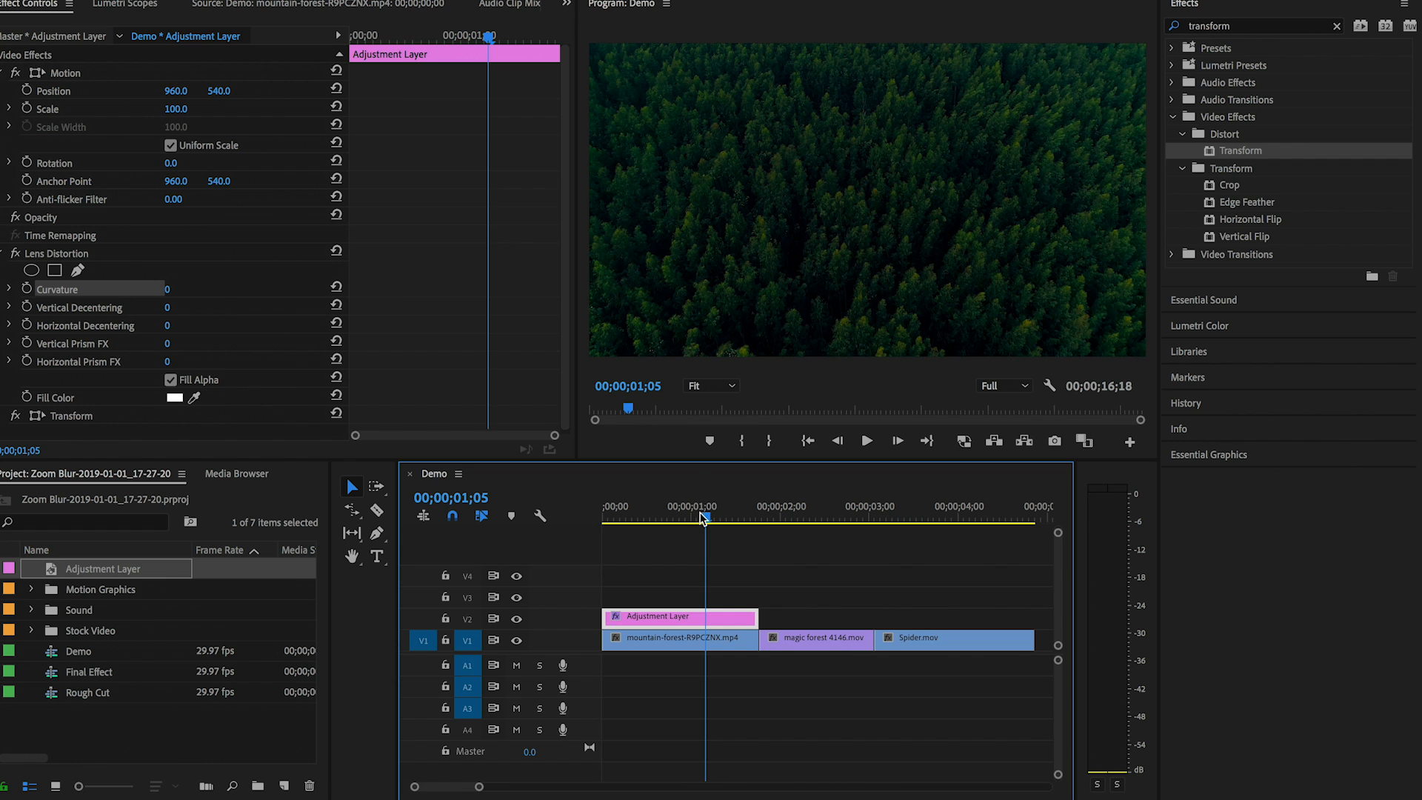
click(693, 517)
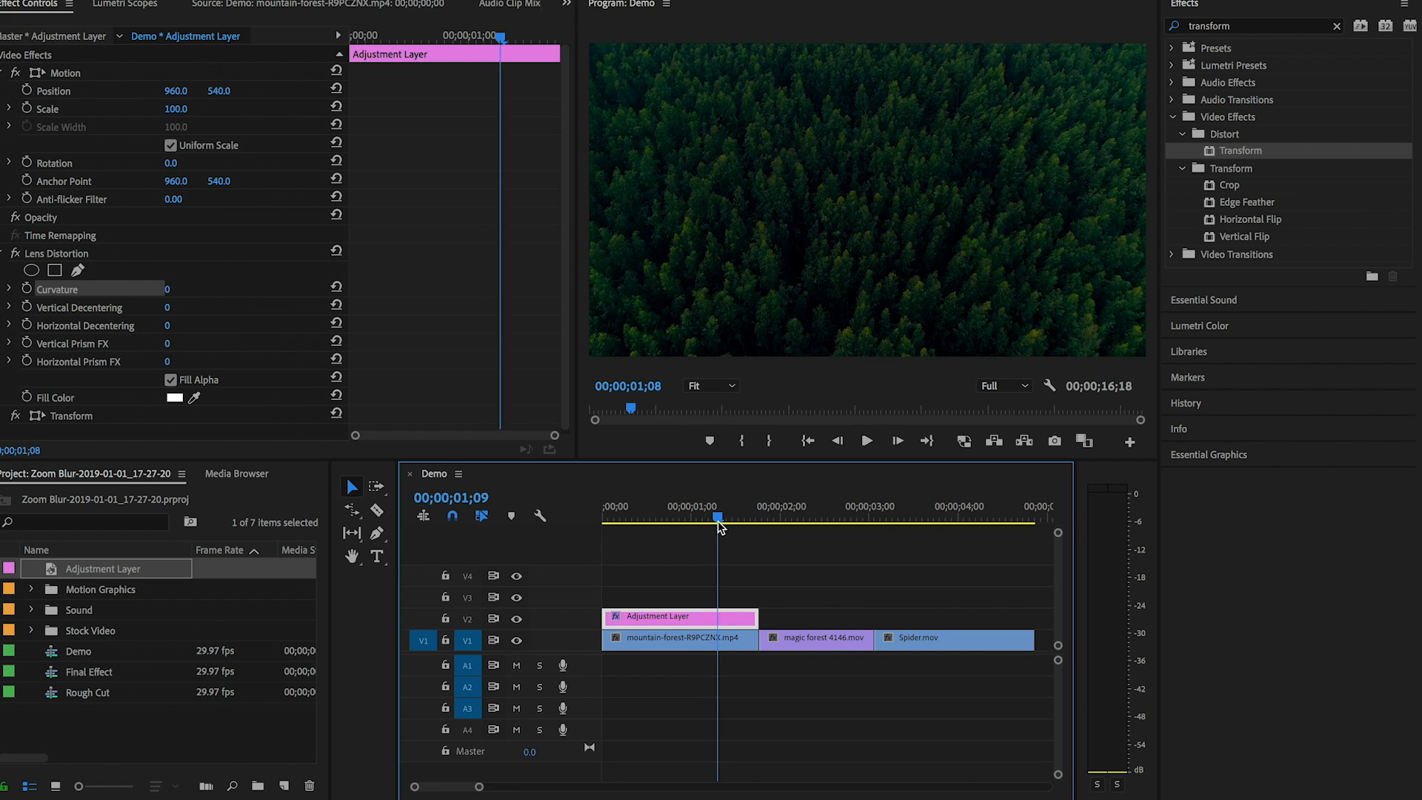
click(717, 515)
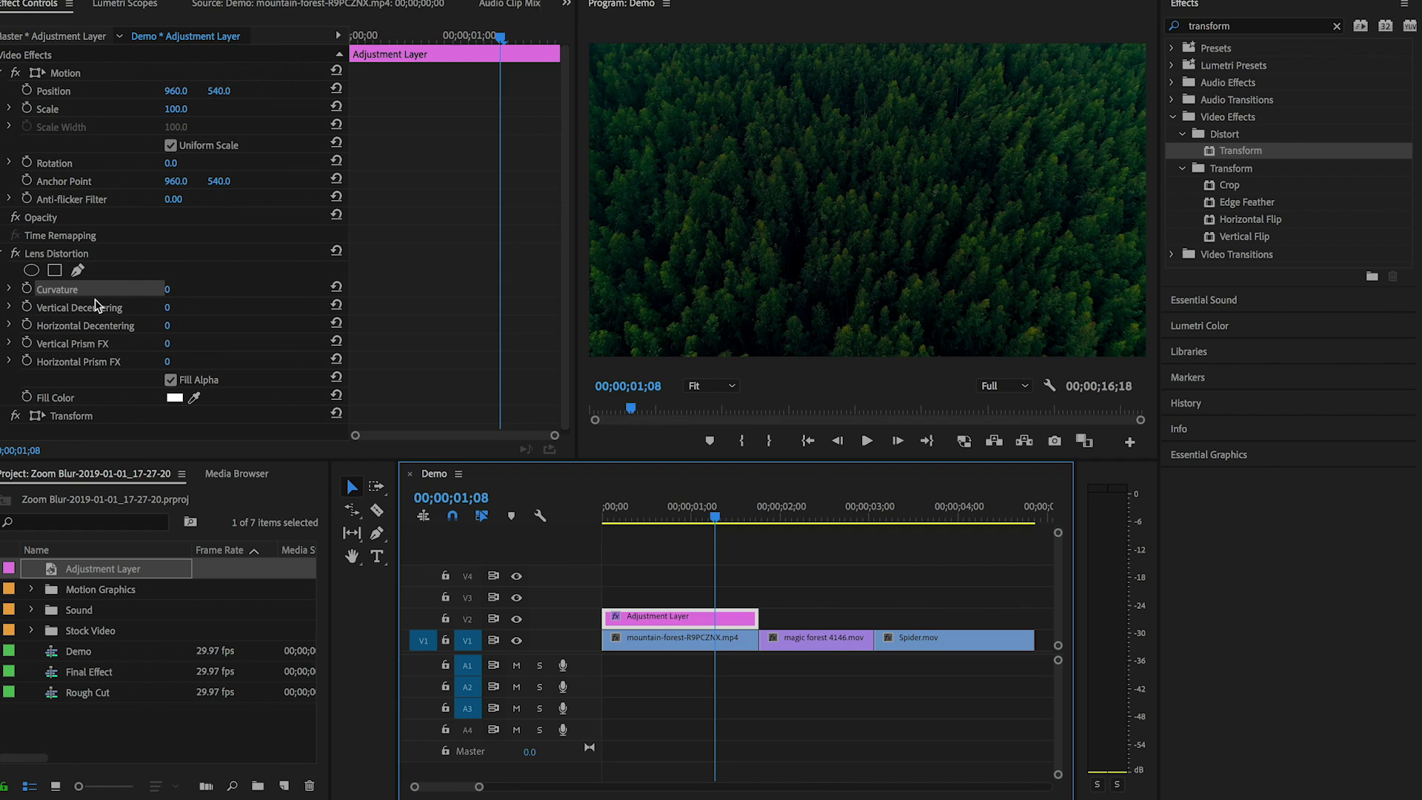
mouse_move(27, 289)
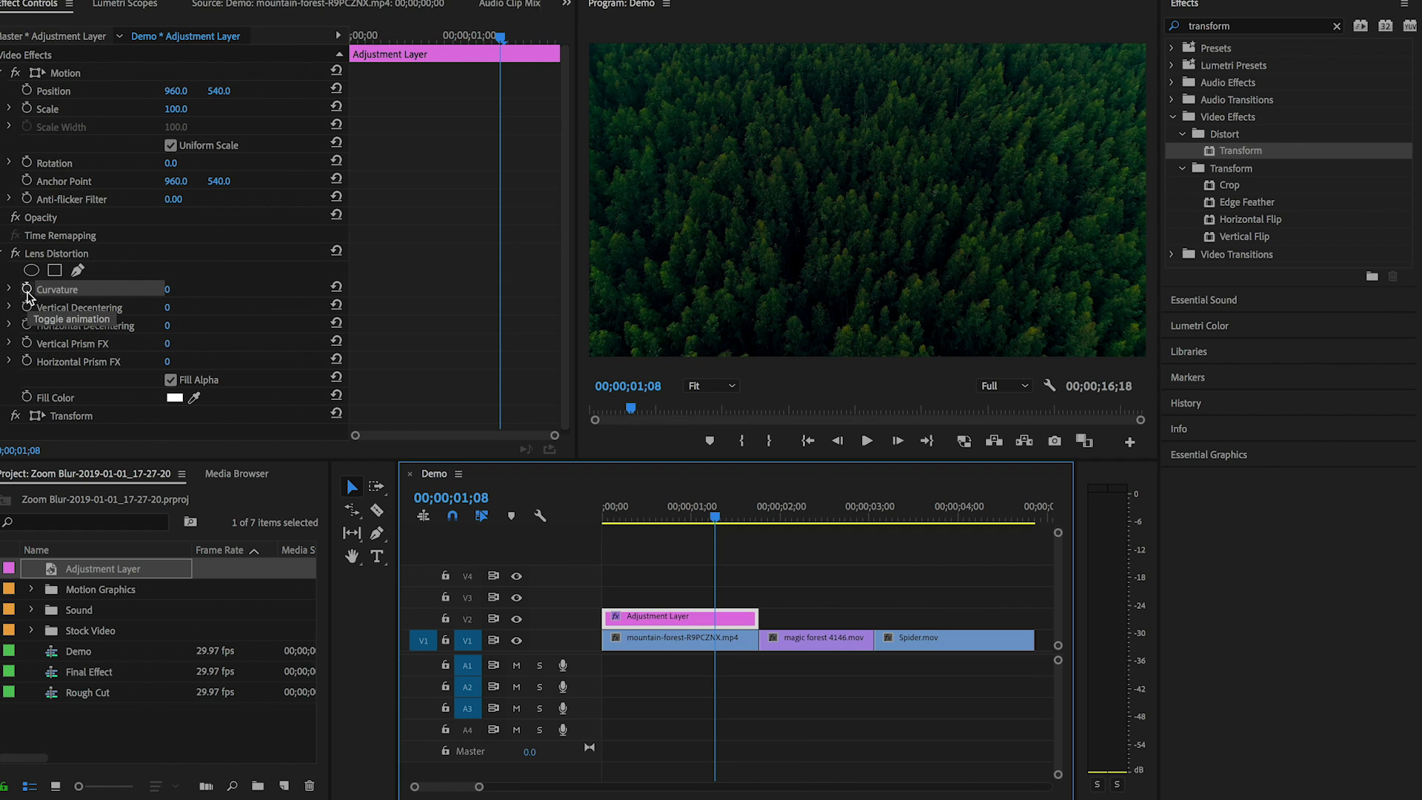
Keyframe Curvature at 1;08, then set Curvature to -70 at 1;22.
click(27, 288)
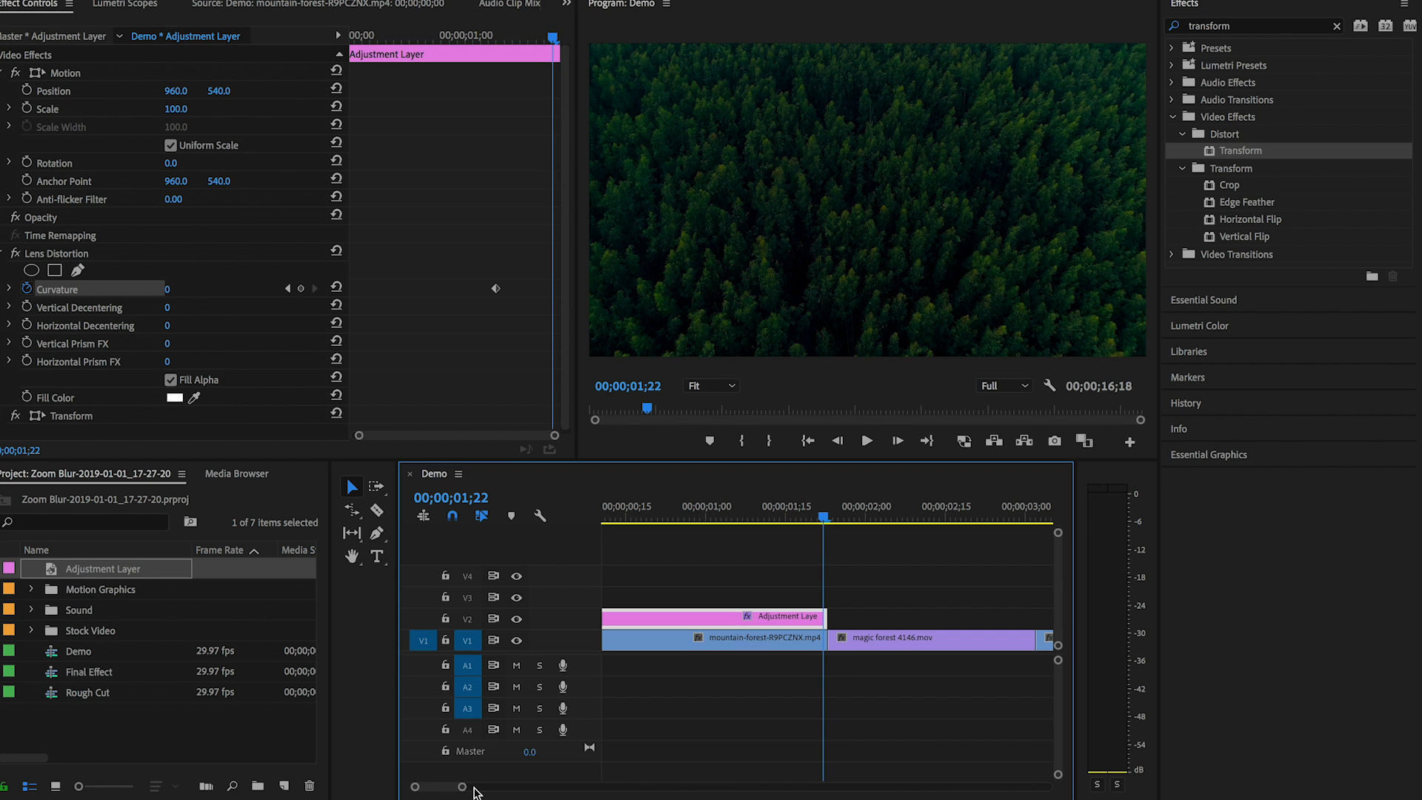
mouse_move(444, 753)
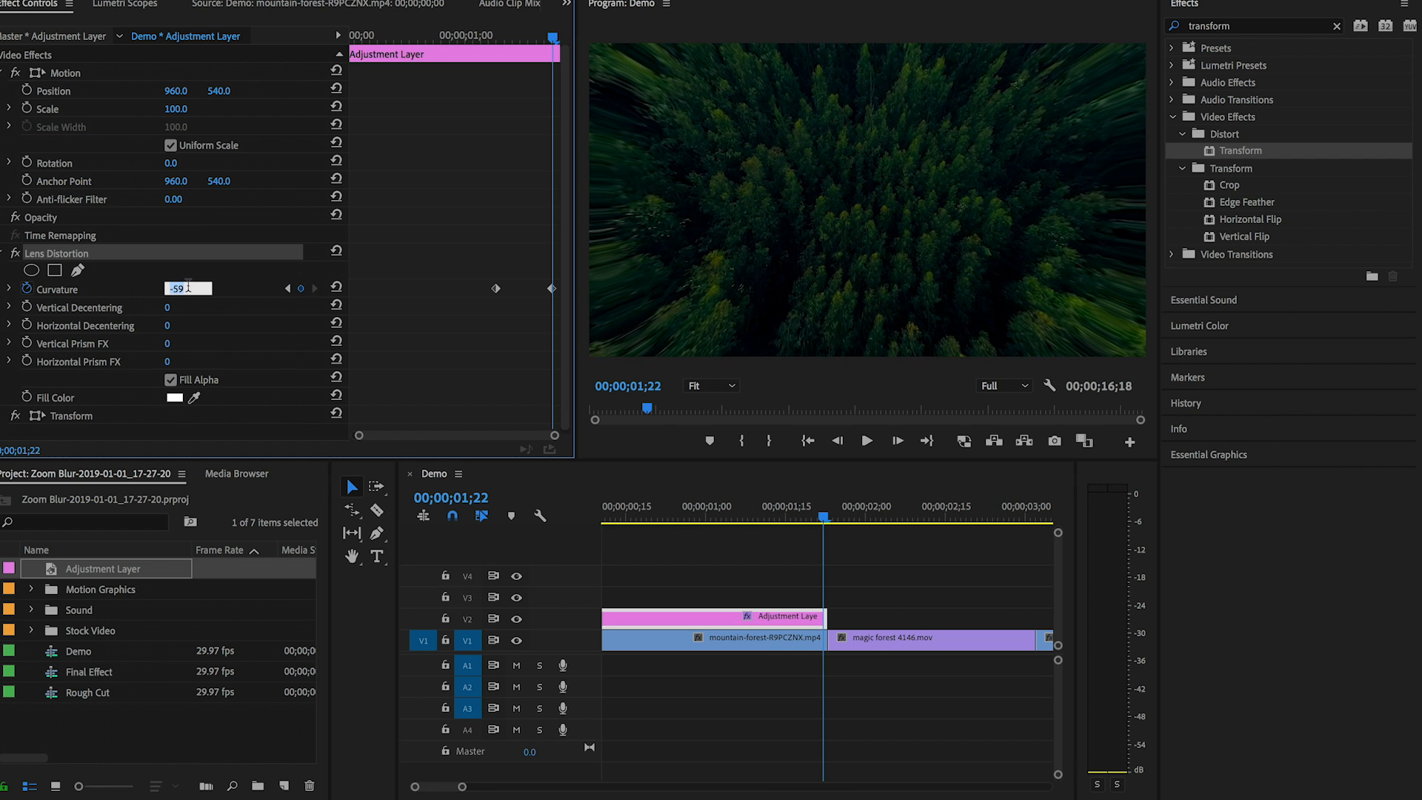
text(-70)
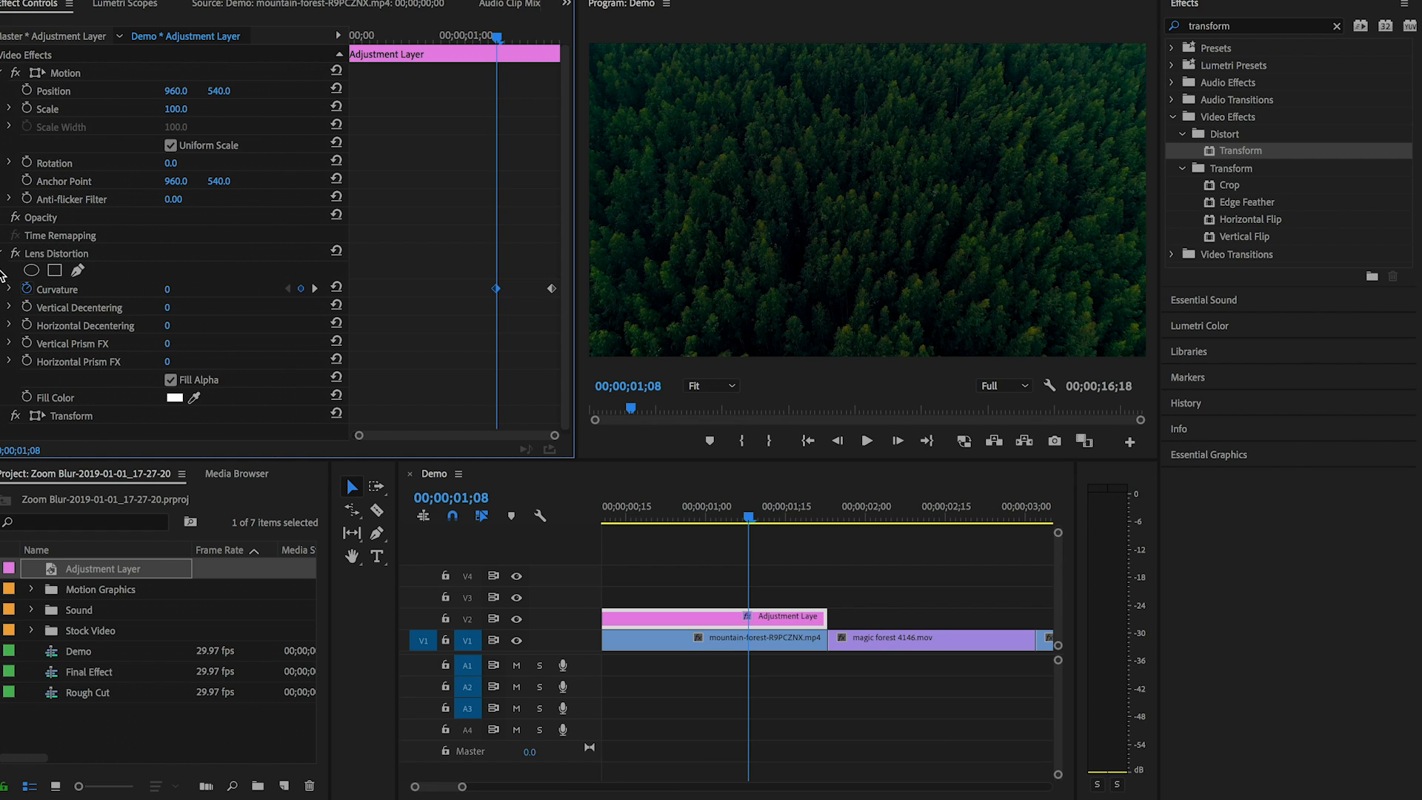
Keyframe Transform Scale at 1;08, raise it at 1;22, and scrub back to 00;00;01;07 to preview.
click(7, 270)
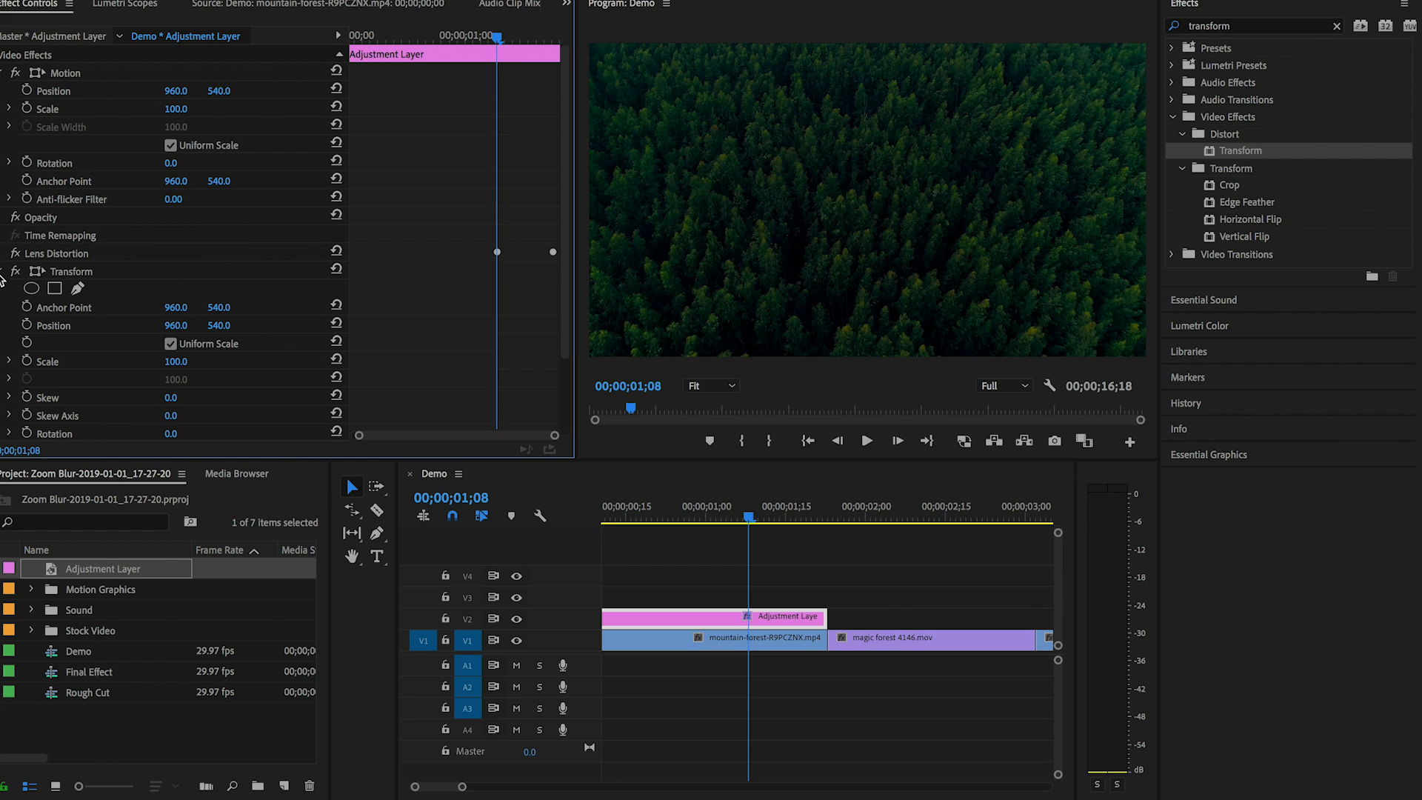
scroll(down, 3)
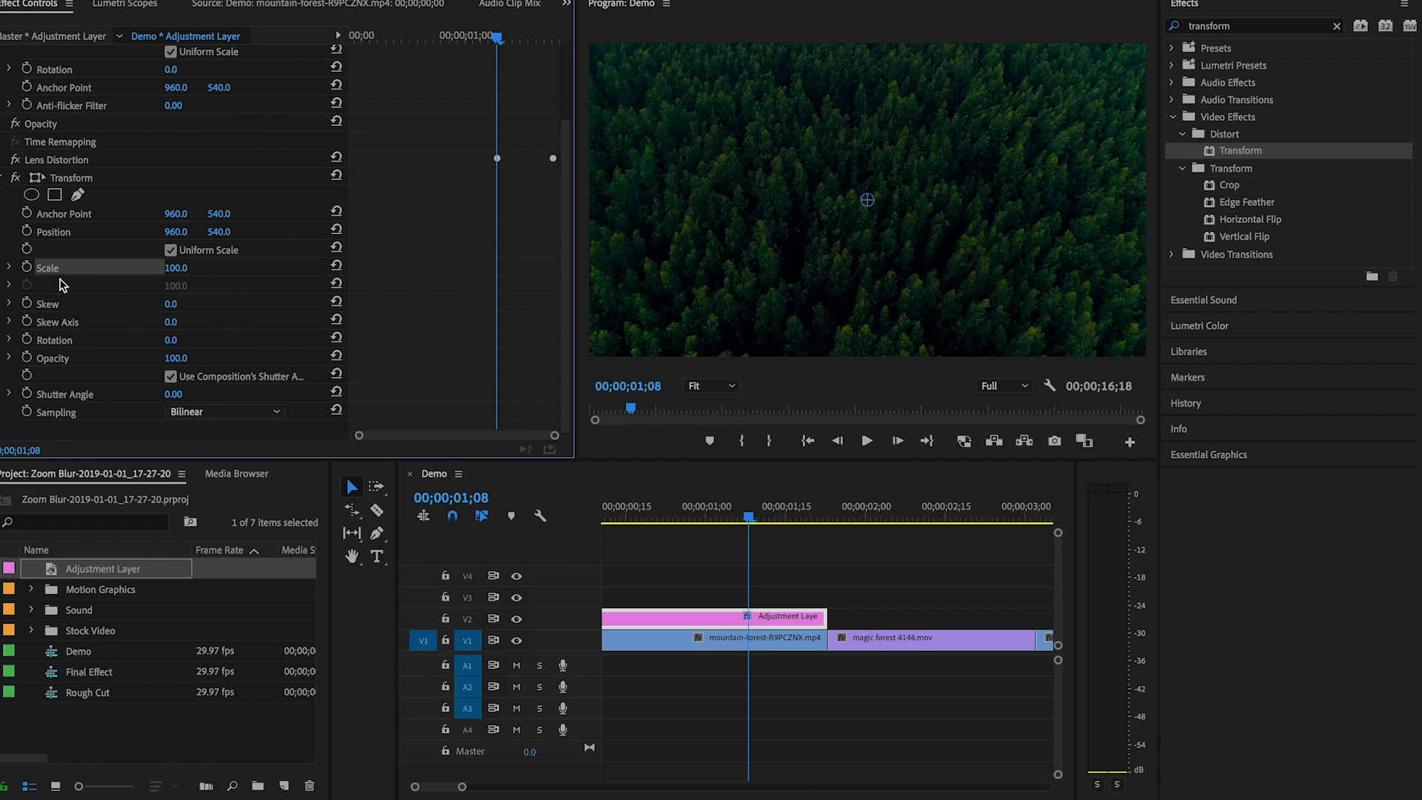
mouse_move(19, 274)
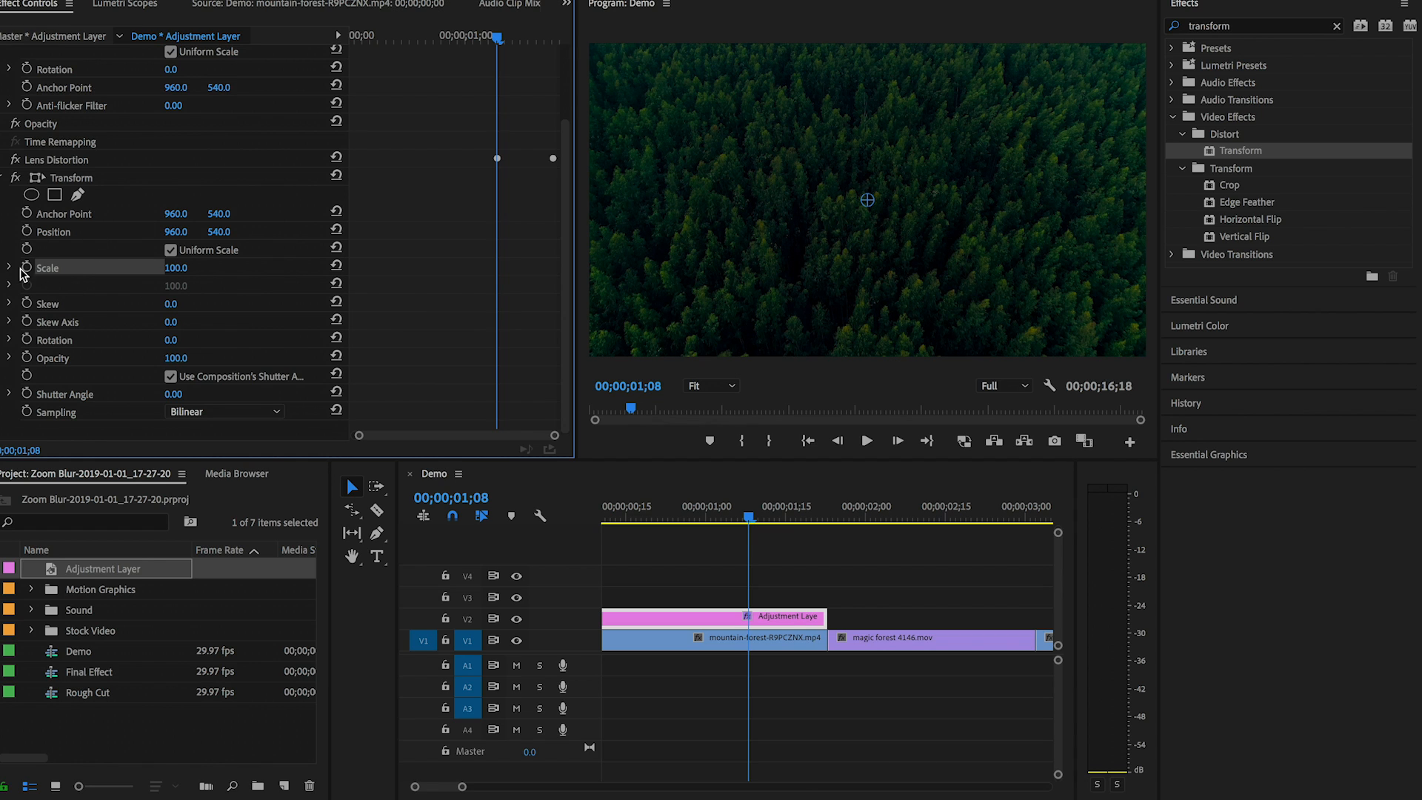
click(27, 266)
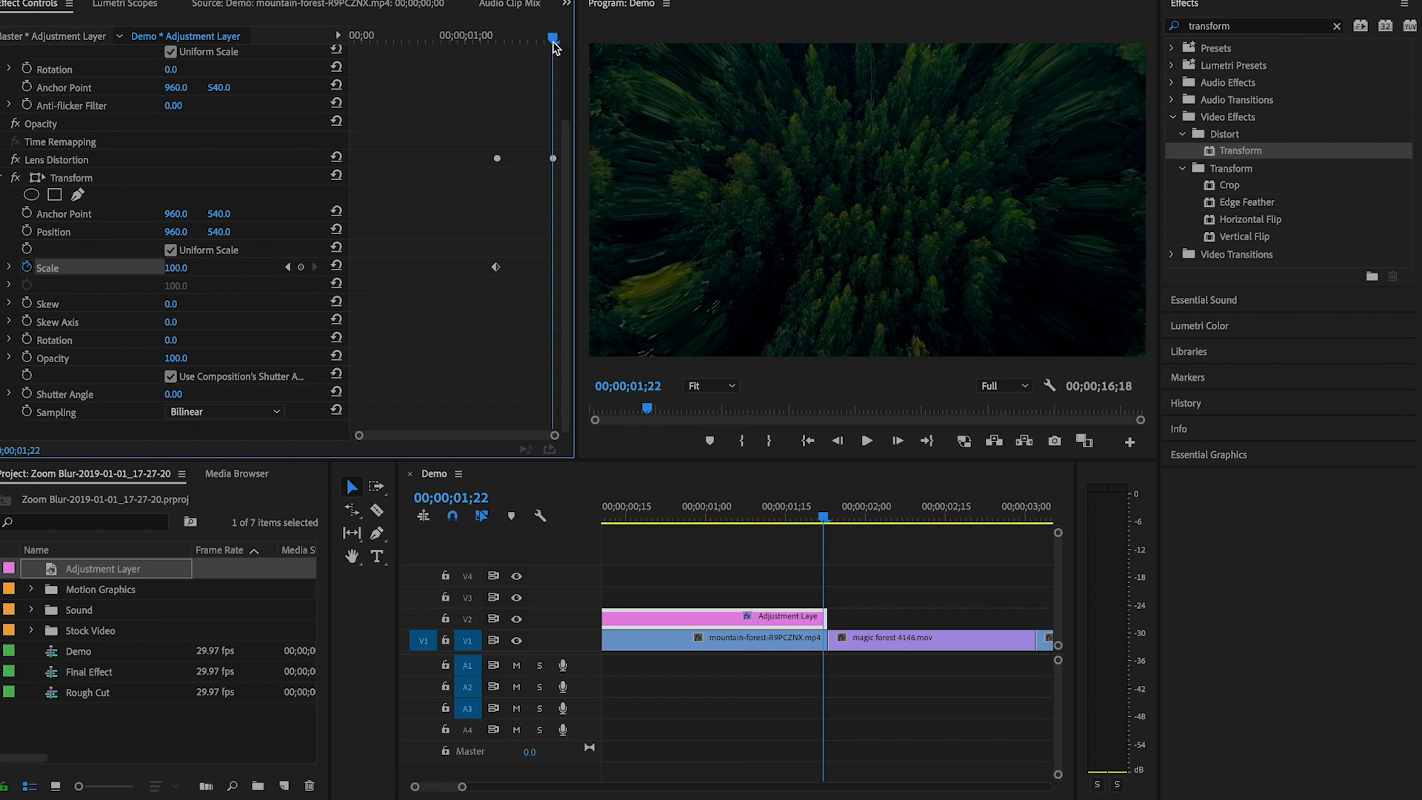
double_click(188, 267)
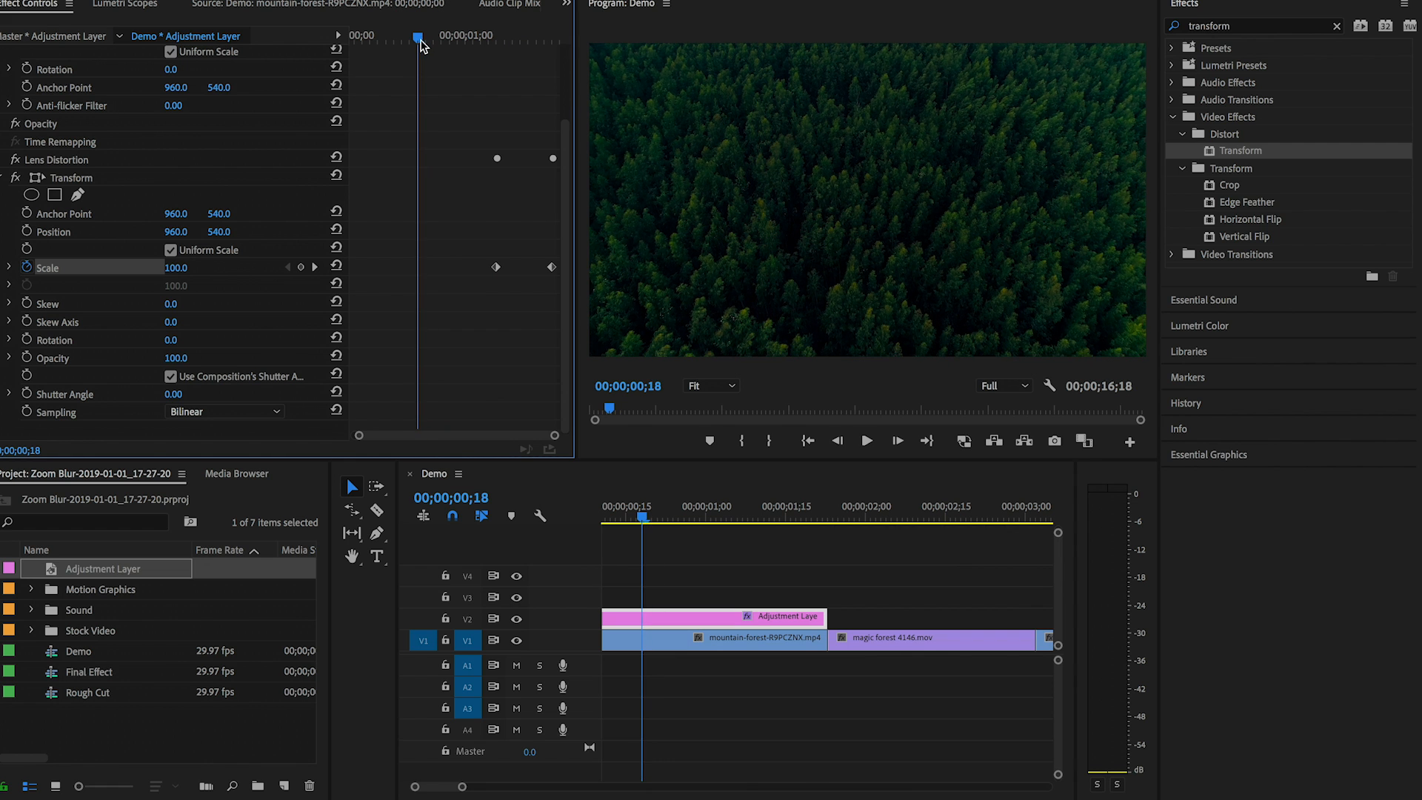
click(866, 441)
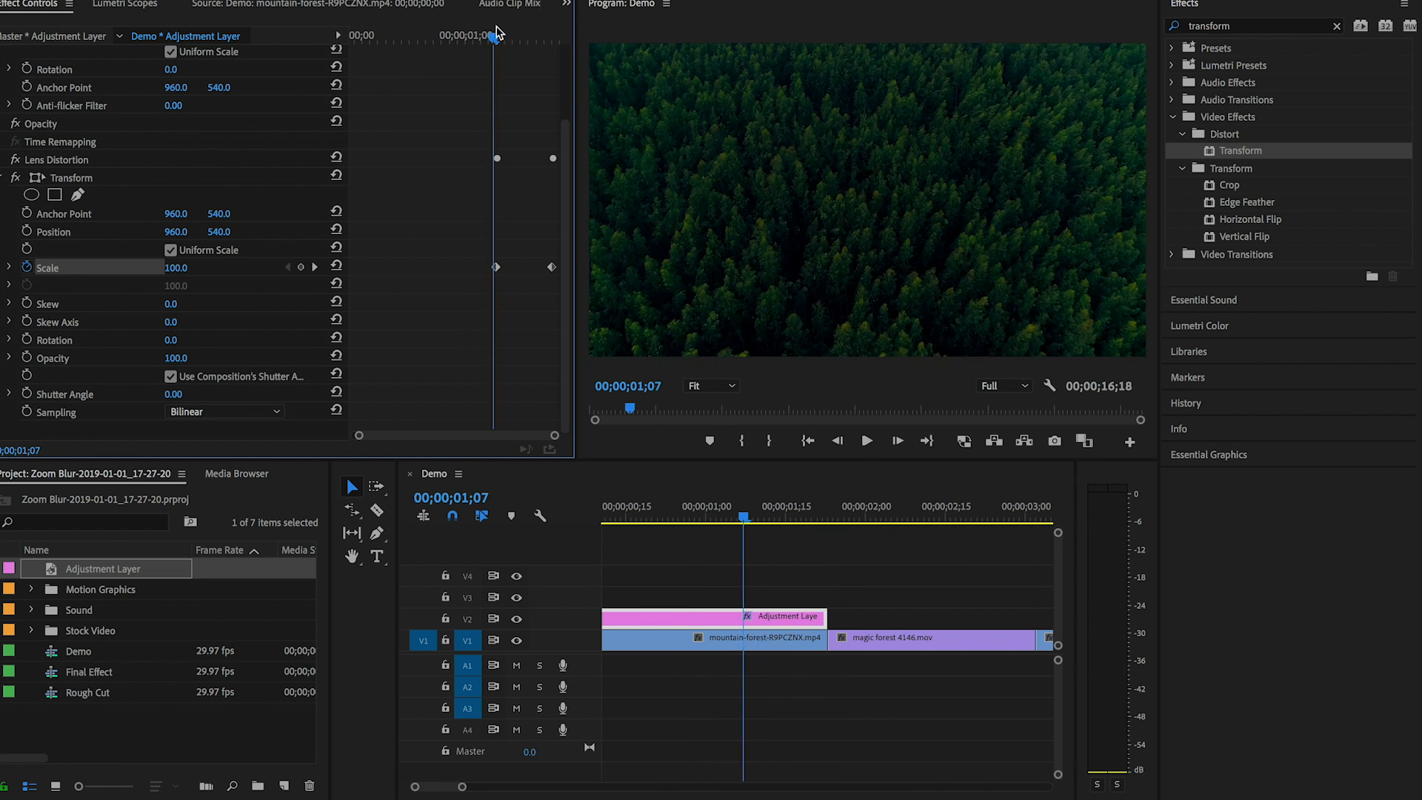
click(865, 441)
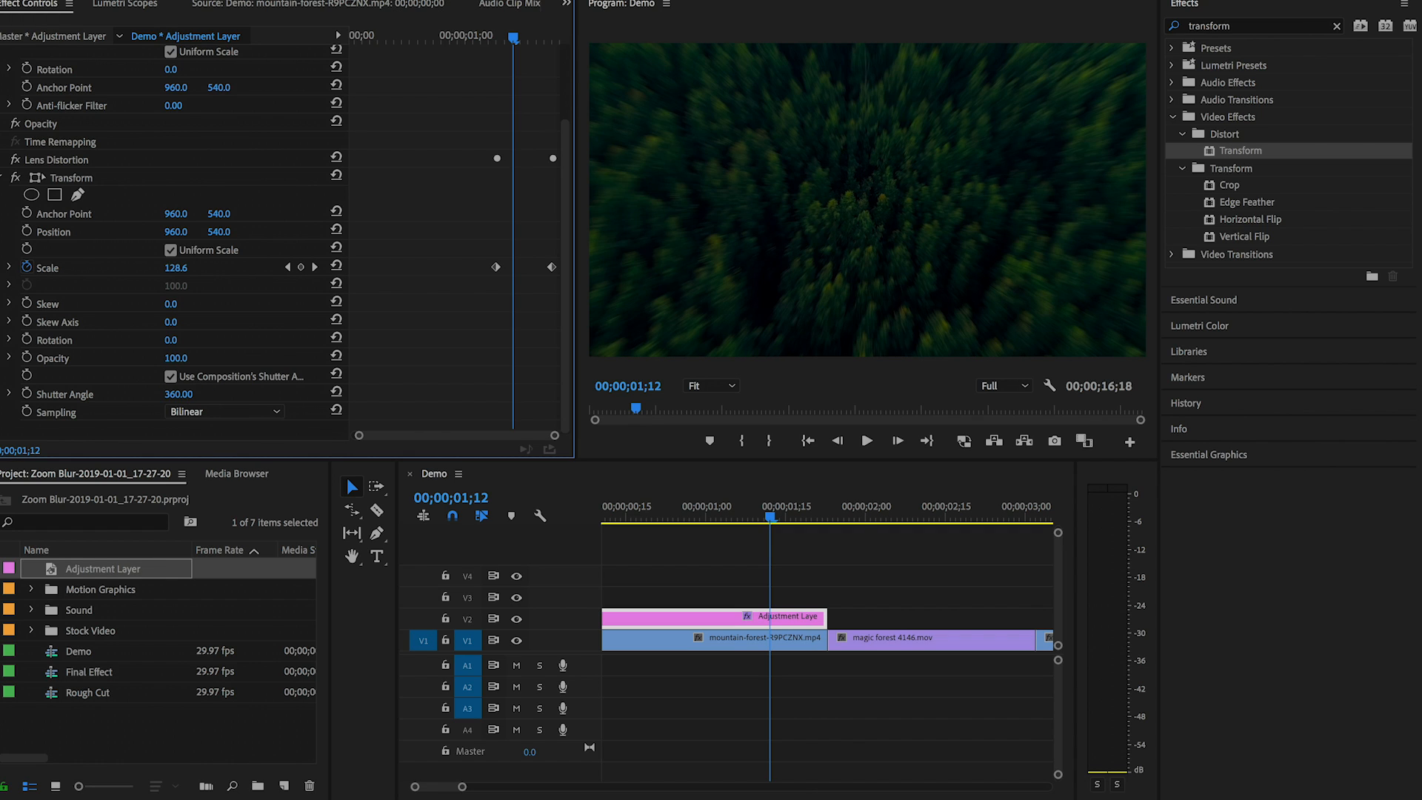
mouse_move(193, 462)
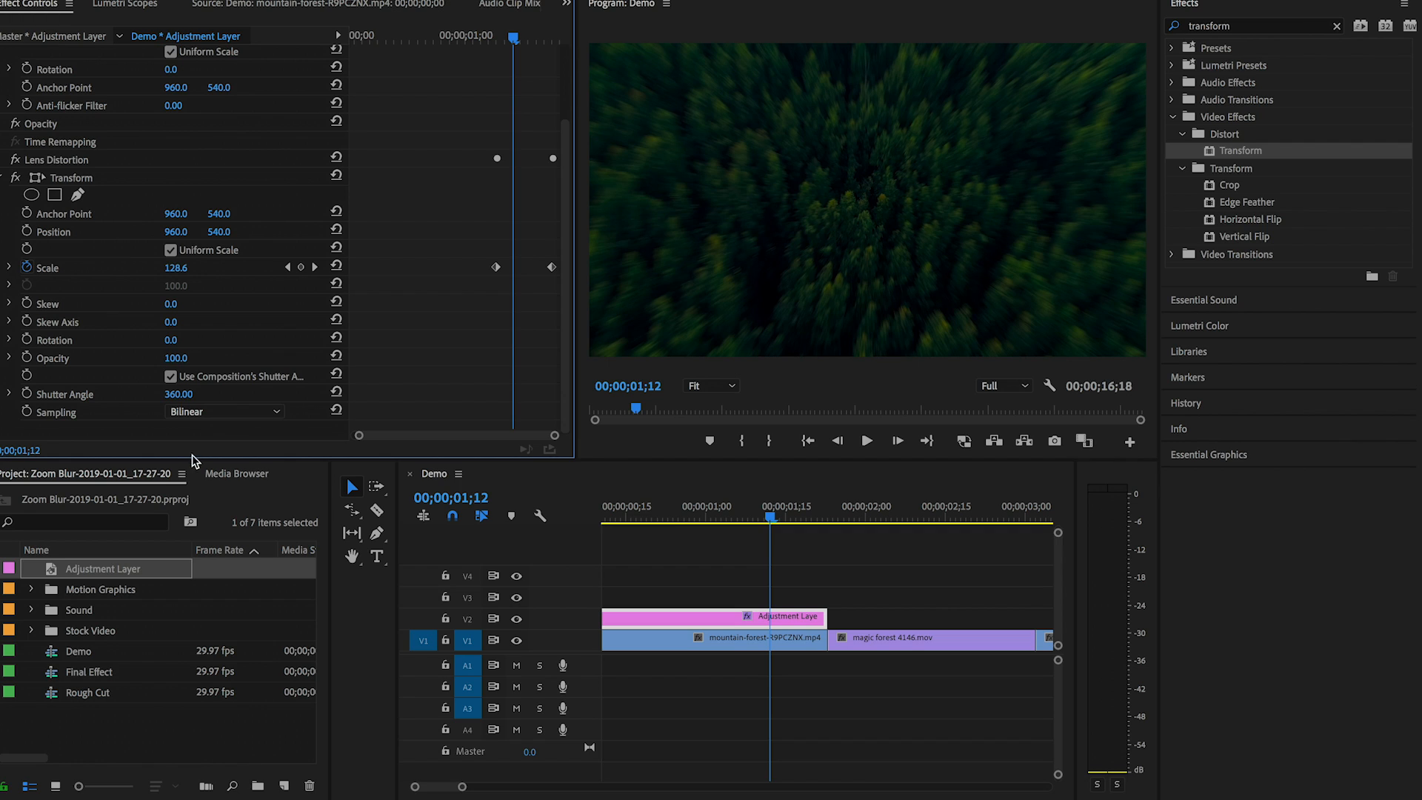
mouse_move(442, 263)
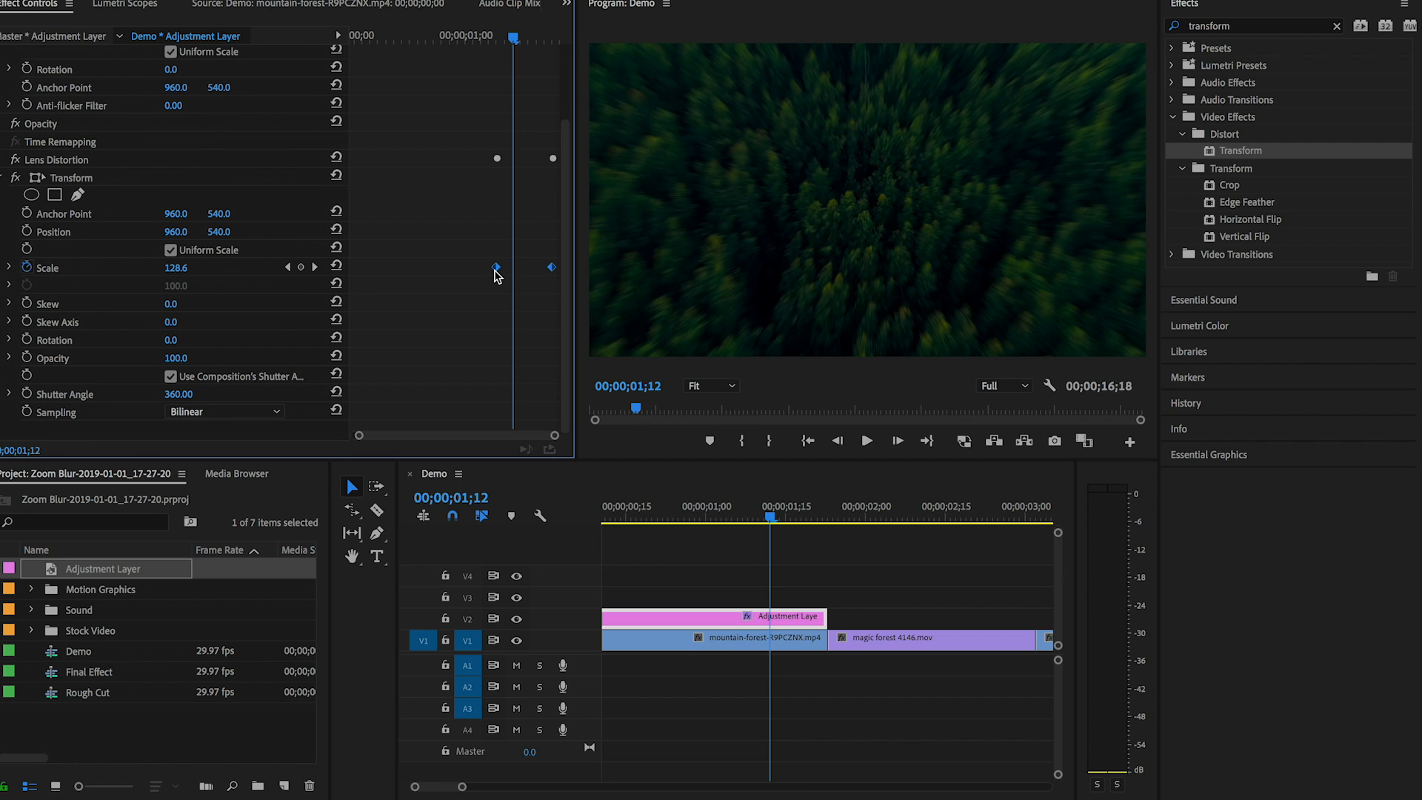
Set the Scale keyframes to Auto Bezier and the Curvature keyframes to Continuous Bezier.
right_click(495, 267)
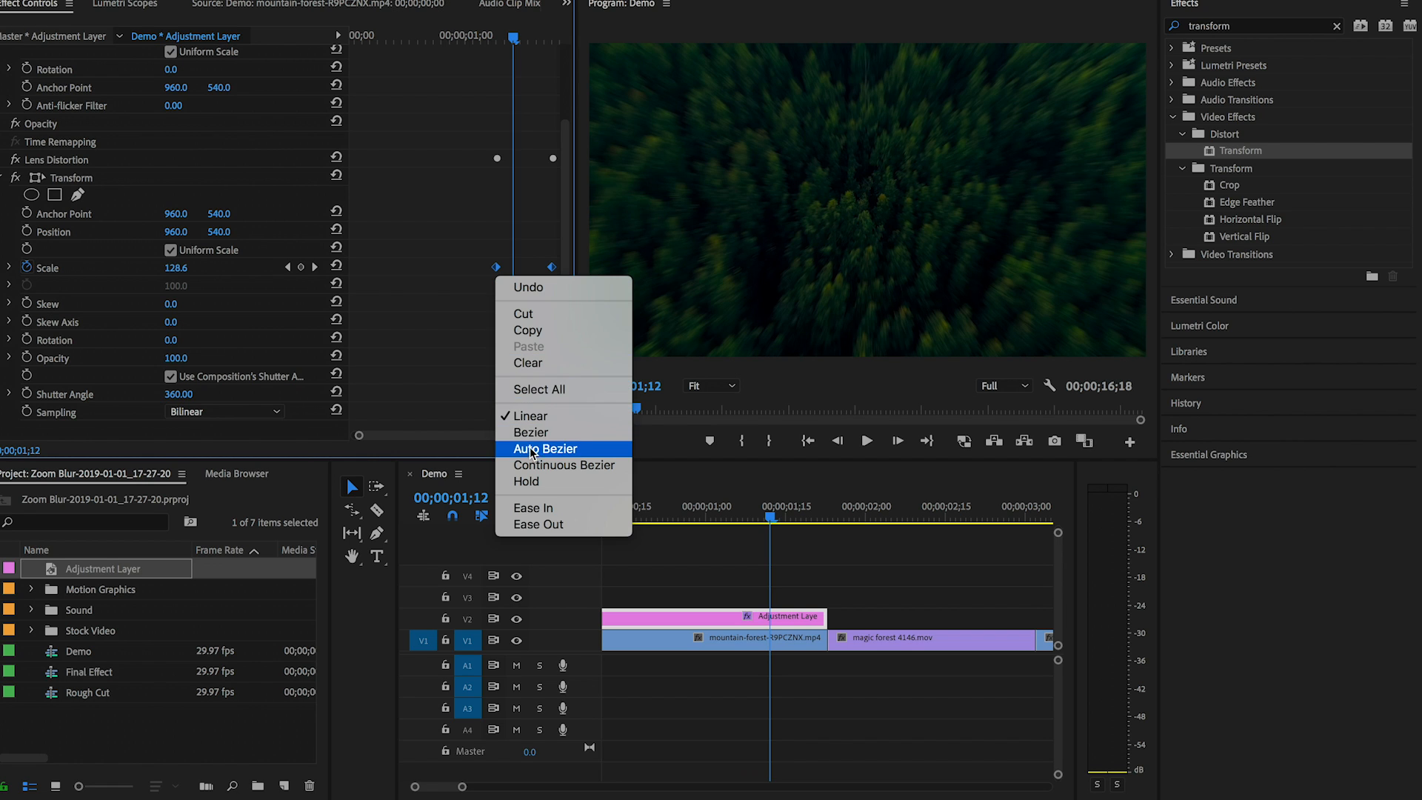
click(542, 447)
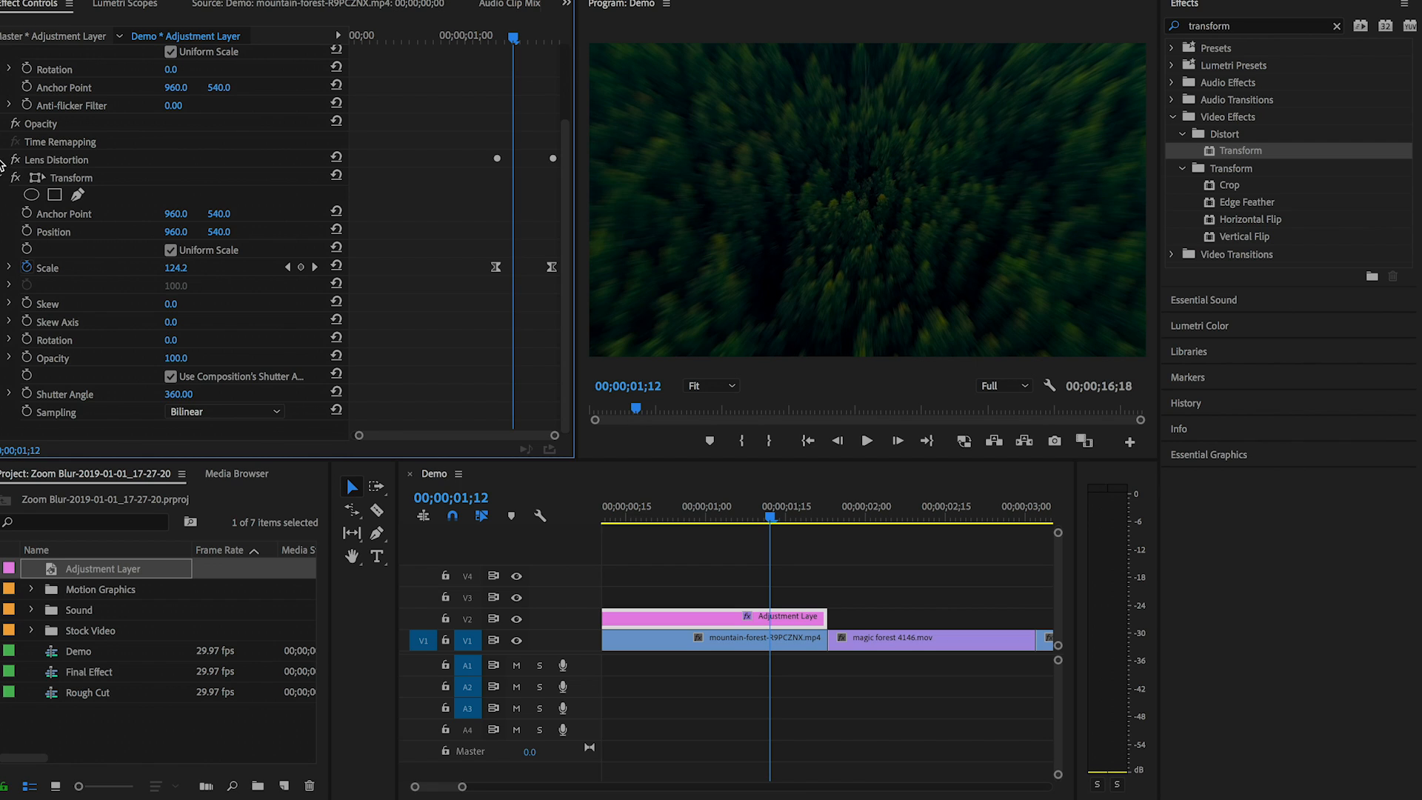
click(7, 160)
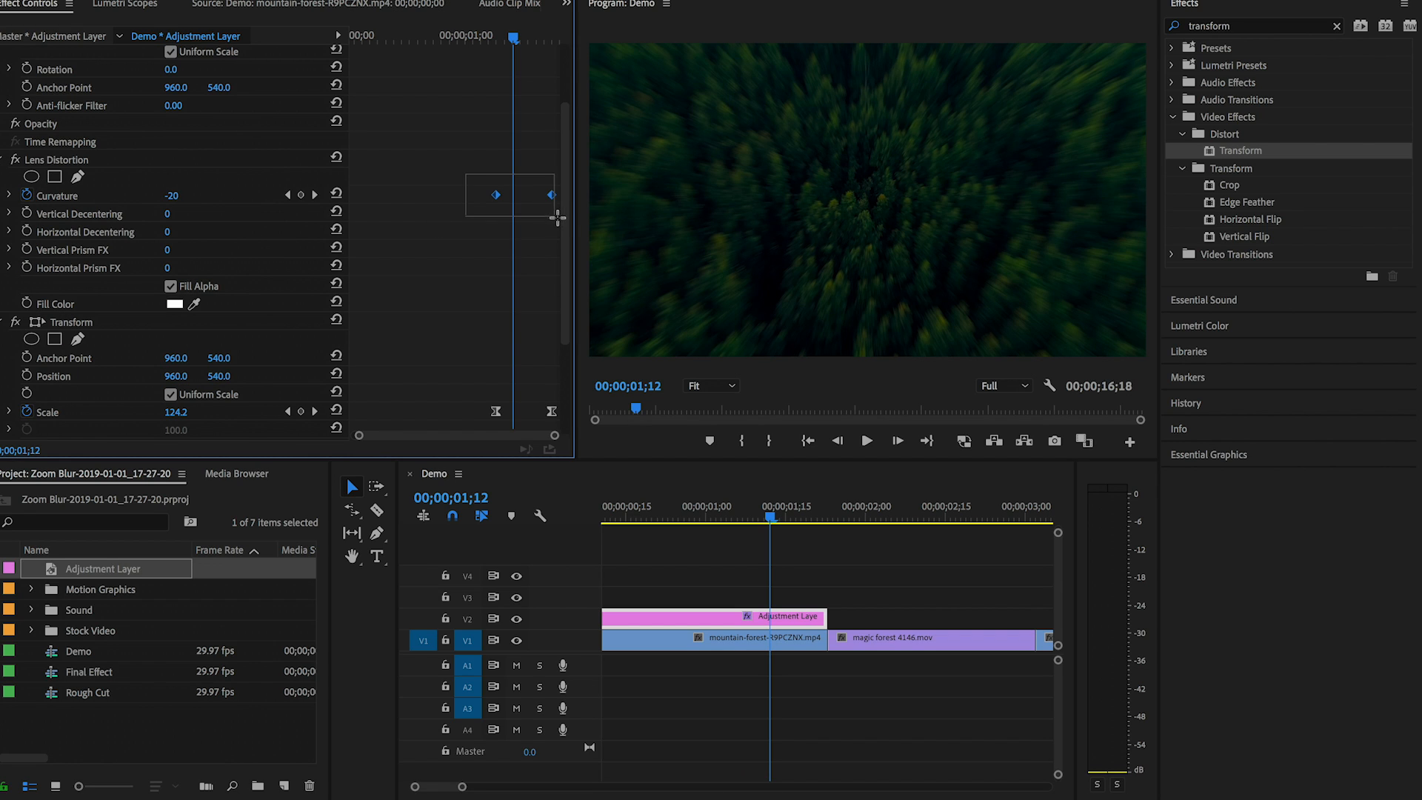
mouse_move(496, 203)
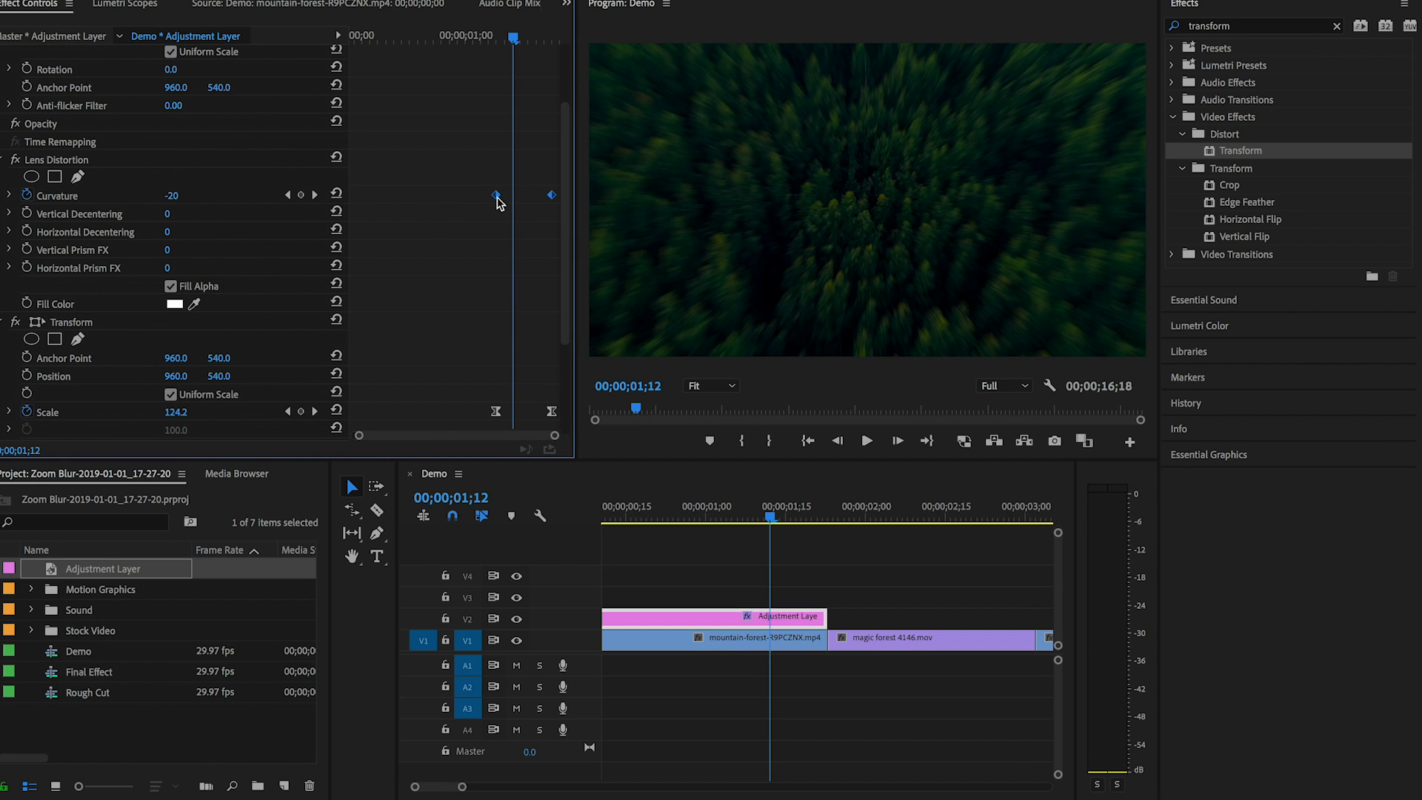
right_click(497, 195)
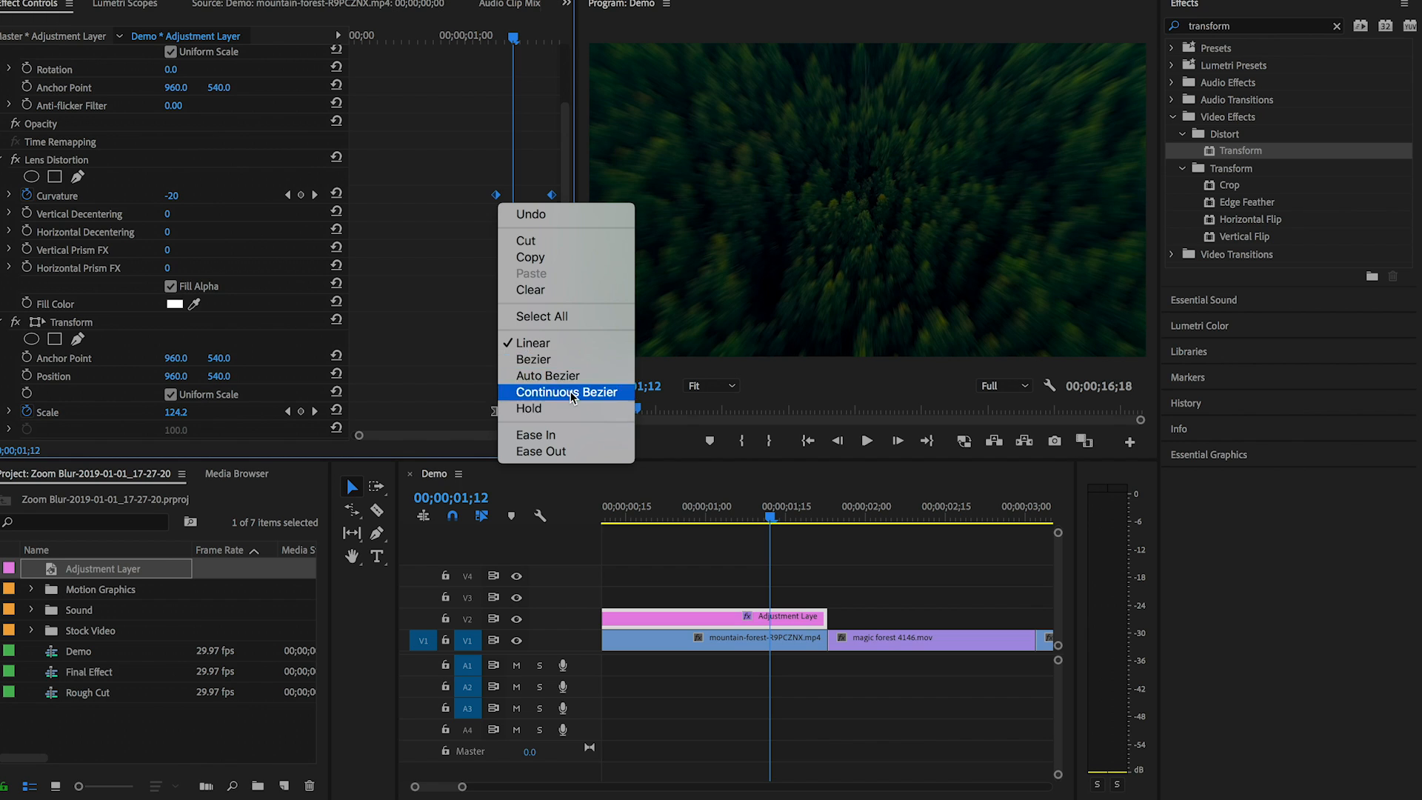
click(567, 391)
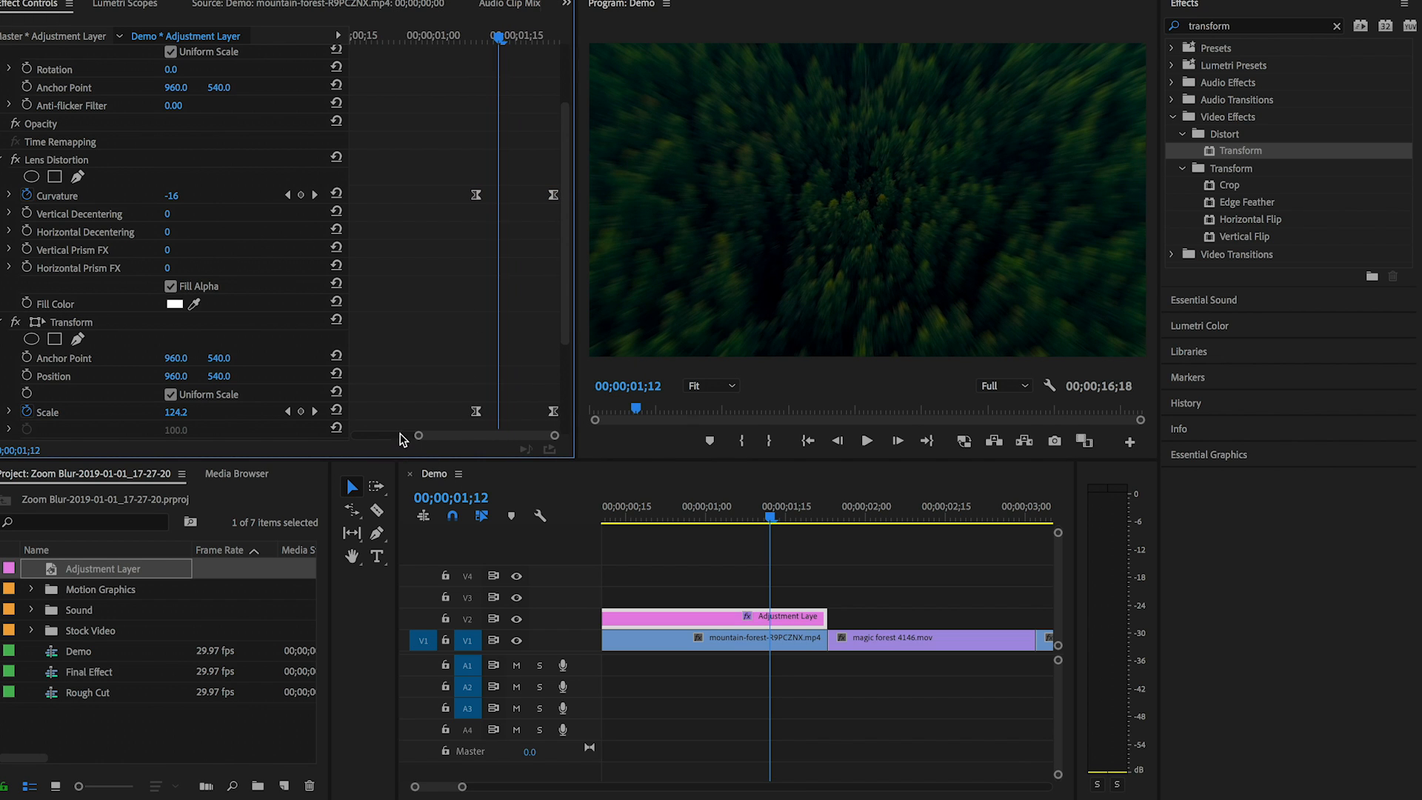
mouse_move(479, 202)
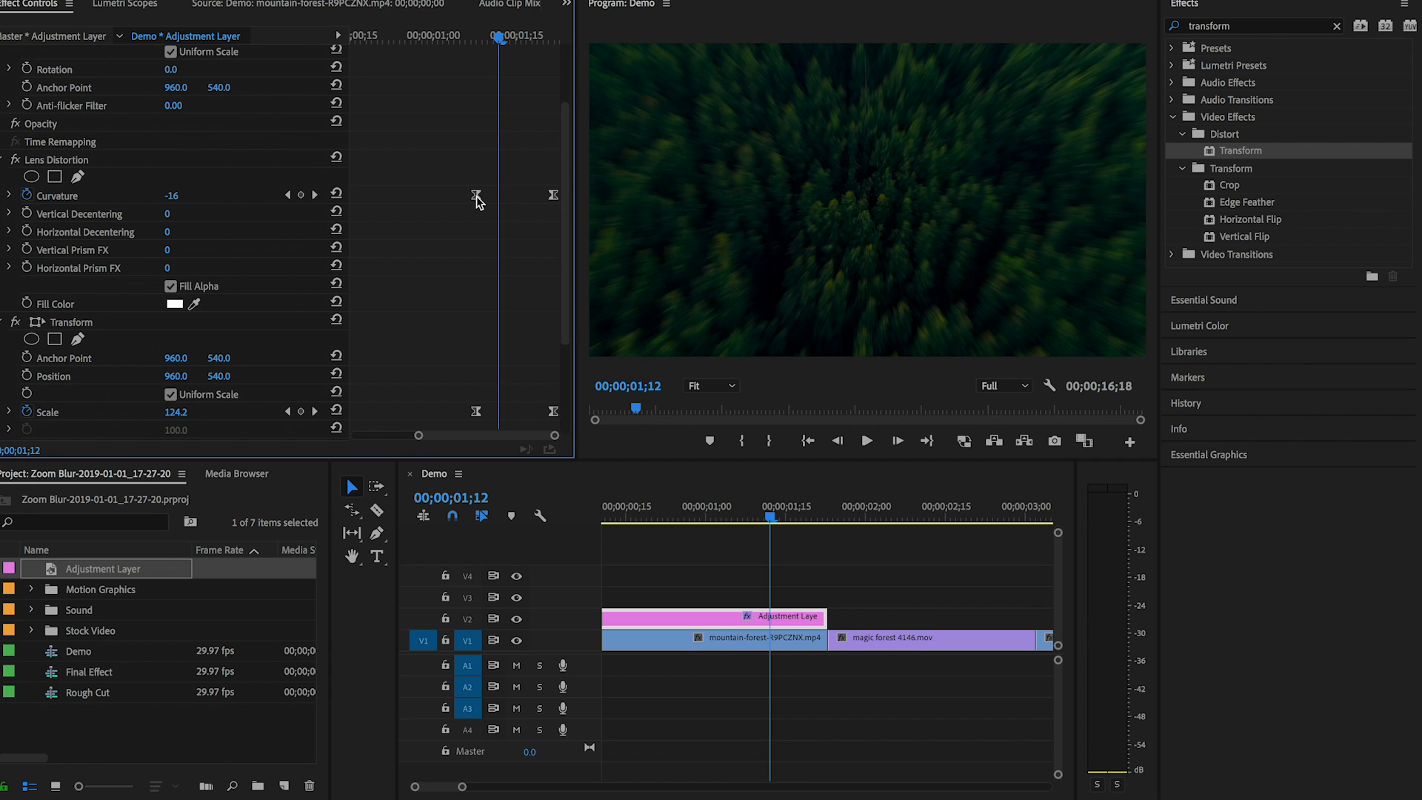
mouse_move(495, 43)
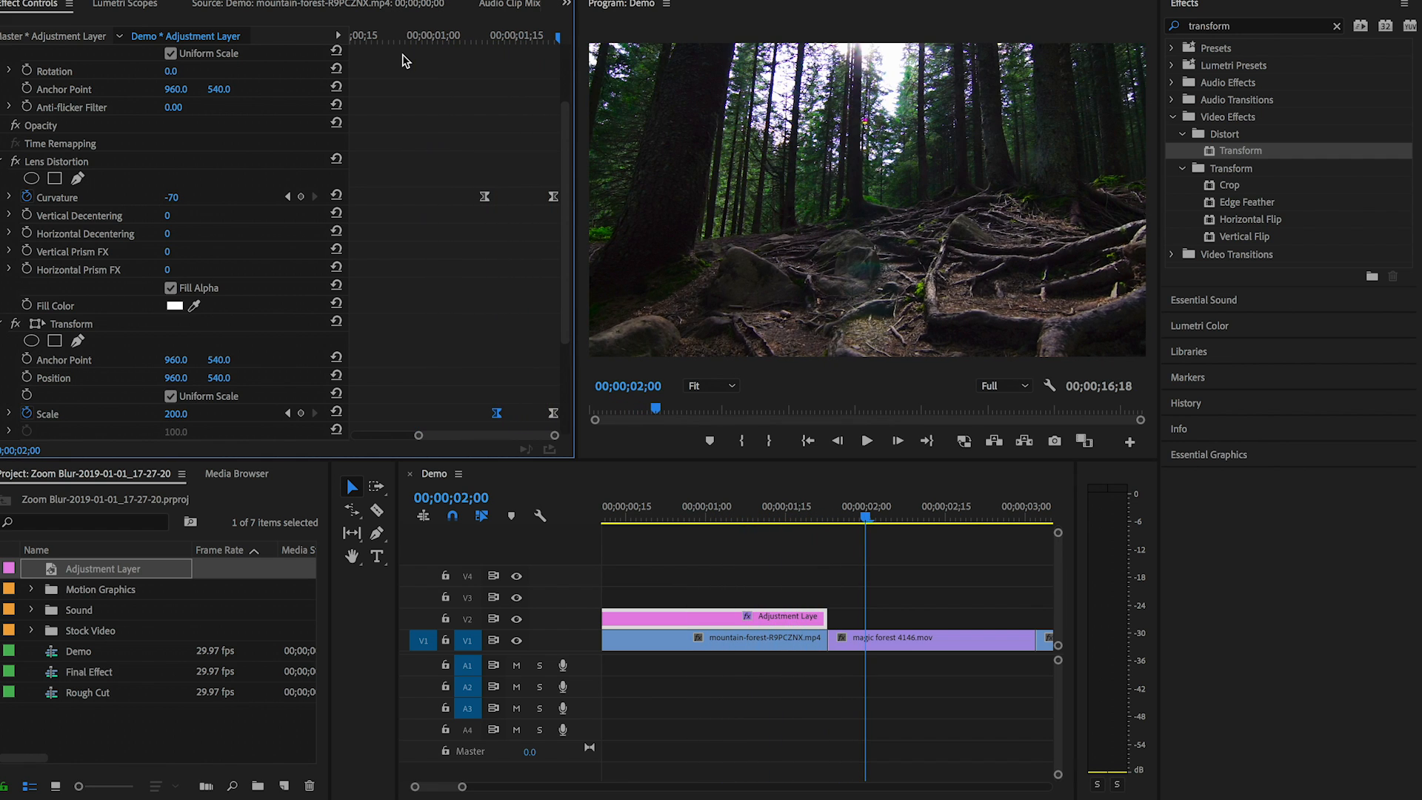
Place an adjustment layer on V2 over the mountain forest clip's end and deselect the clips.
click(802, 521)
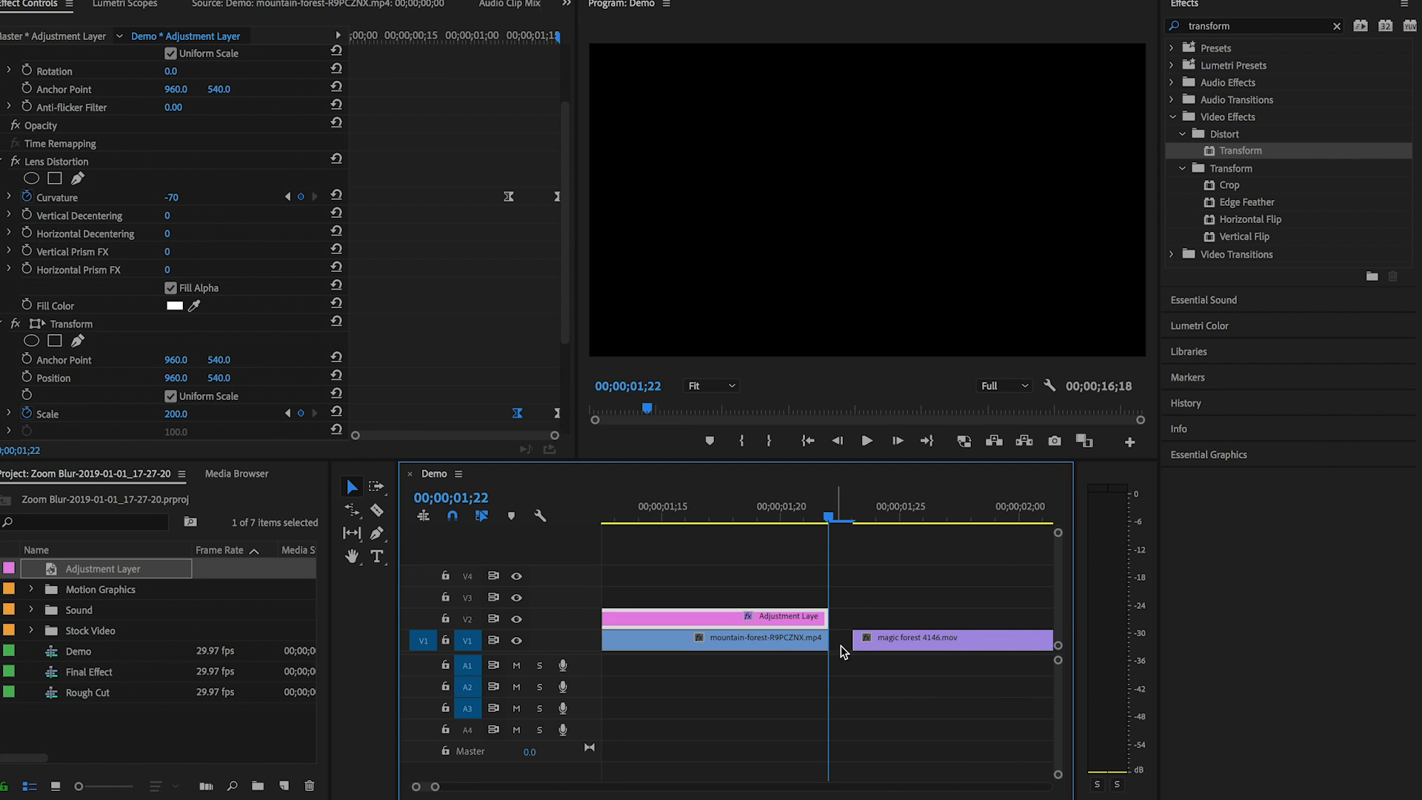
click(862, 632)
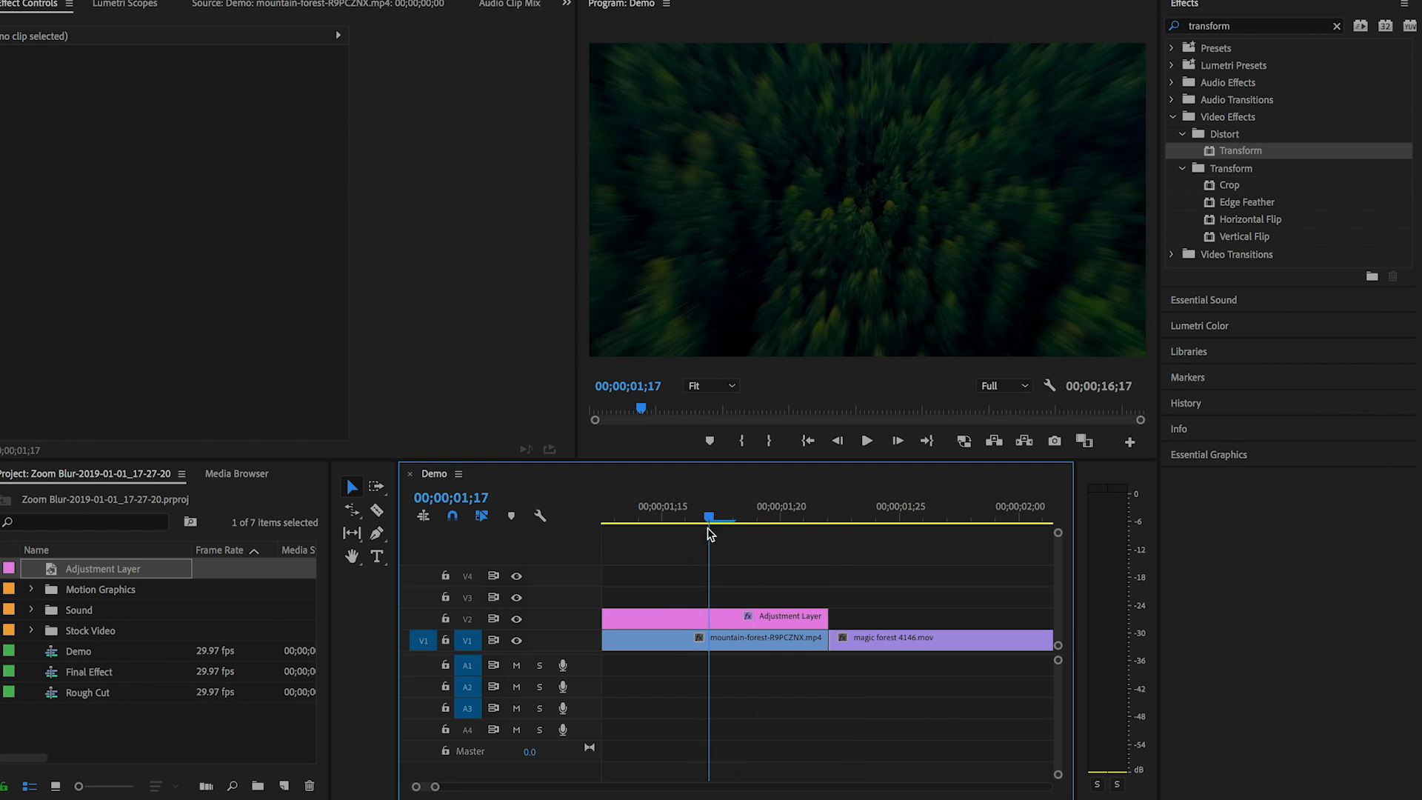
click(855, 516)
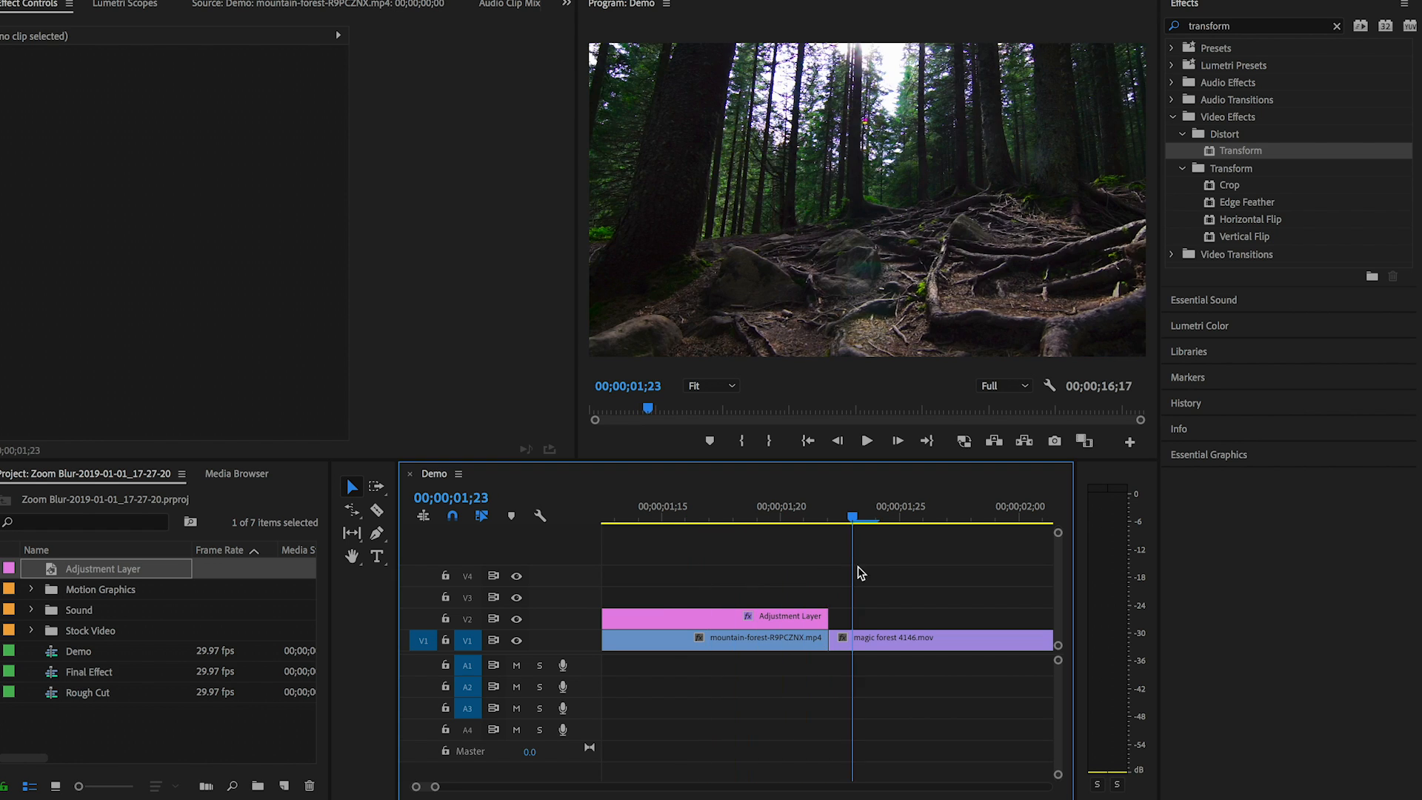
Apply the Transform effect to the adjustment layer over the magic forest clip.
click(781, 517)
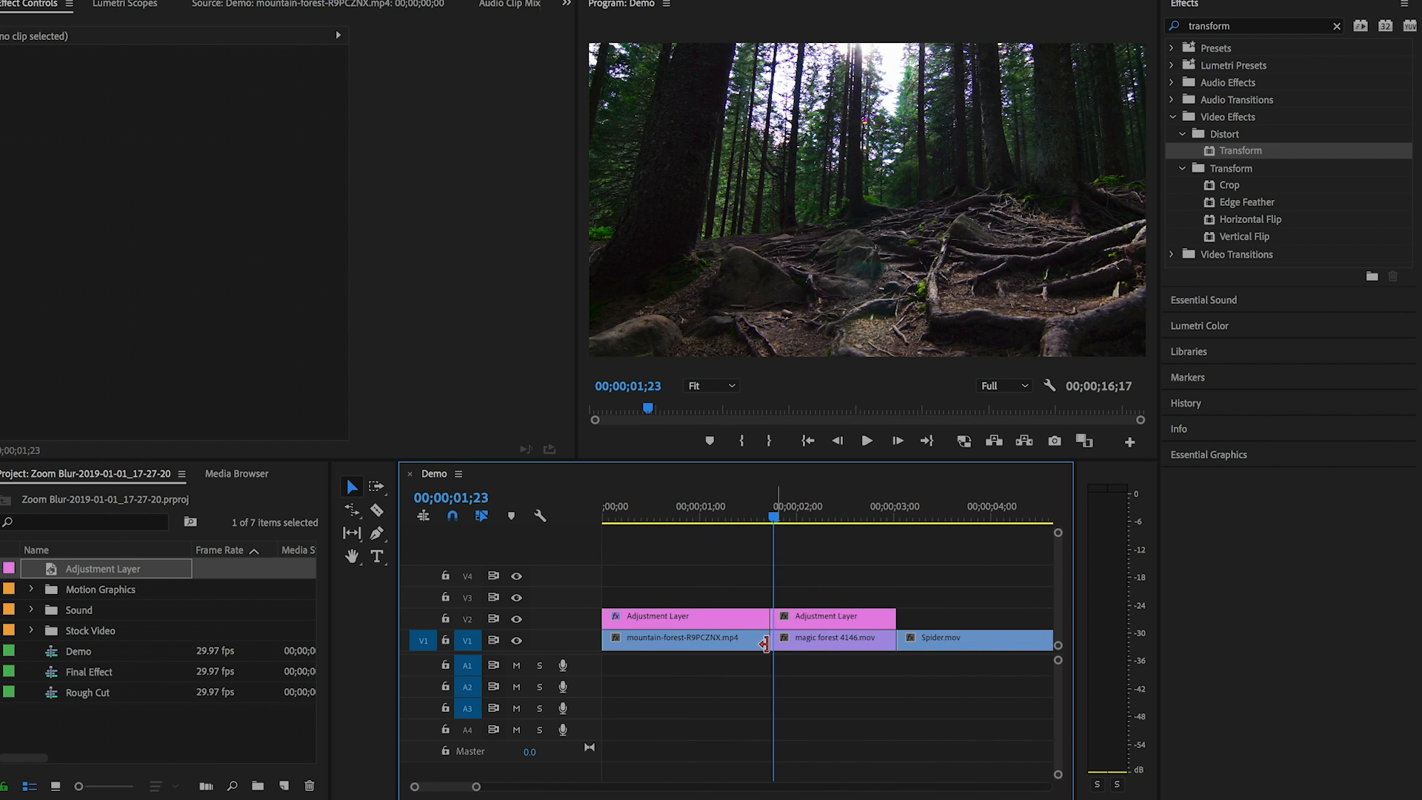
click(831, 617)
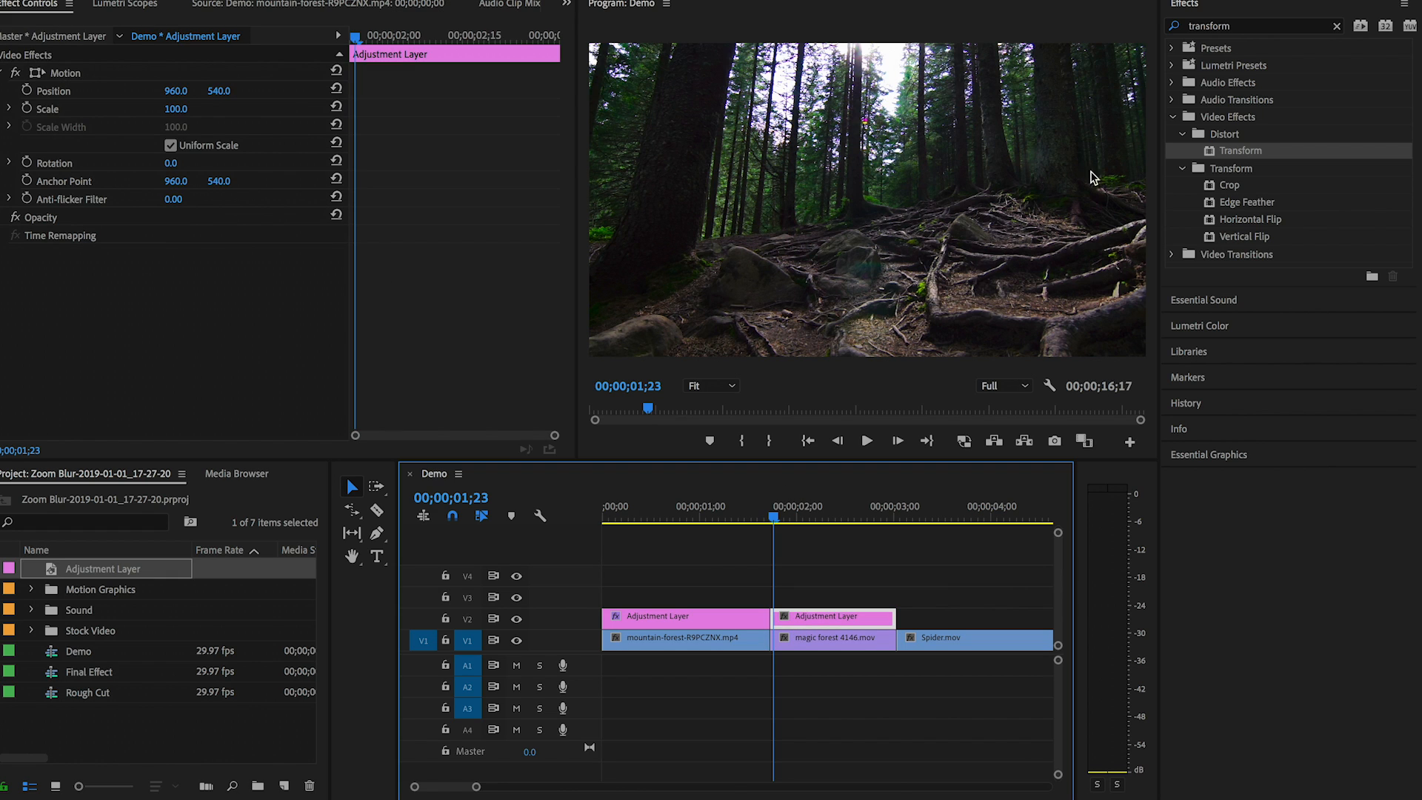
mouse_move(1214, 160)
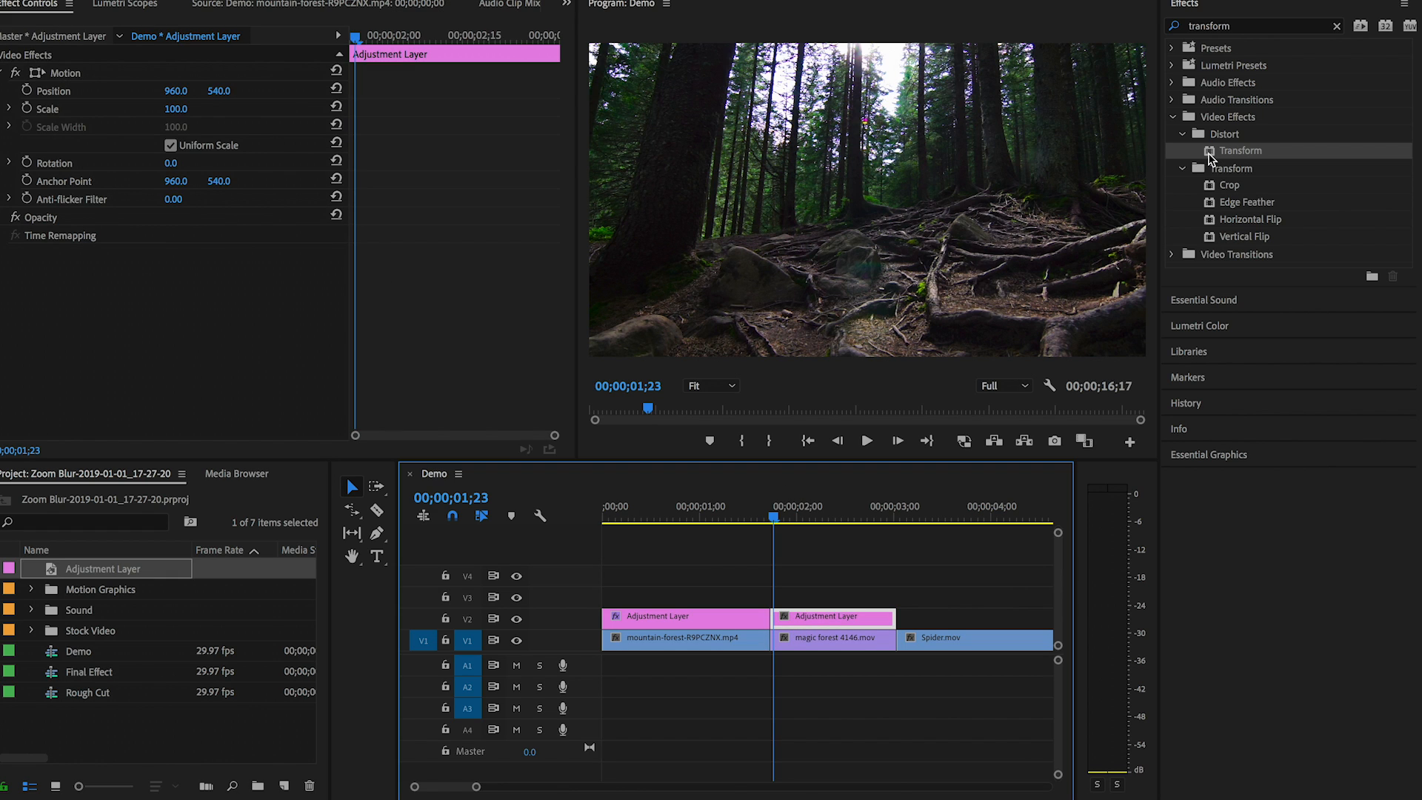
double_click(1242, 151)
text(lens di)
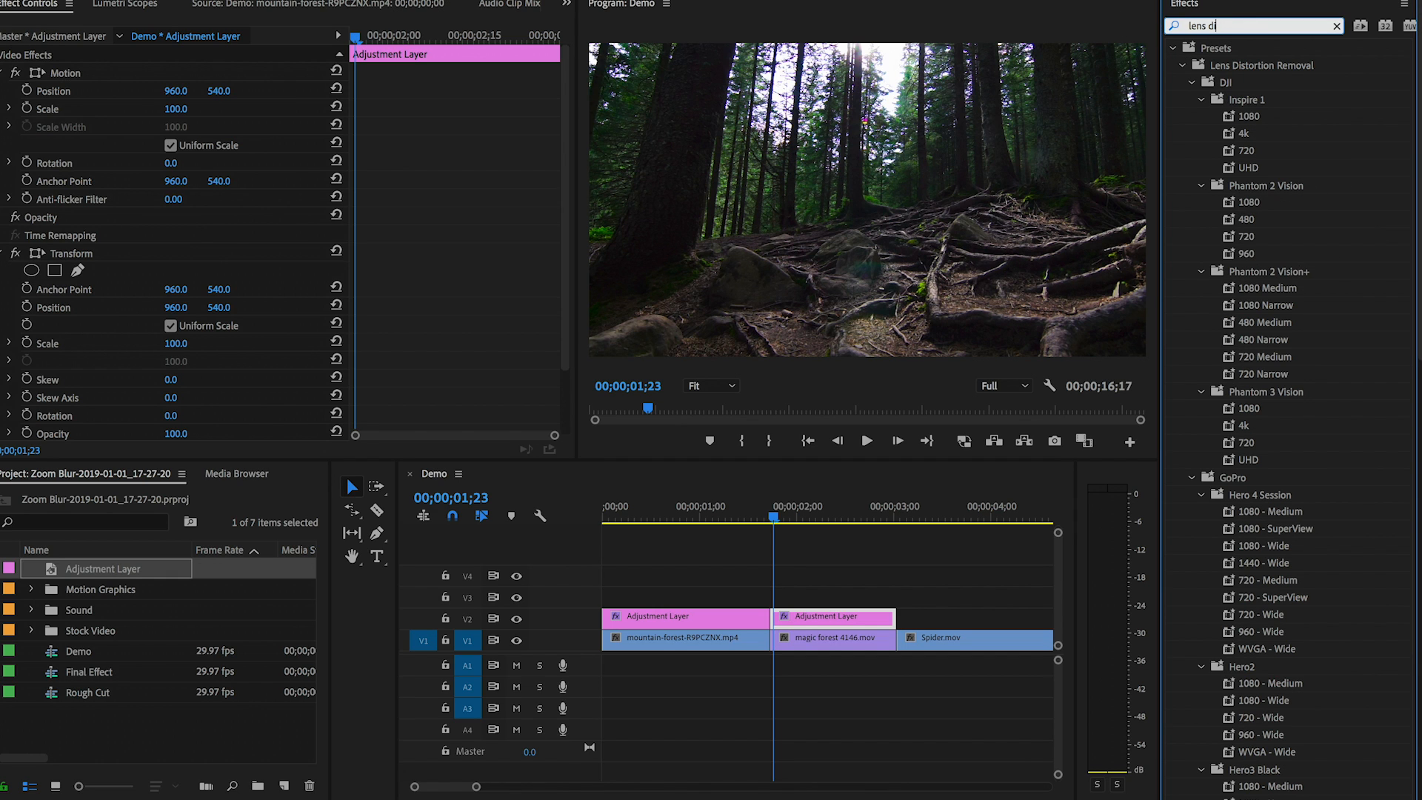
Search the Effects panel and apply Lens Distortion to the same adjustment layer.
text(sto)
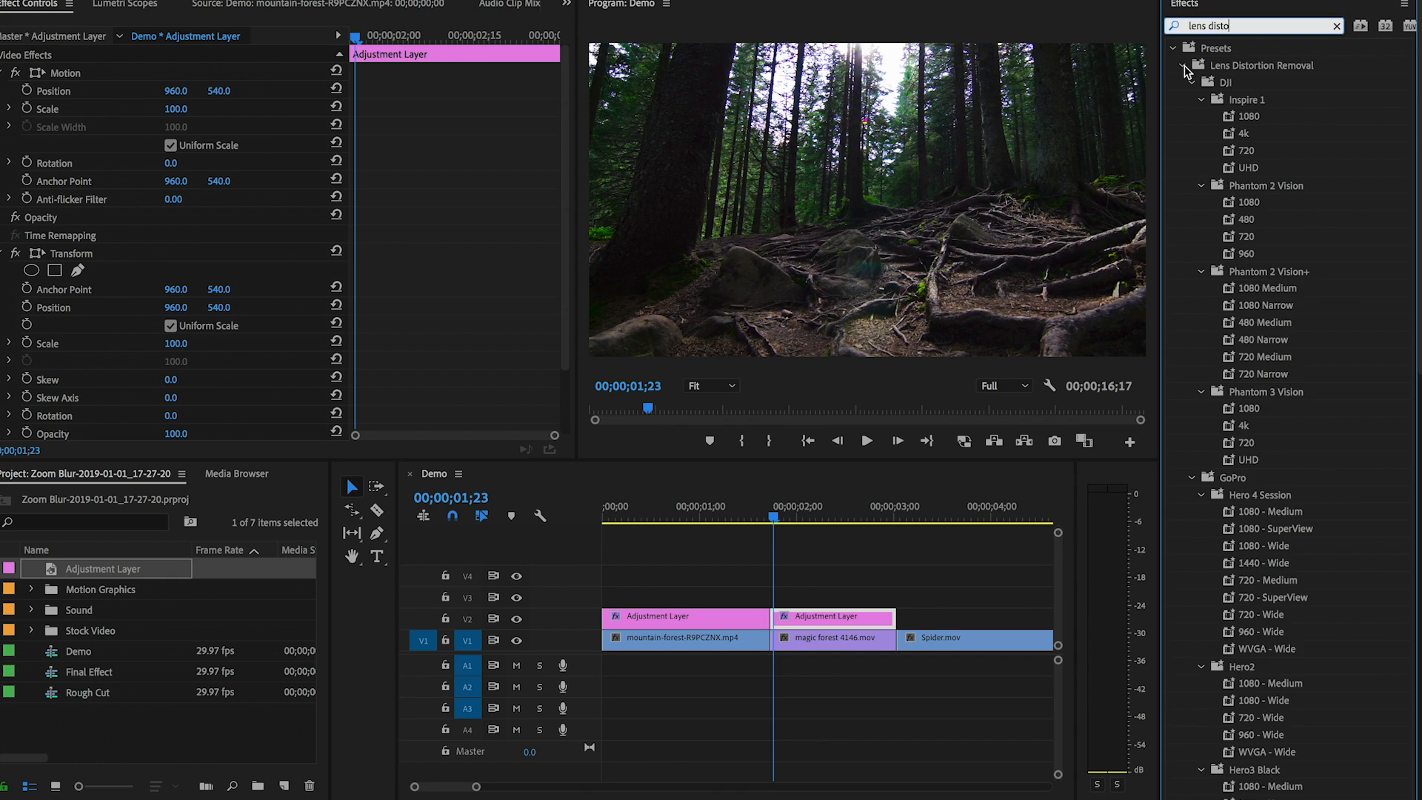
click(1173, 47)
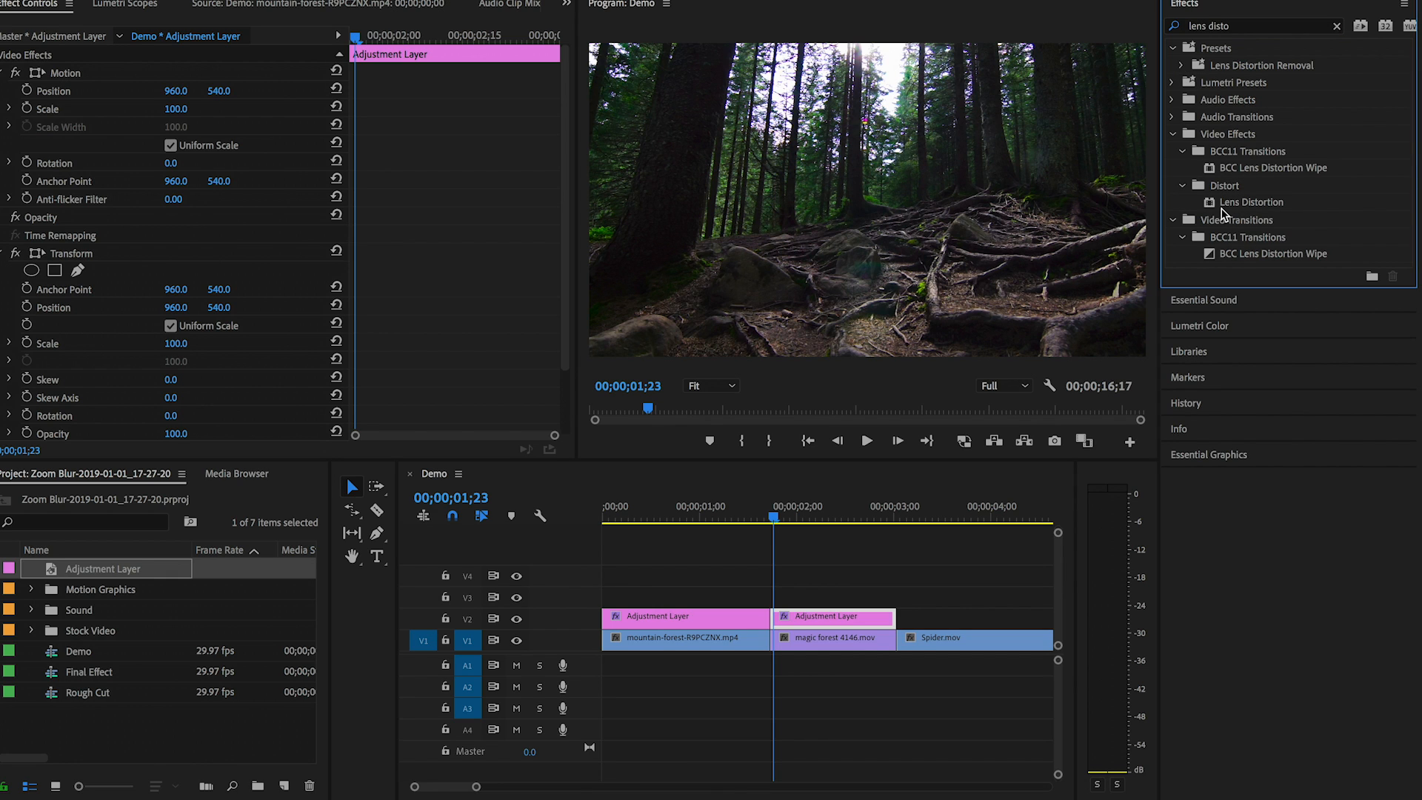
click(1252, 201)
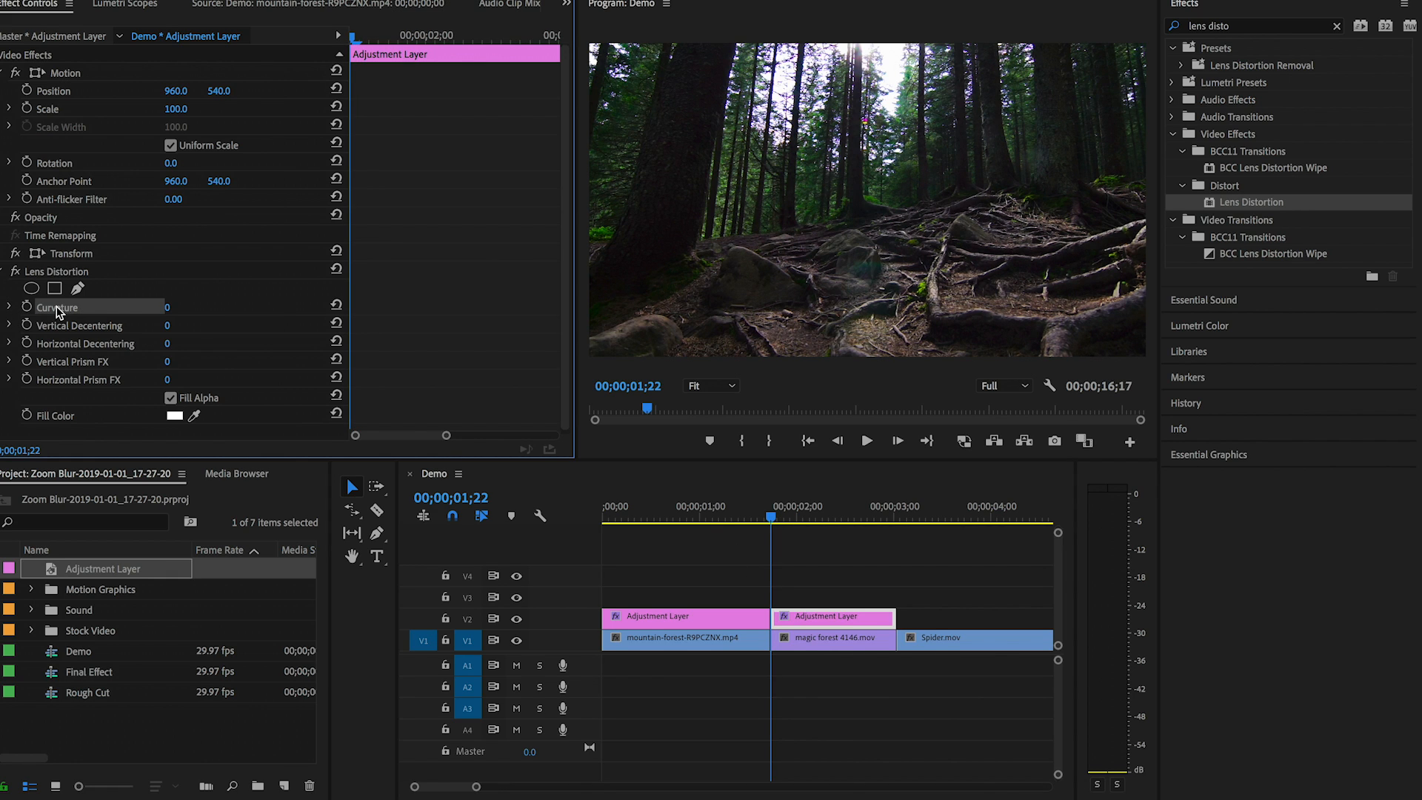
Keyframe Lens Distortion curvature from -70 back to 0 and ease the keyframe.
double_click(172, 306)
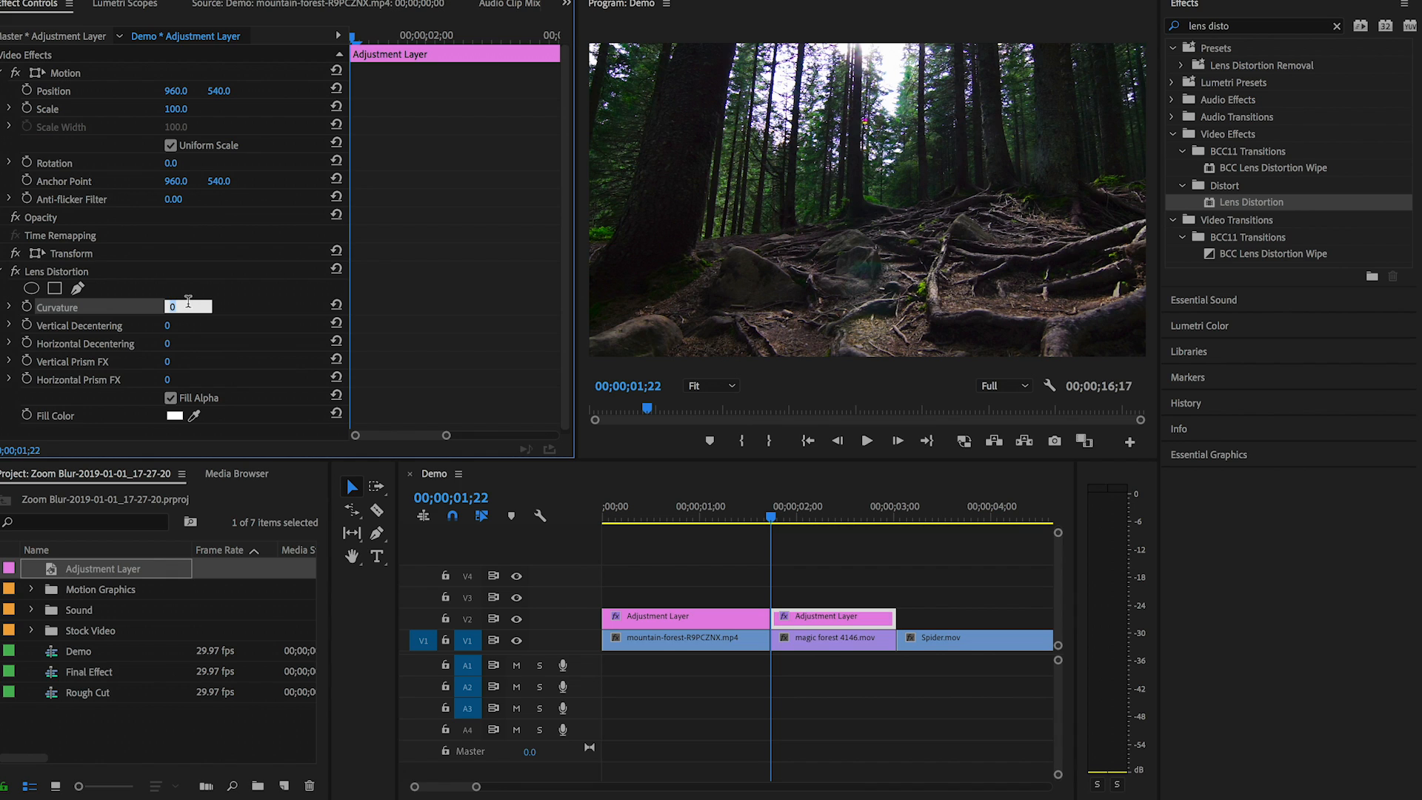
text(-70)
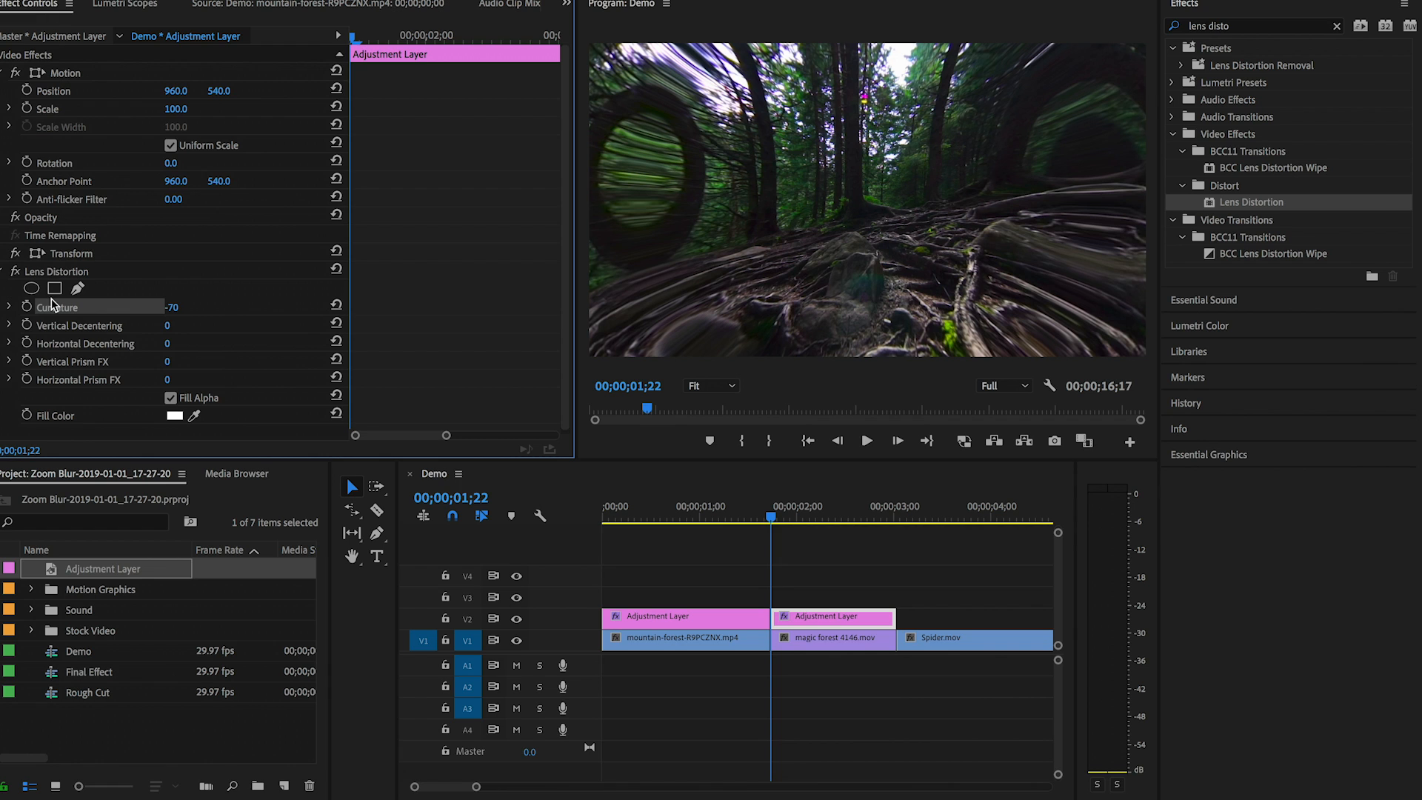
click(27, 306)
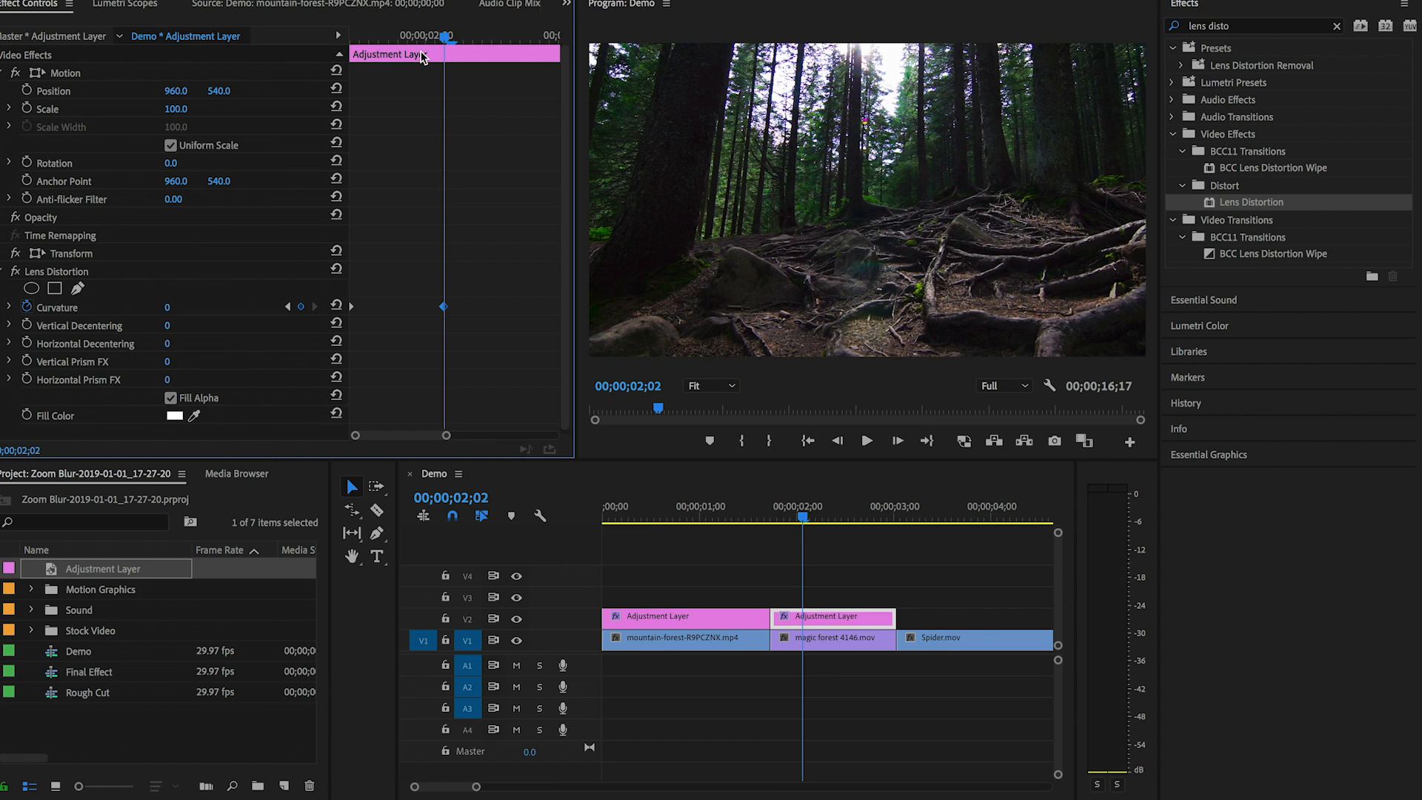
mouse_move(281, 325)
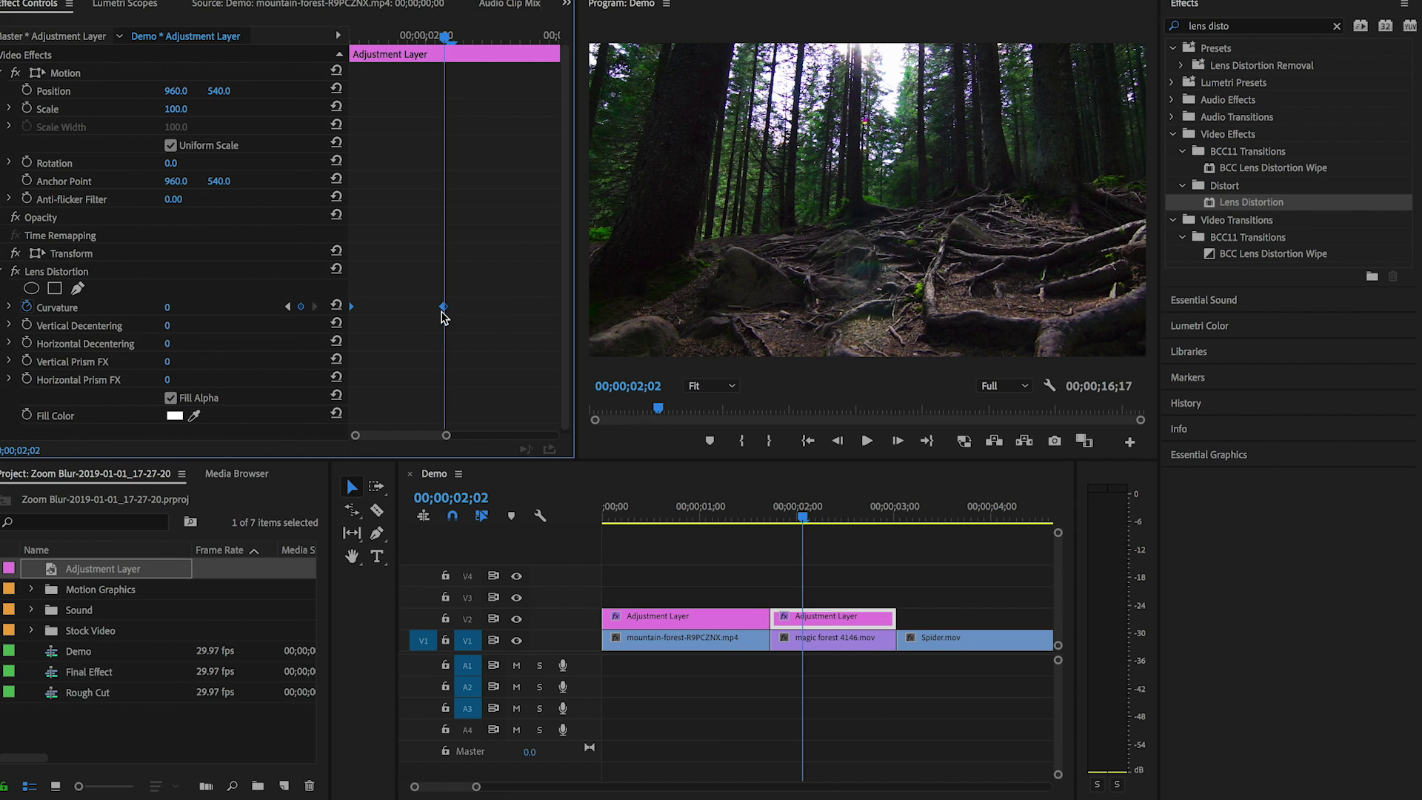
right_click(443, 307)
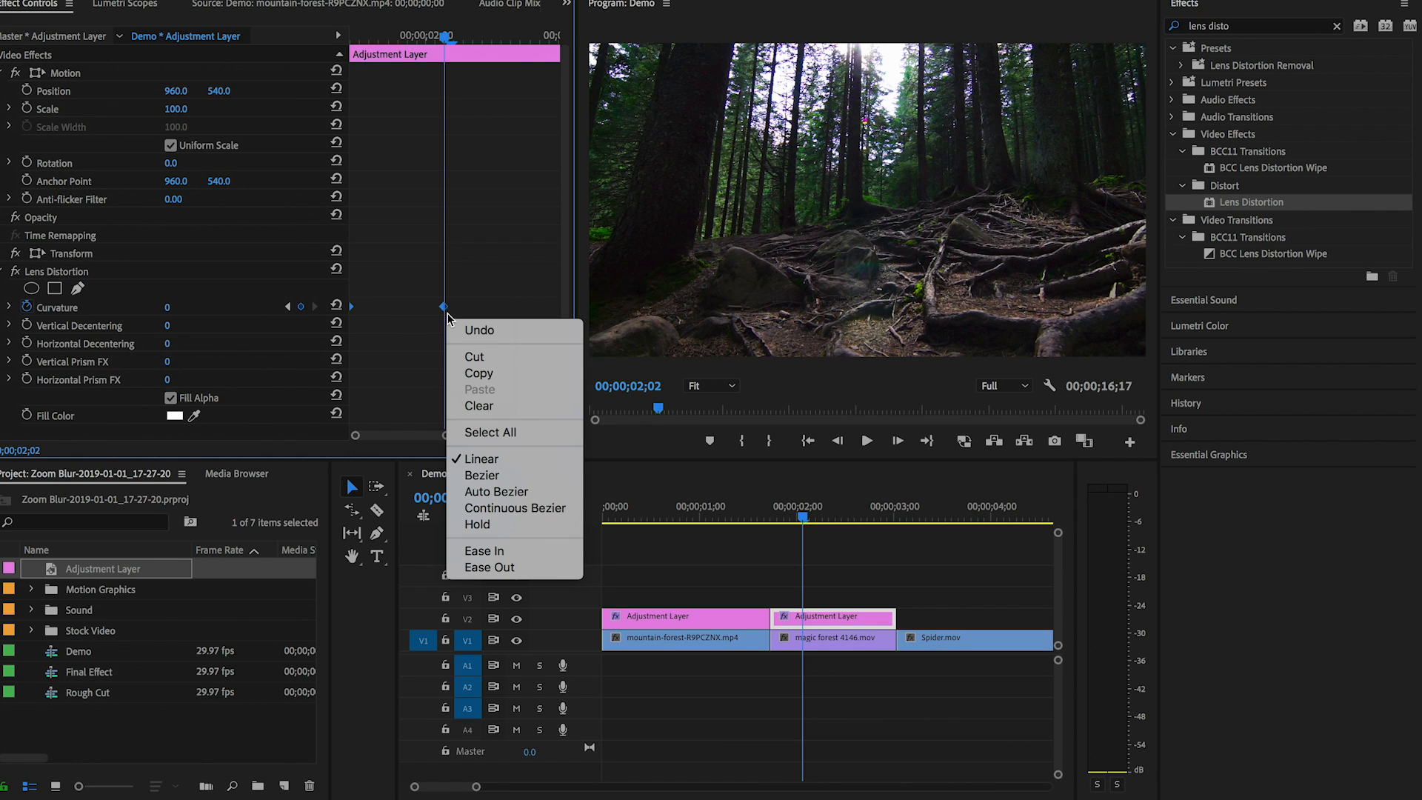
click(481, 458)
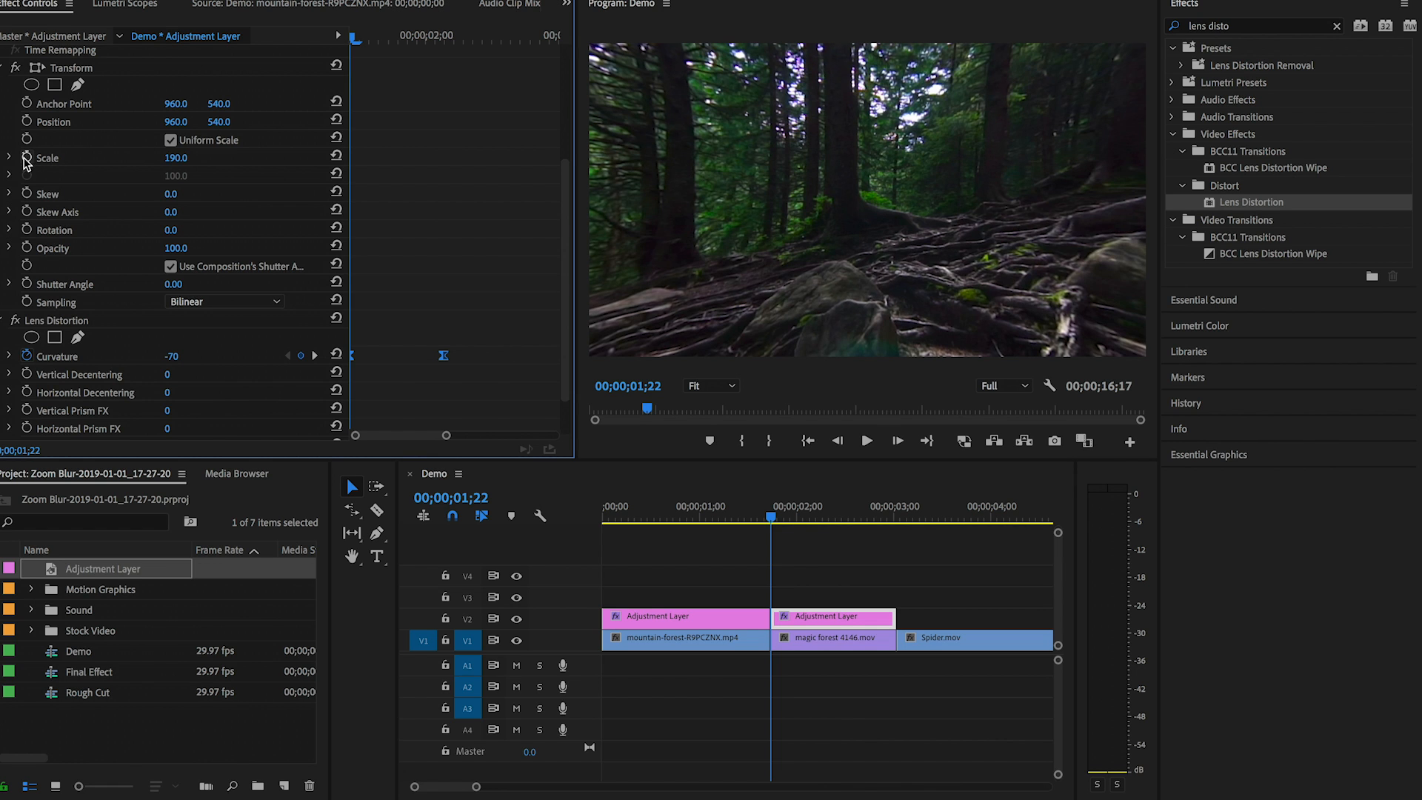
Keyframe Transform scale starting at 190 and ease the scale keyframe.
click(27, 159)
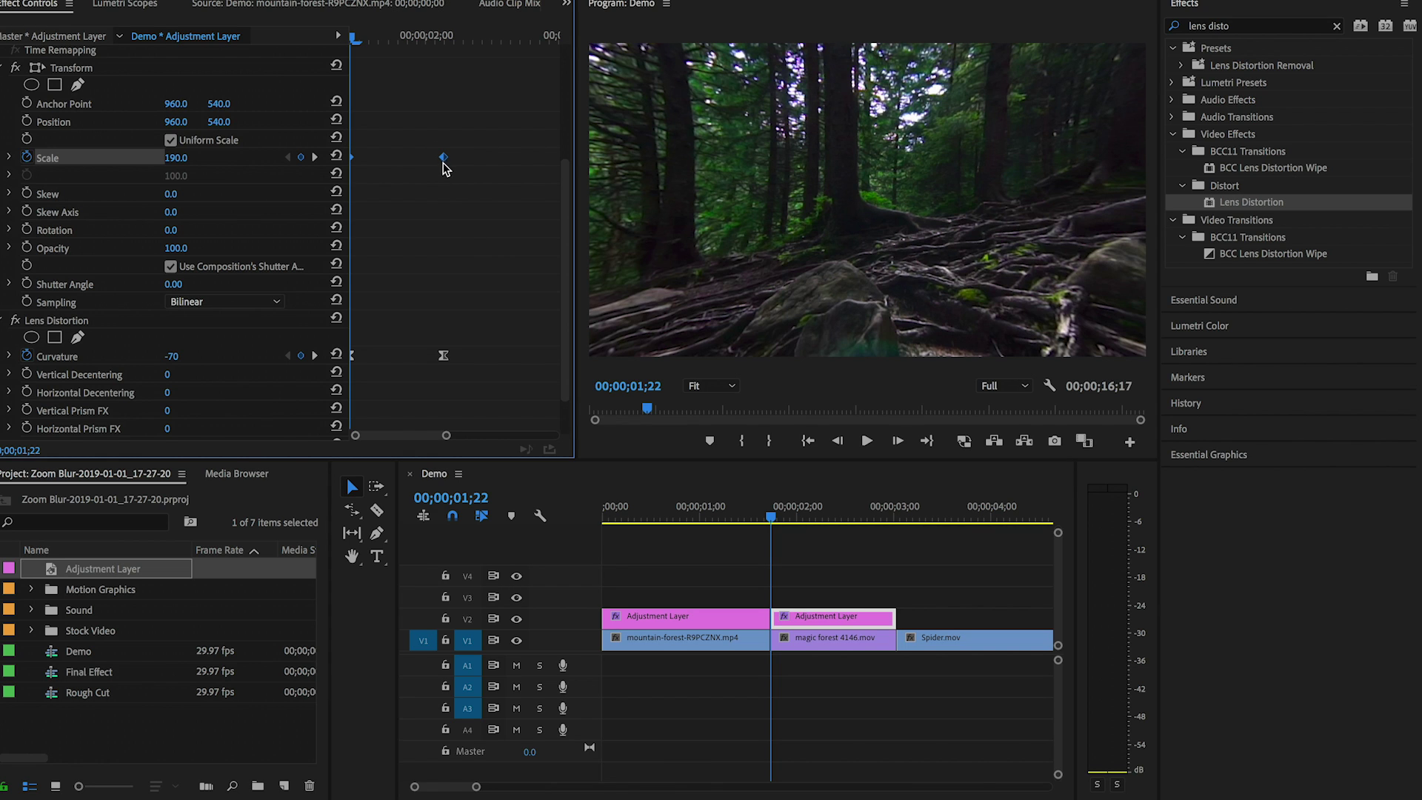
right_click(443, 157)
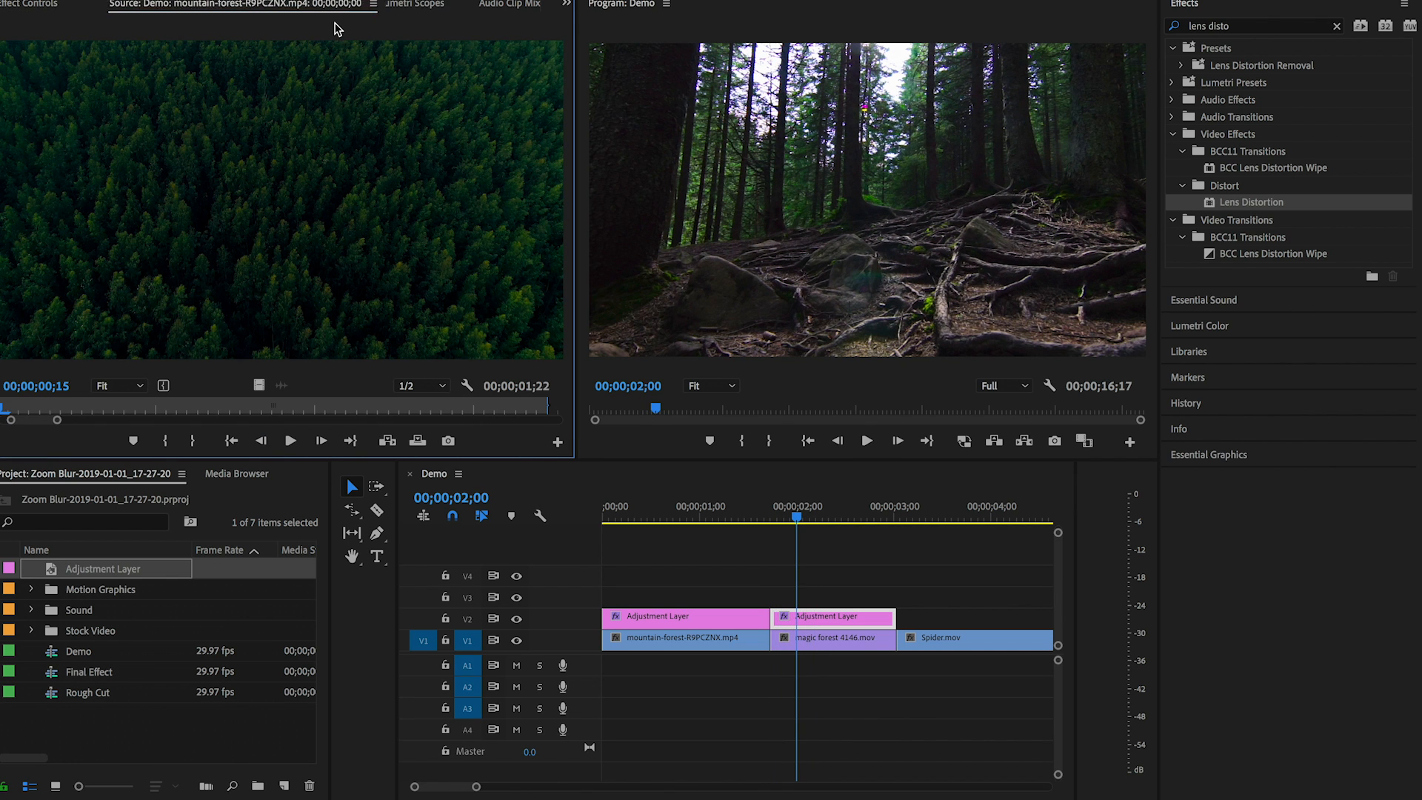
Set the adjustment layer's Transform shutter angle to 360 and jump back near the sequence start.
click(31, 4)
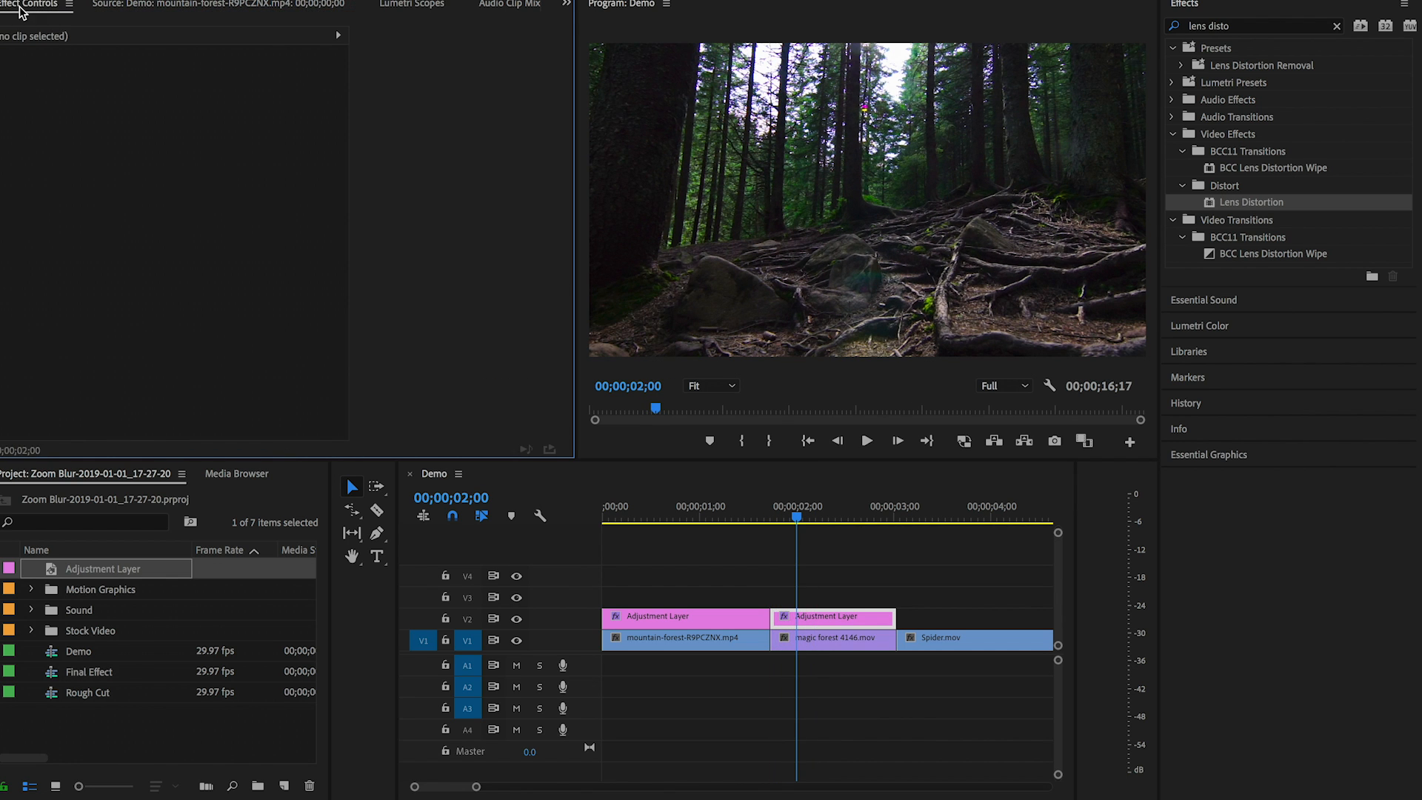
click(833, 617)
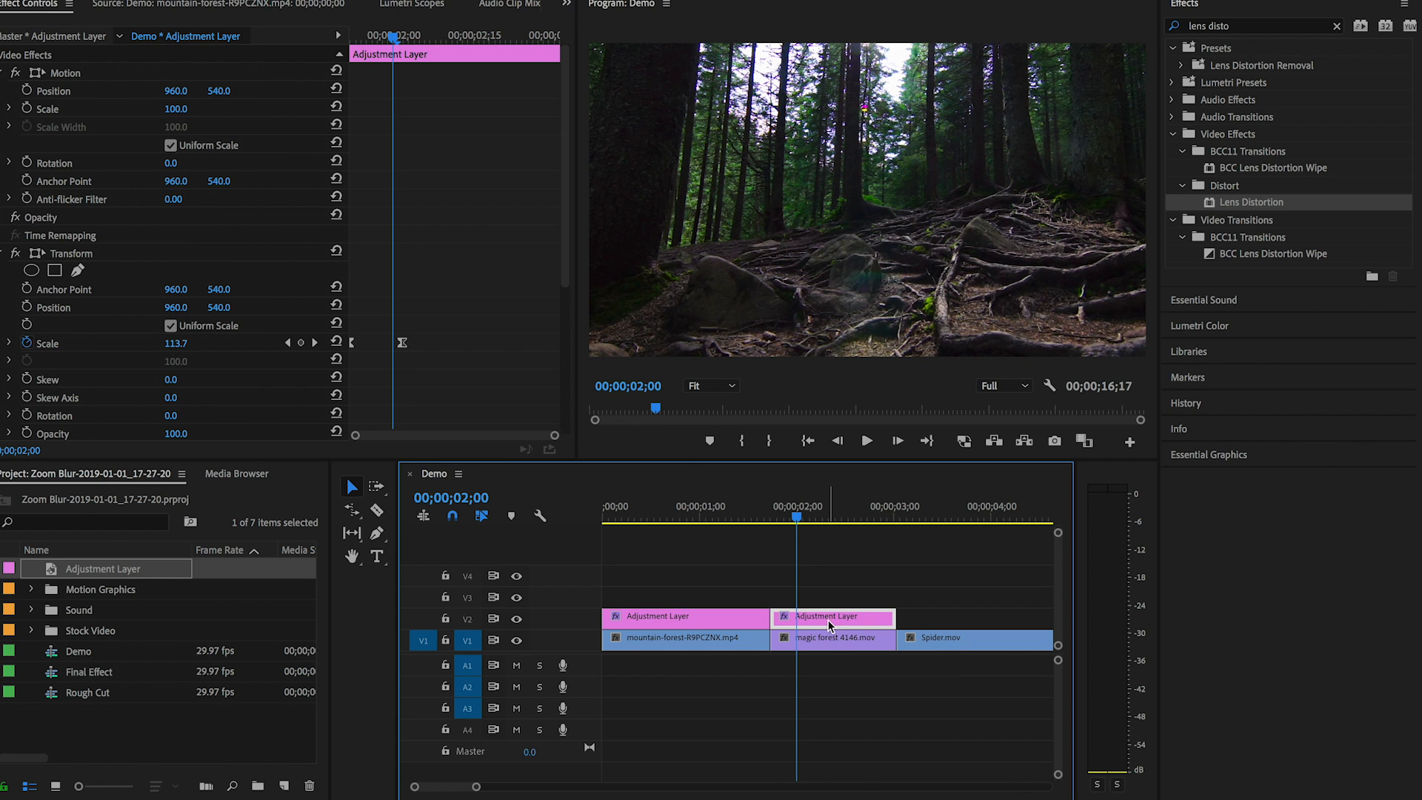
scroll(down, 3)
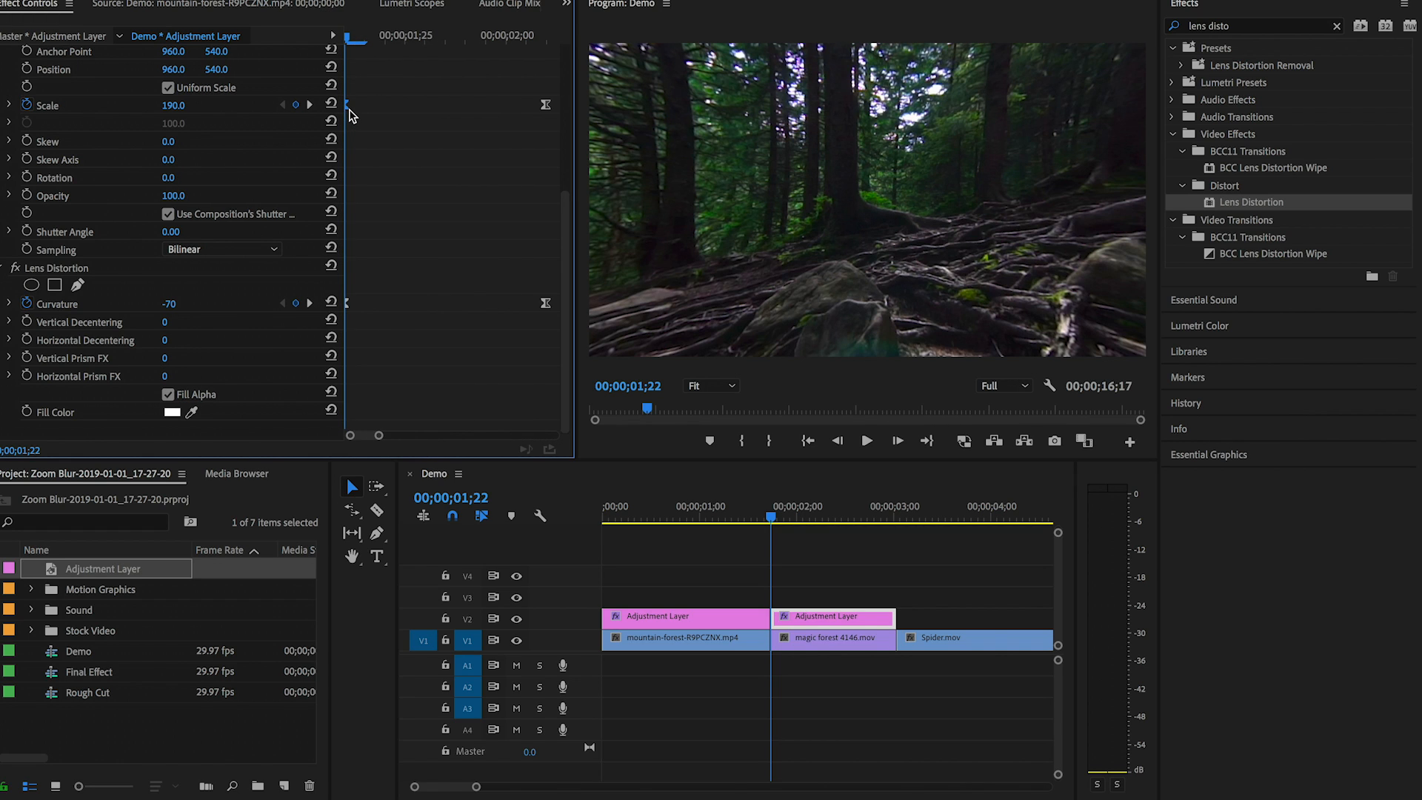
click(867, 442)
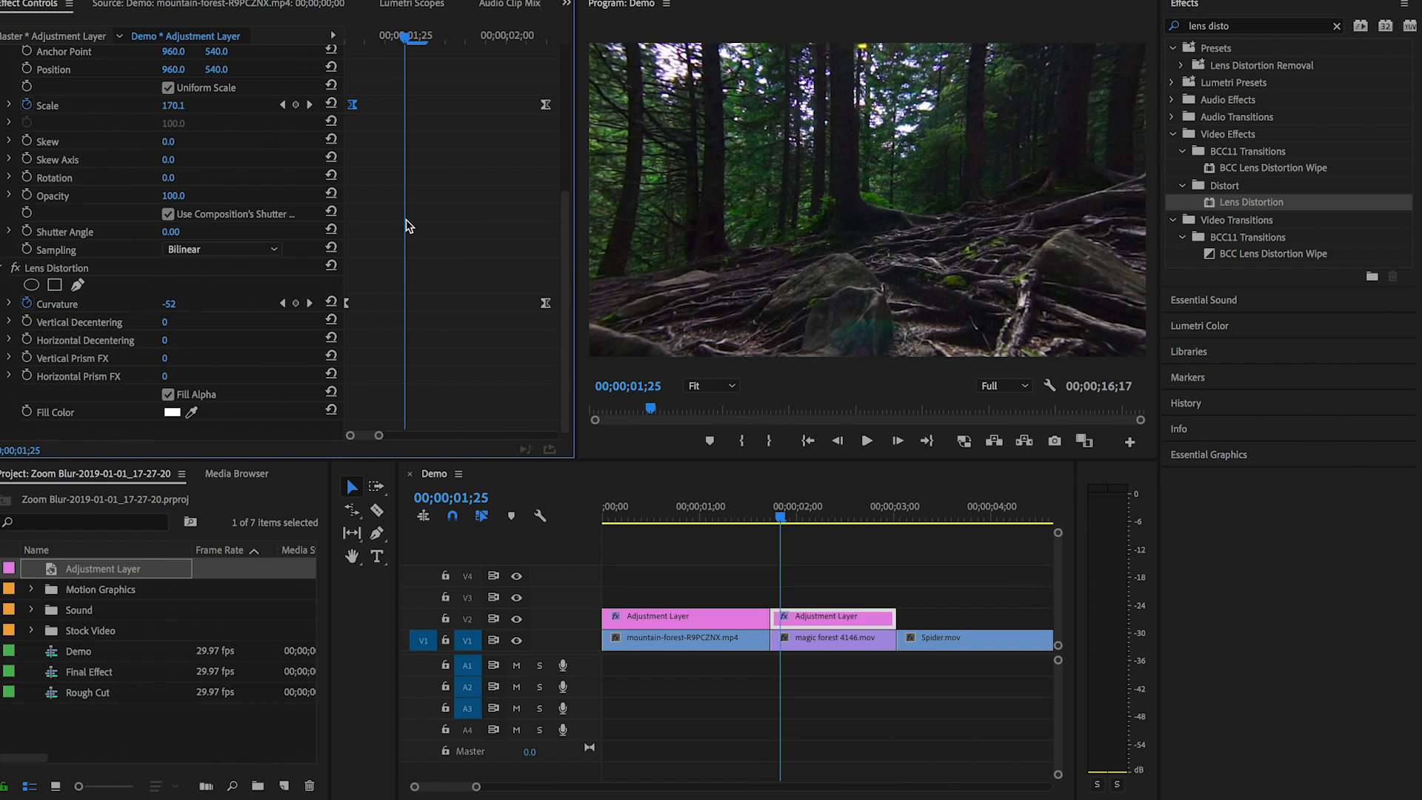
scroll(up, 3)
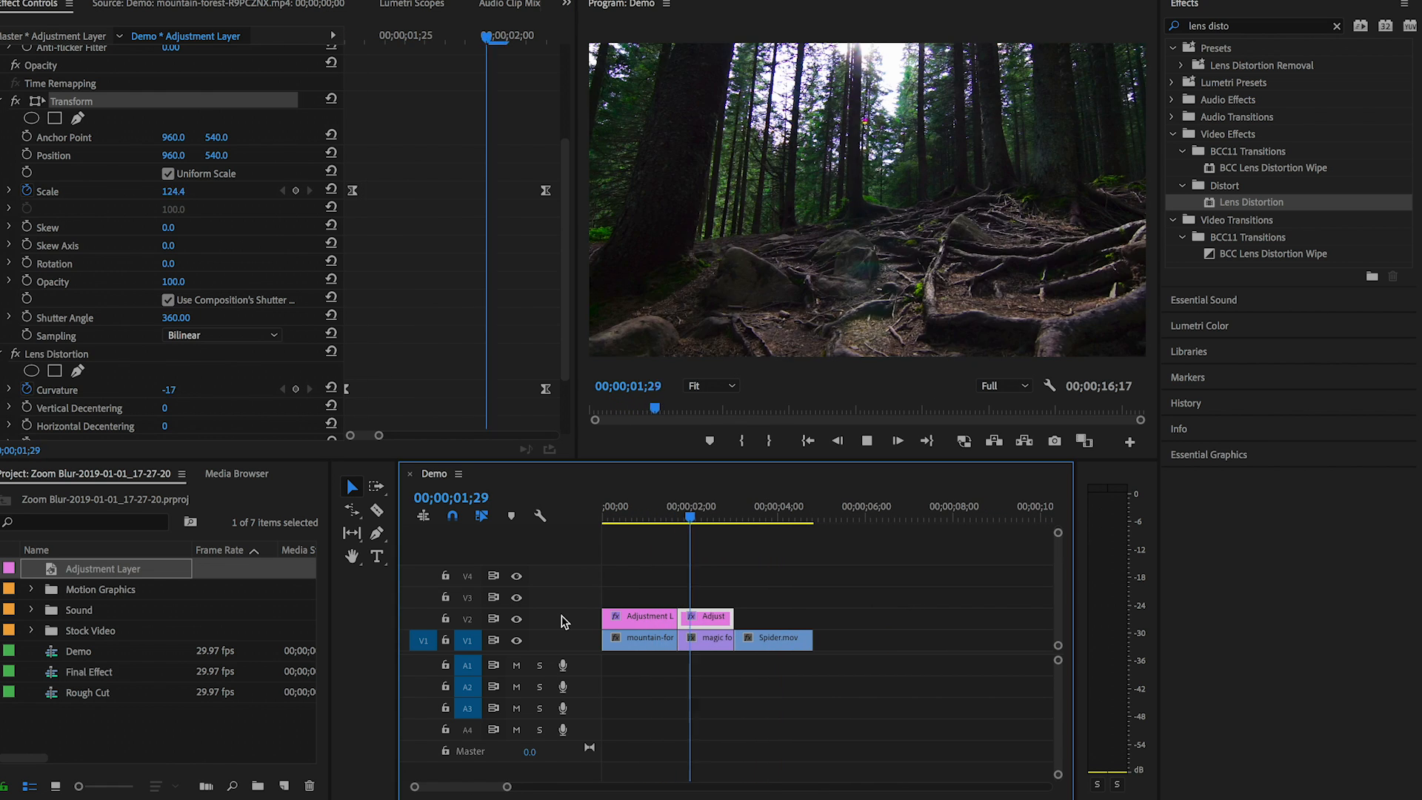
click(613, 506)
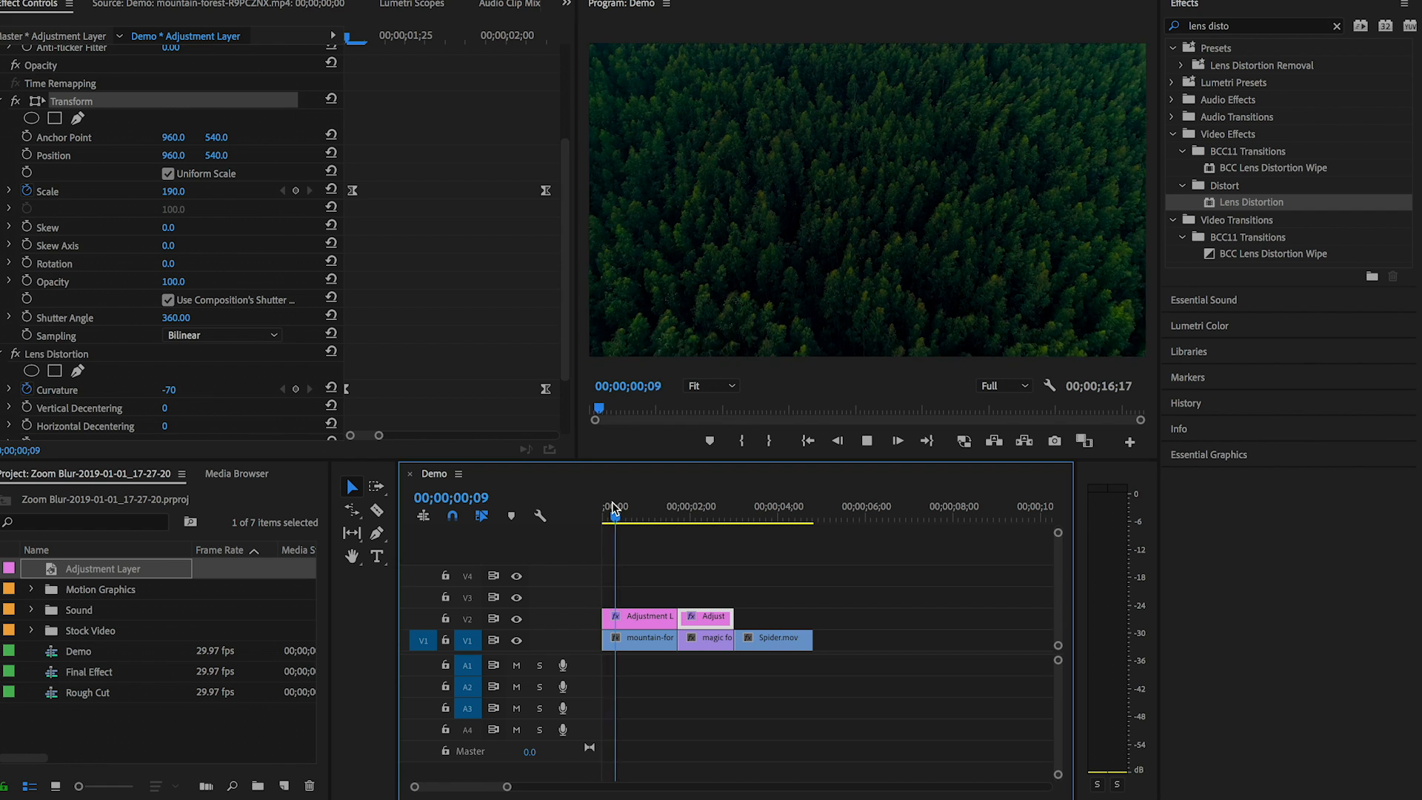
click(693, 516)
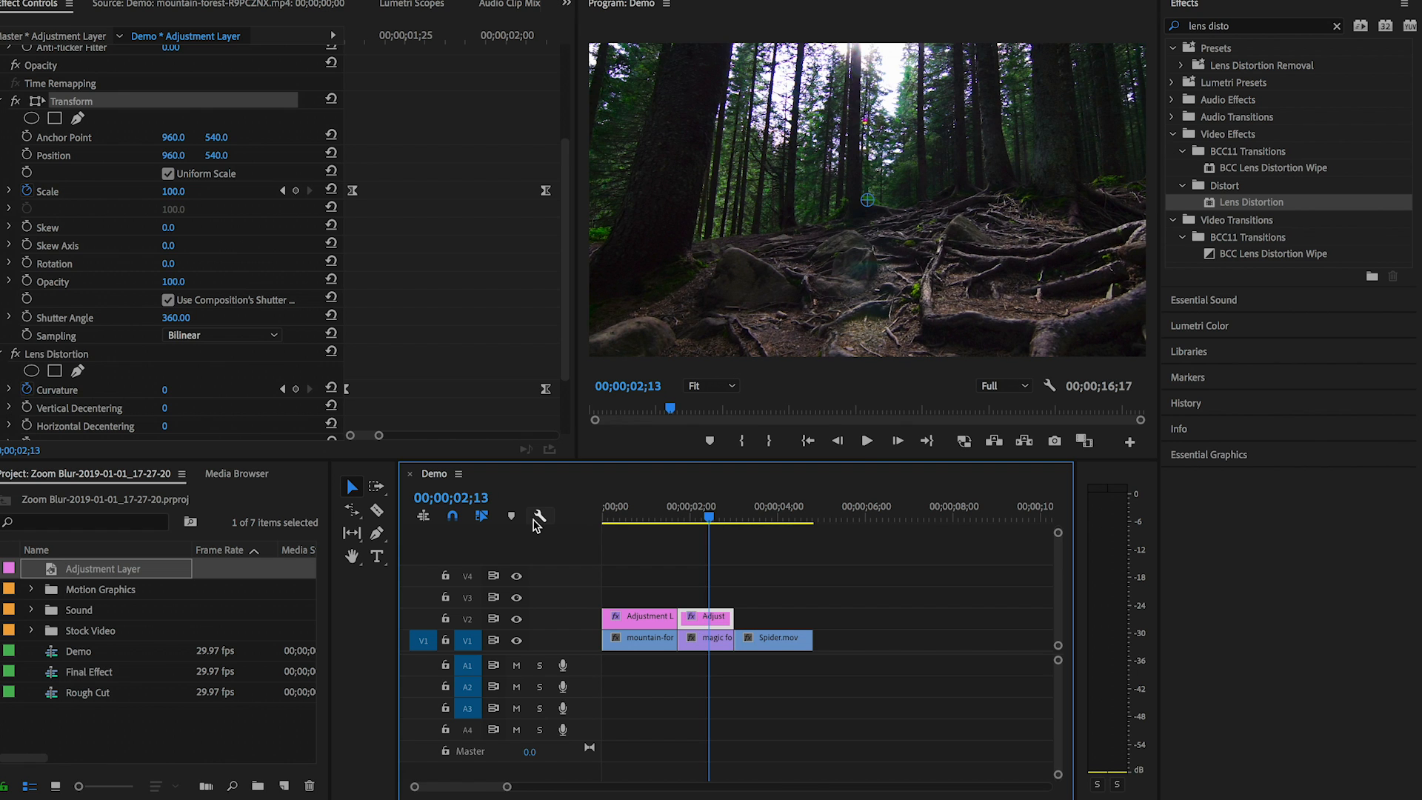
mouse_move(652, 551)
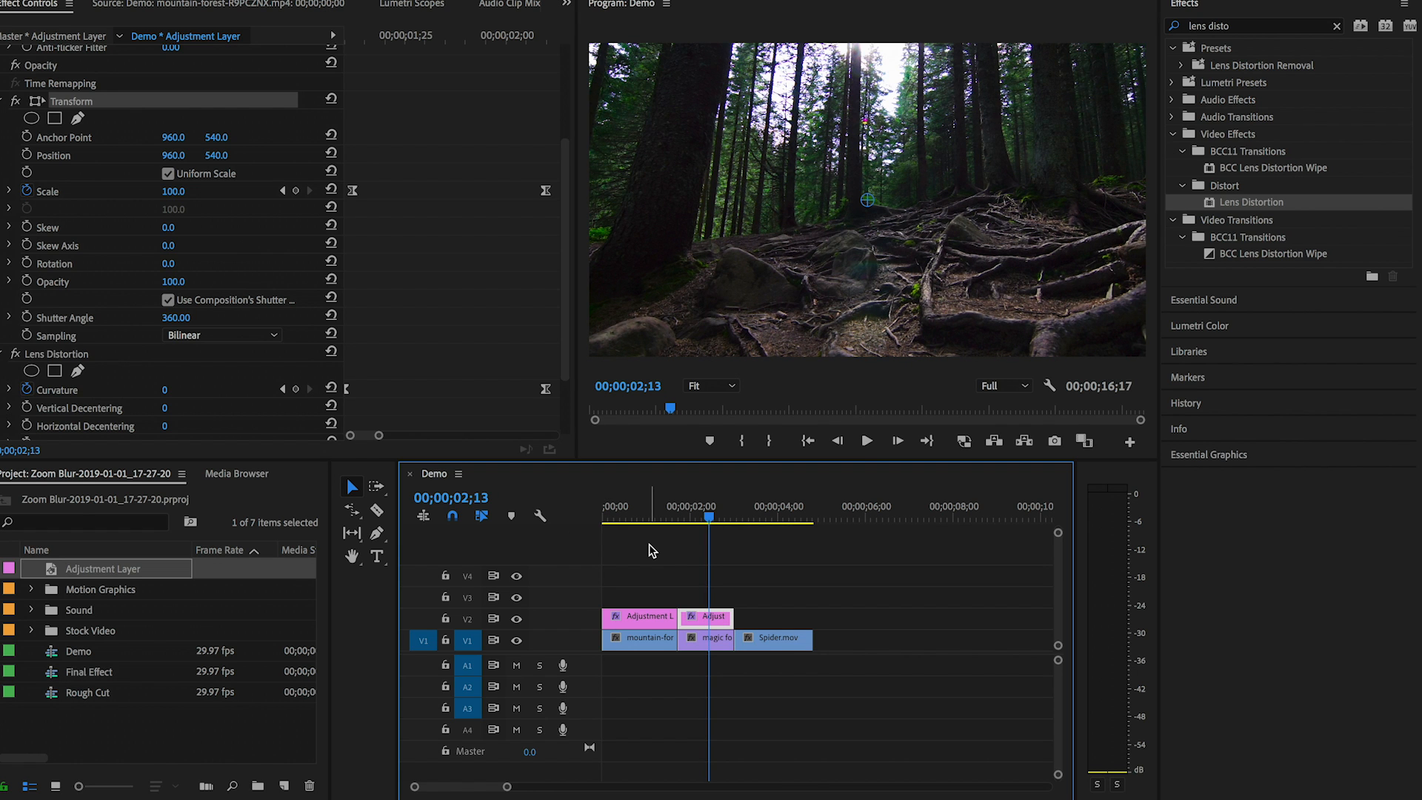
click(748, 524)
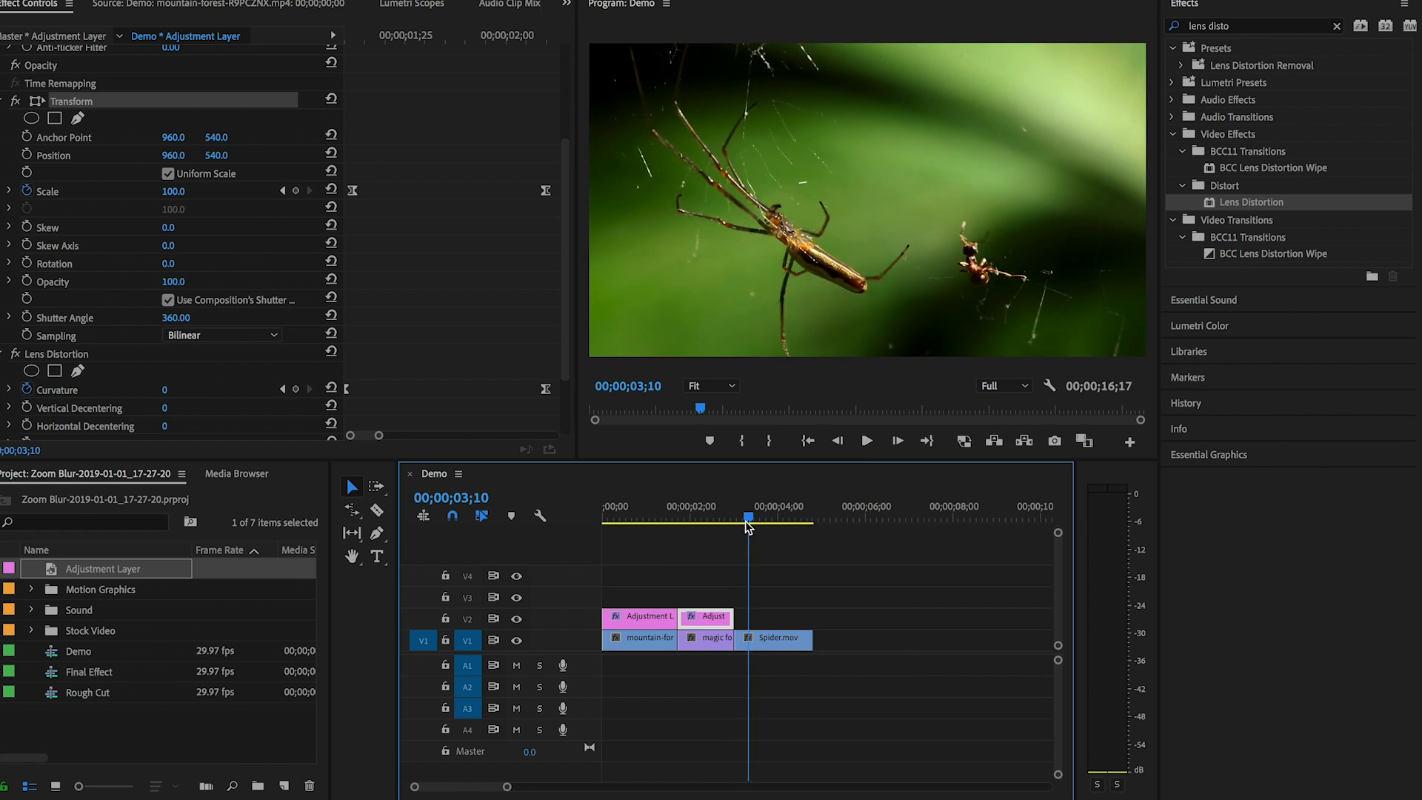
click(714, 517)
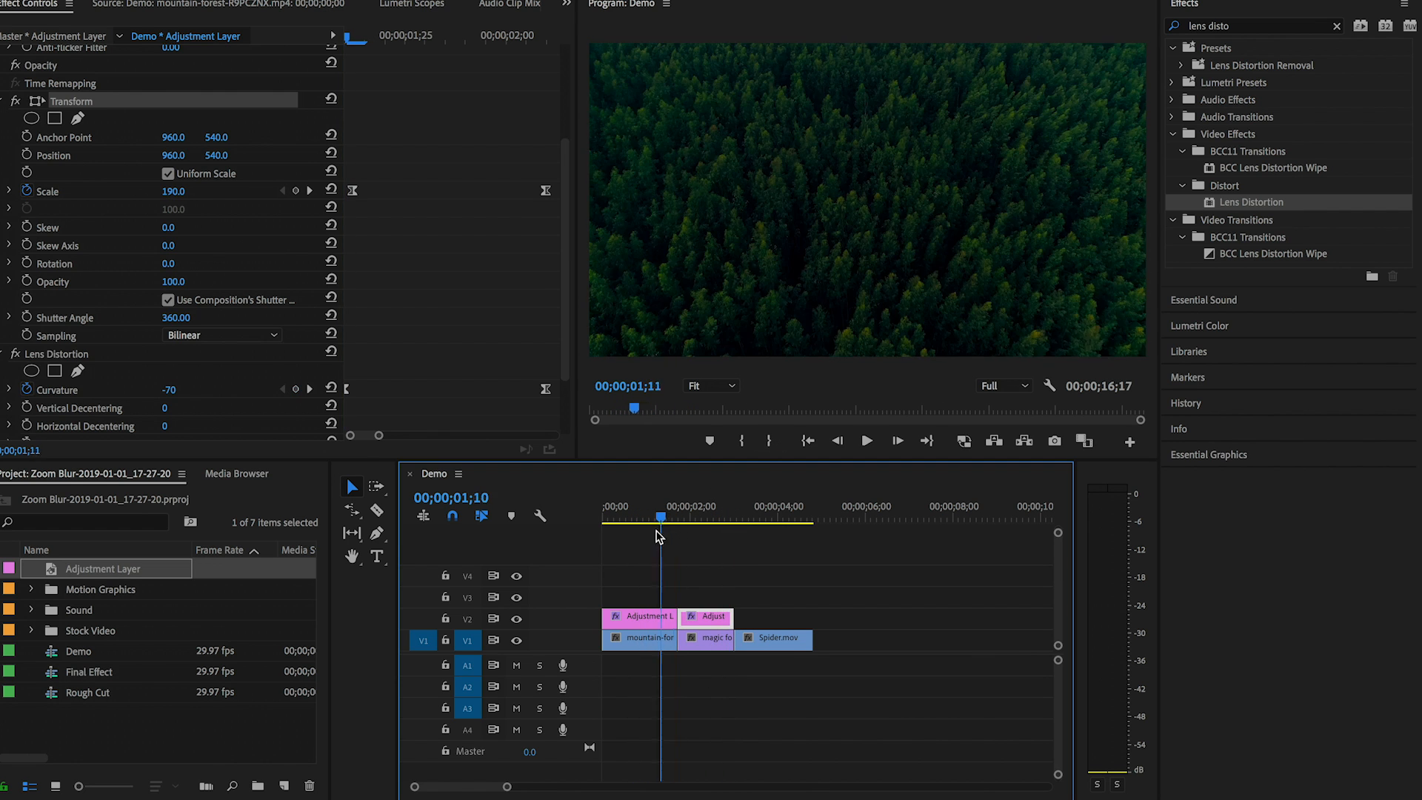
click(640, 617)
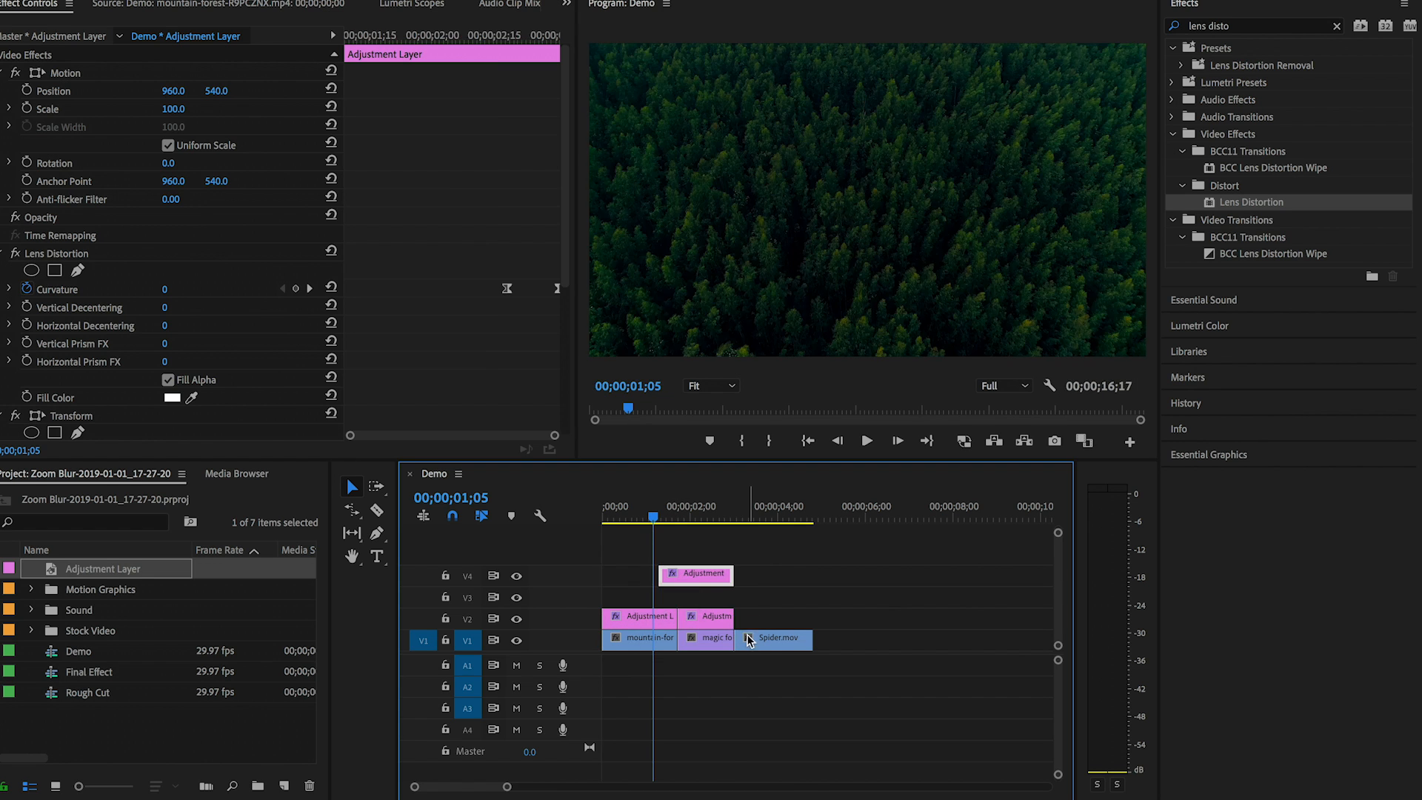
Keyframe curvature on the short adjustment layer from 0 to -70 near the cut.
click(705, 638)
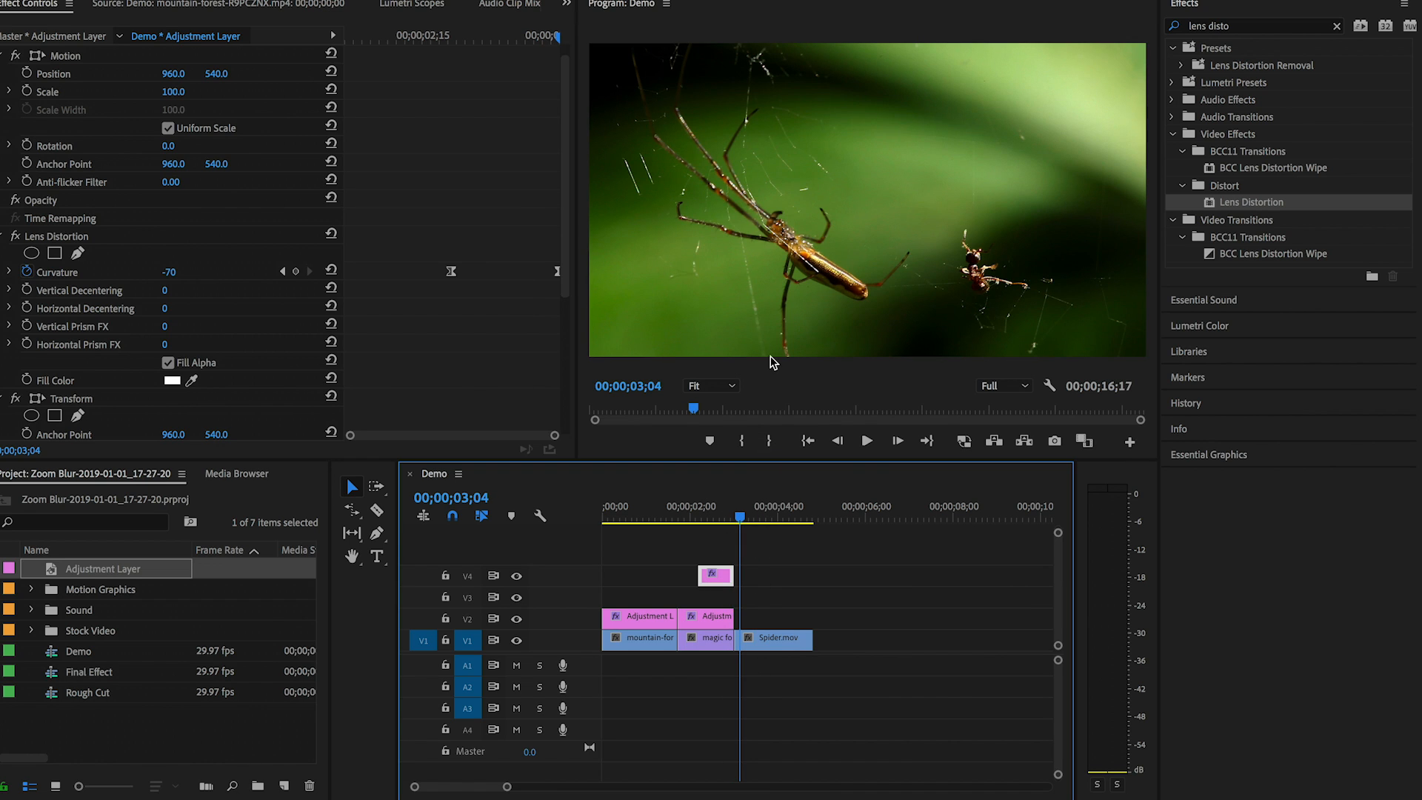
mouse_move(738, 256)
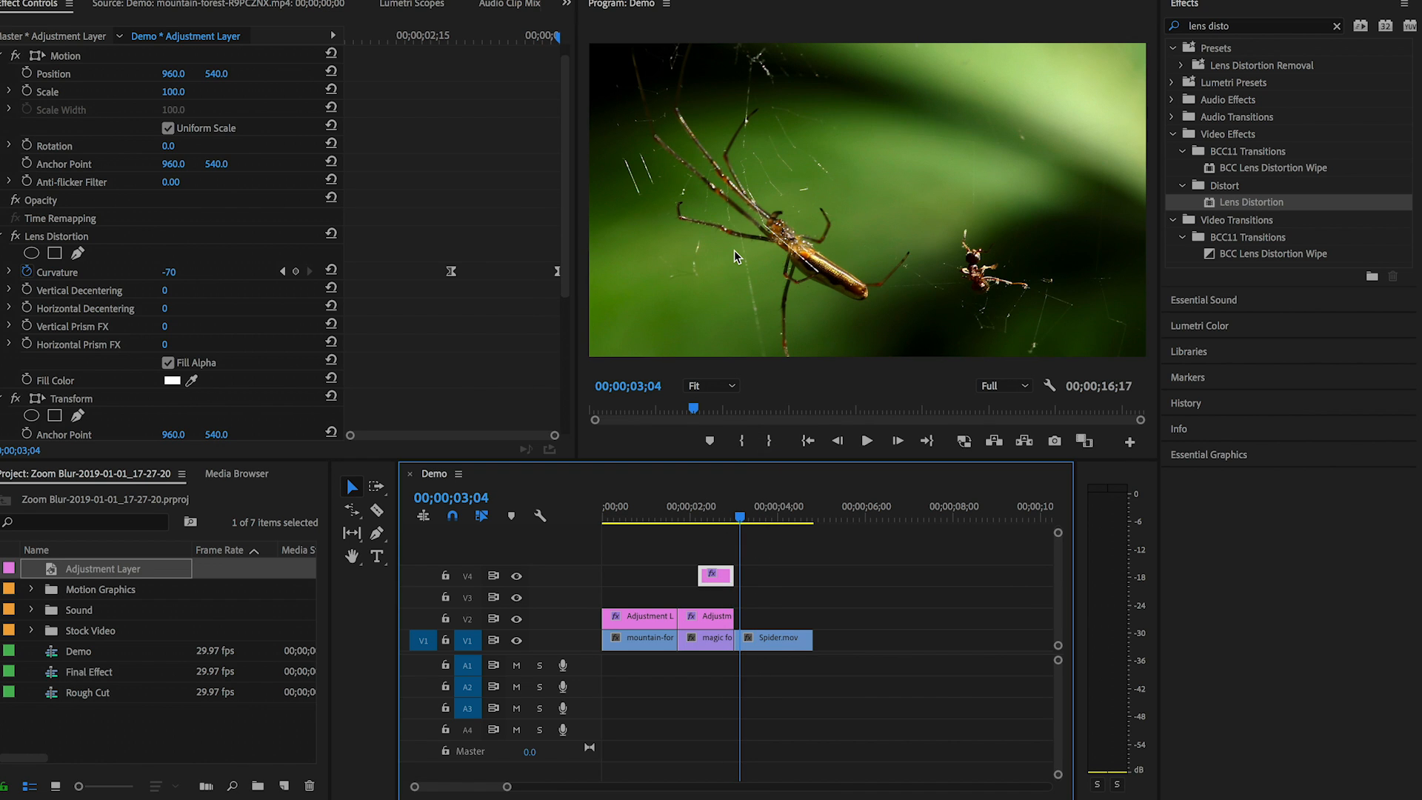
mouse_move(679, 488)
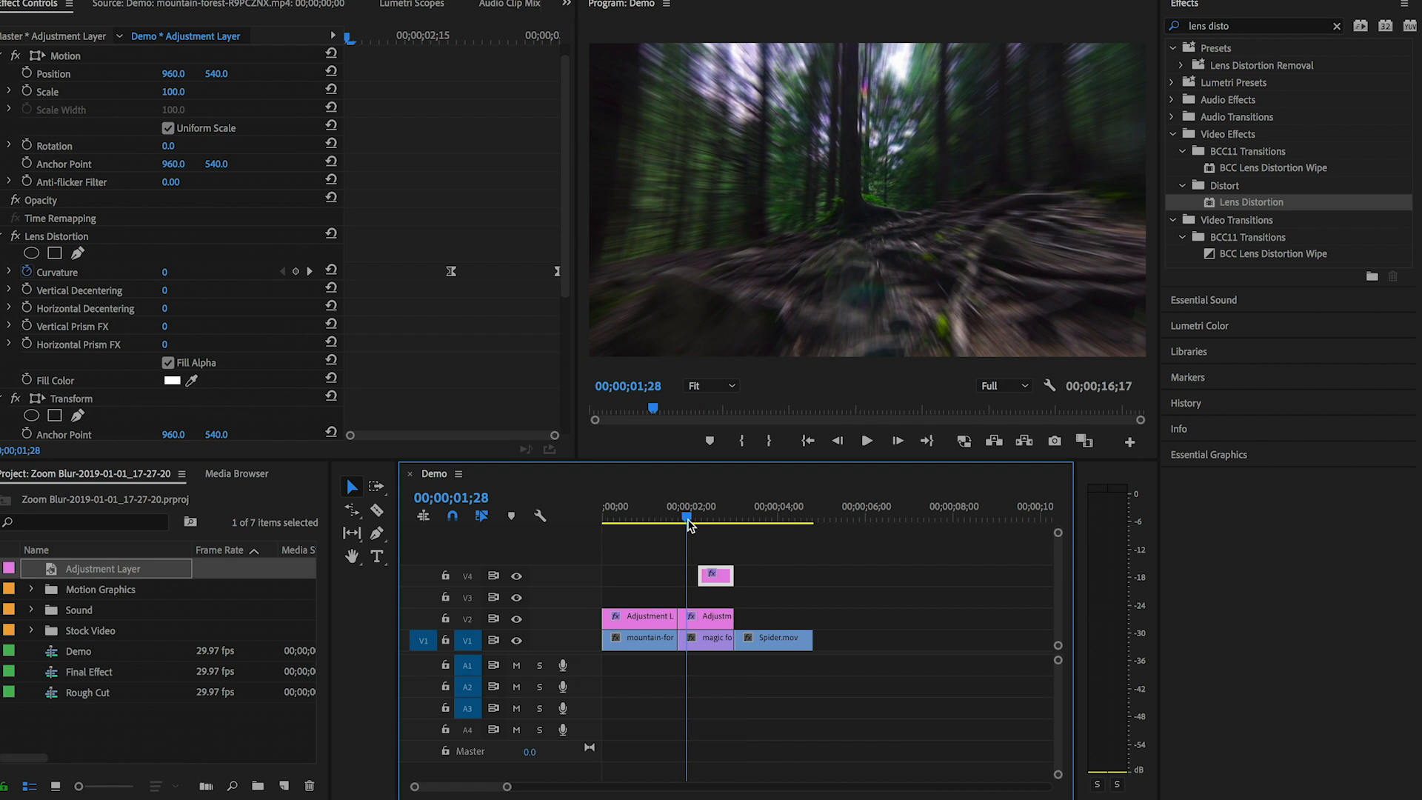
Place a zoom adjustment layer over the spider clip and preview the woosh sound from the Sound bin.
click(708, 618)
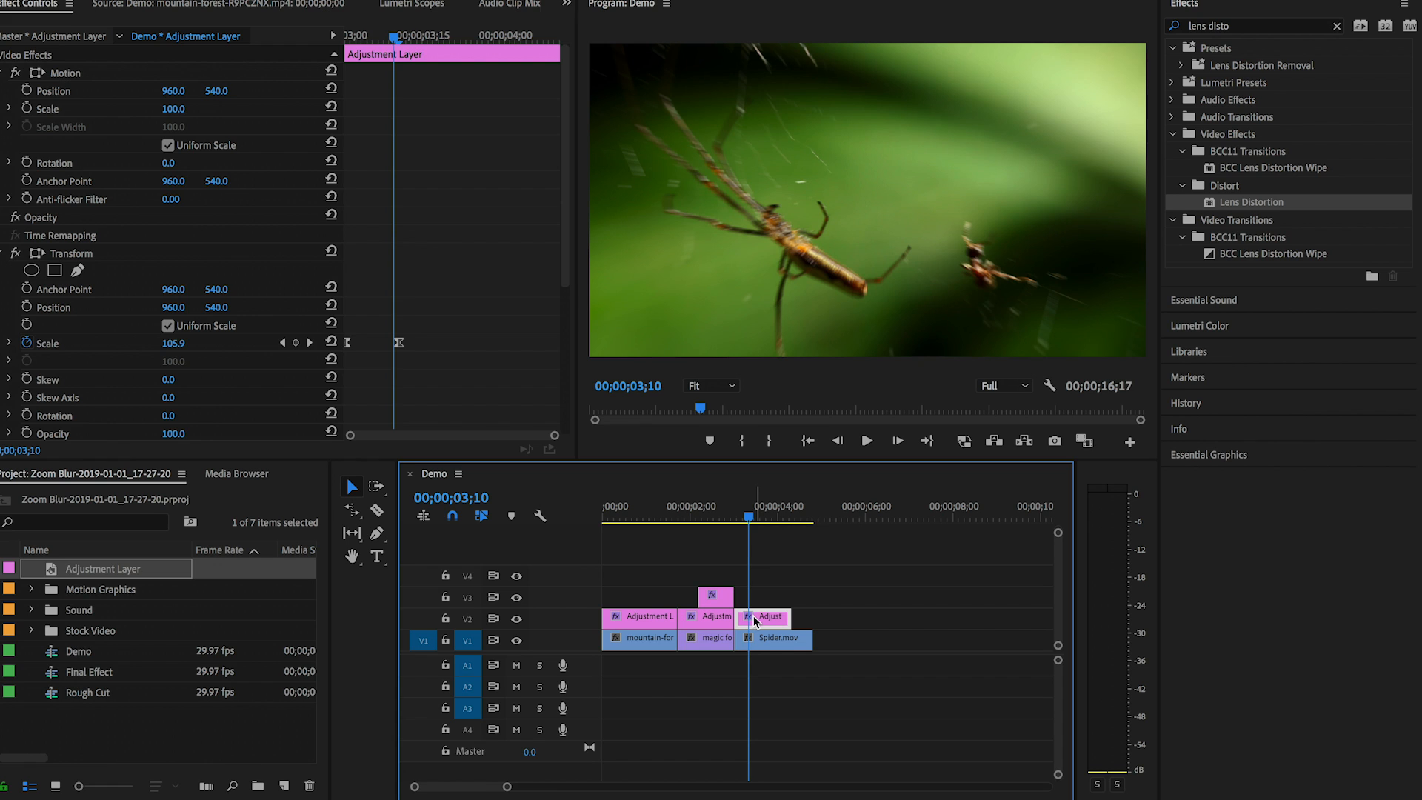
mouse_move(689, 542)
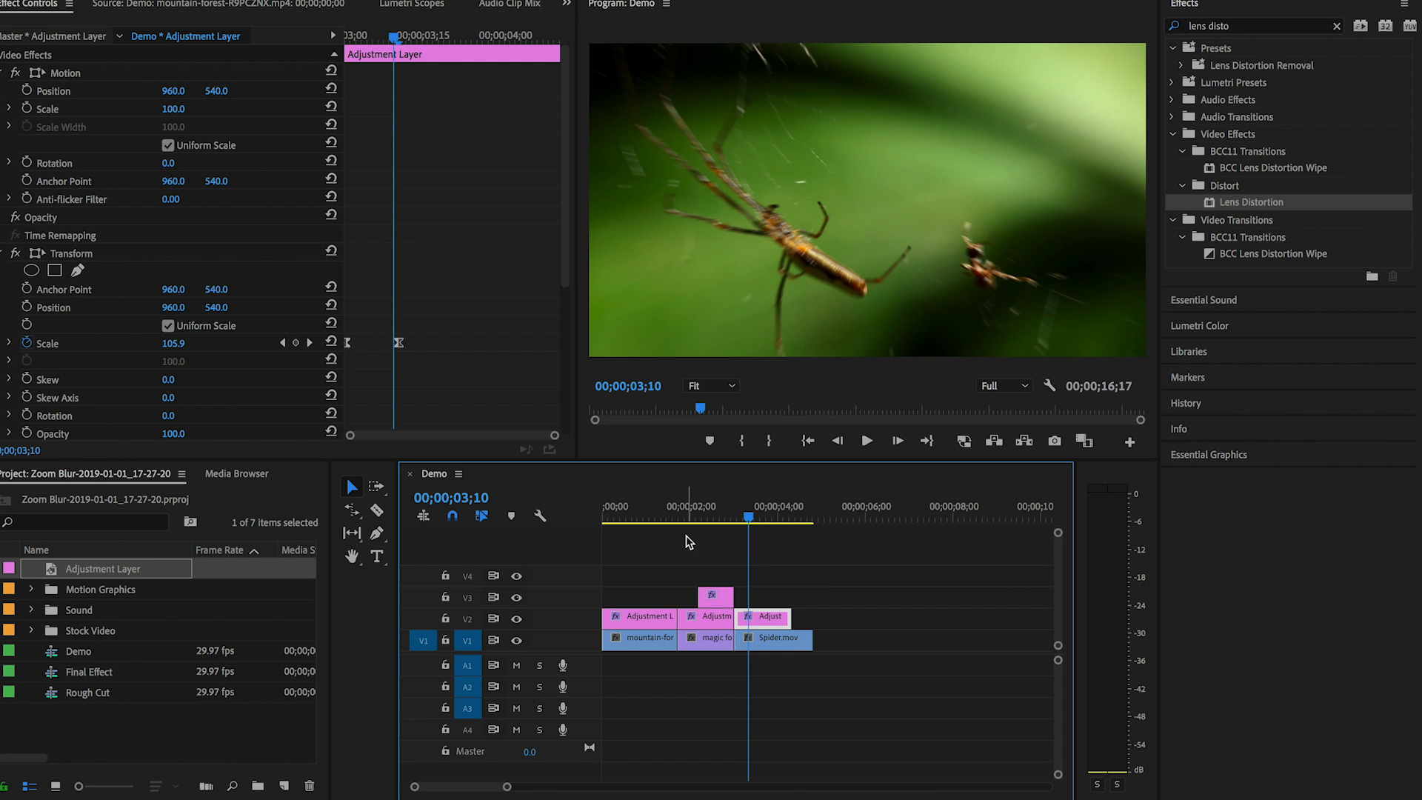
click(663, 516)
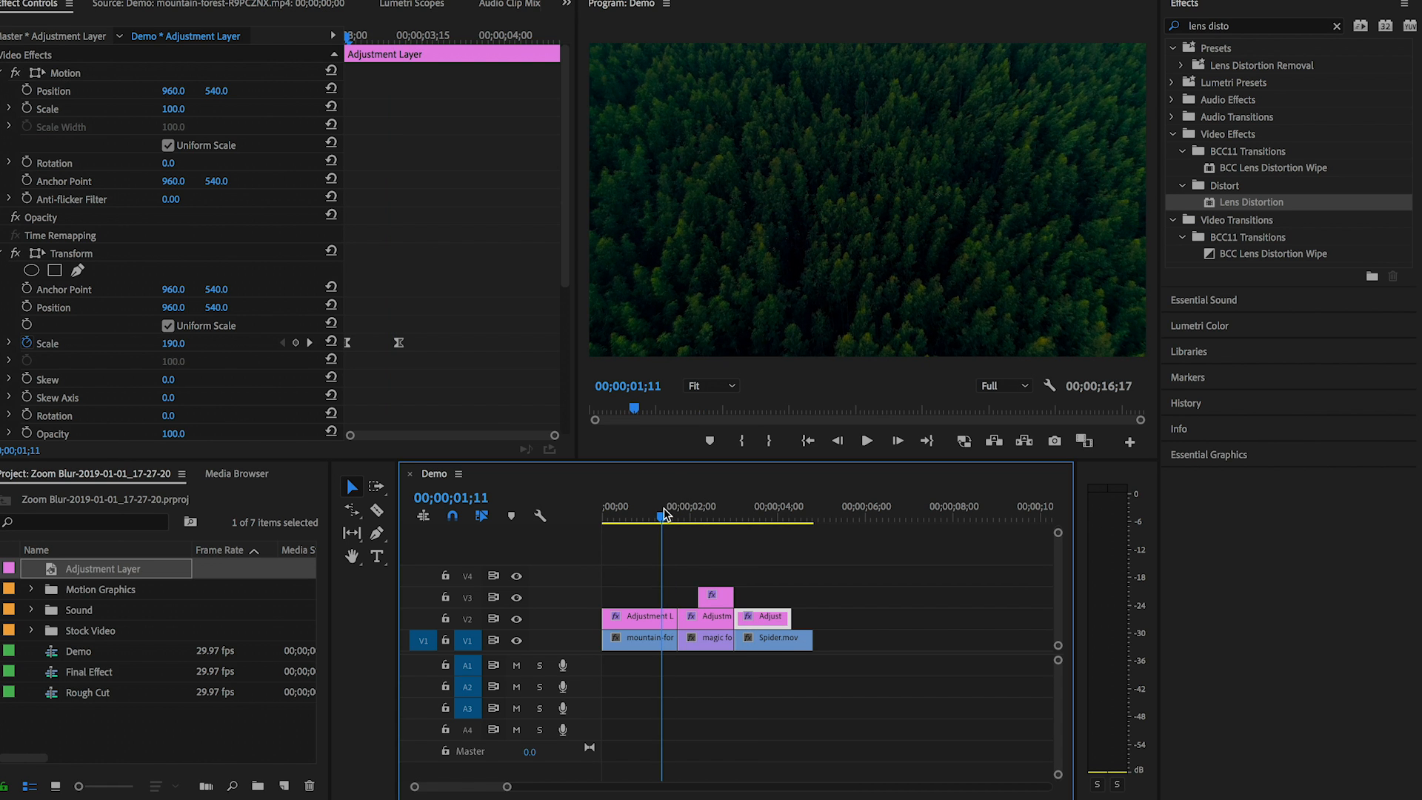
mouse_move(169, 632)
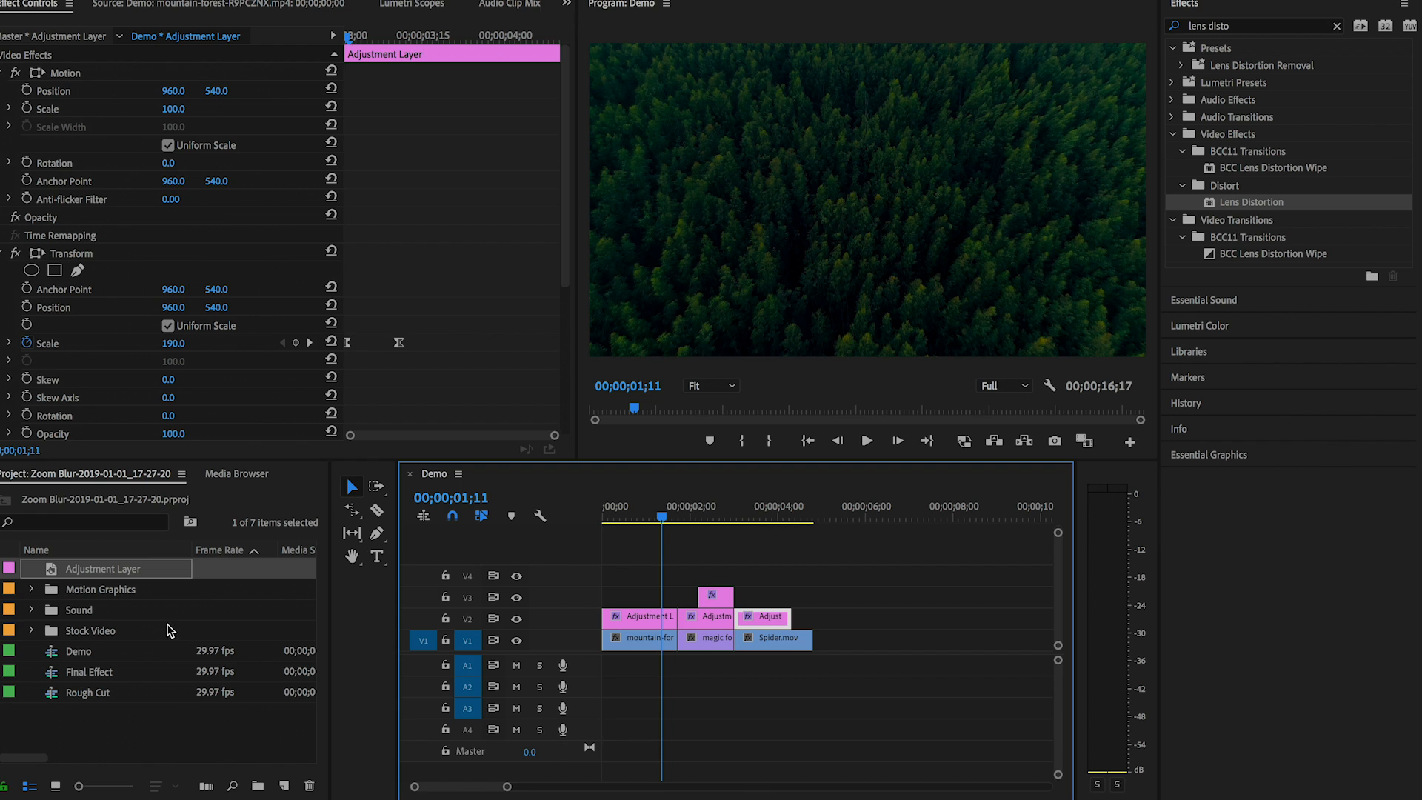
click(30, 609)
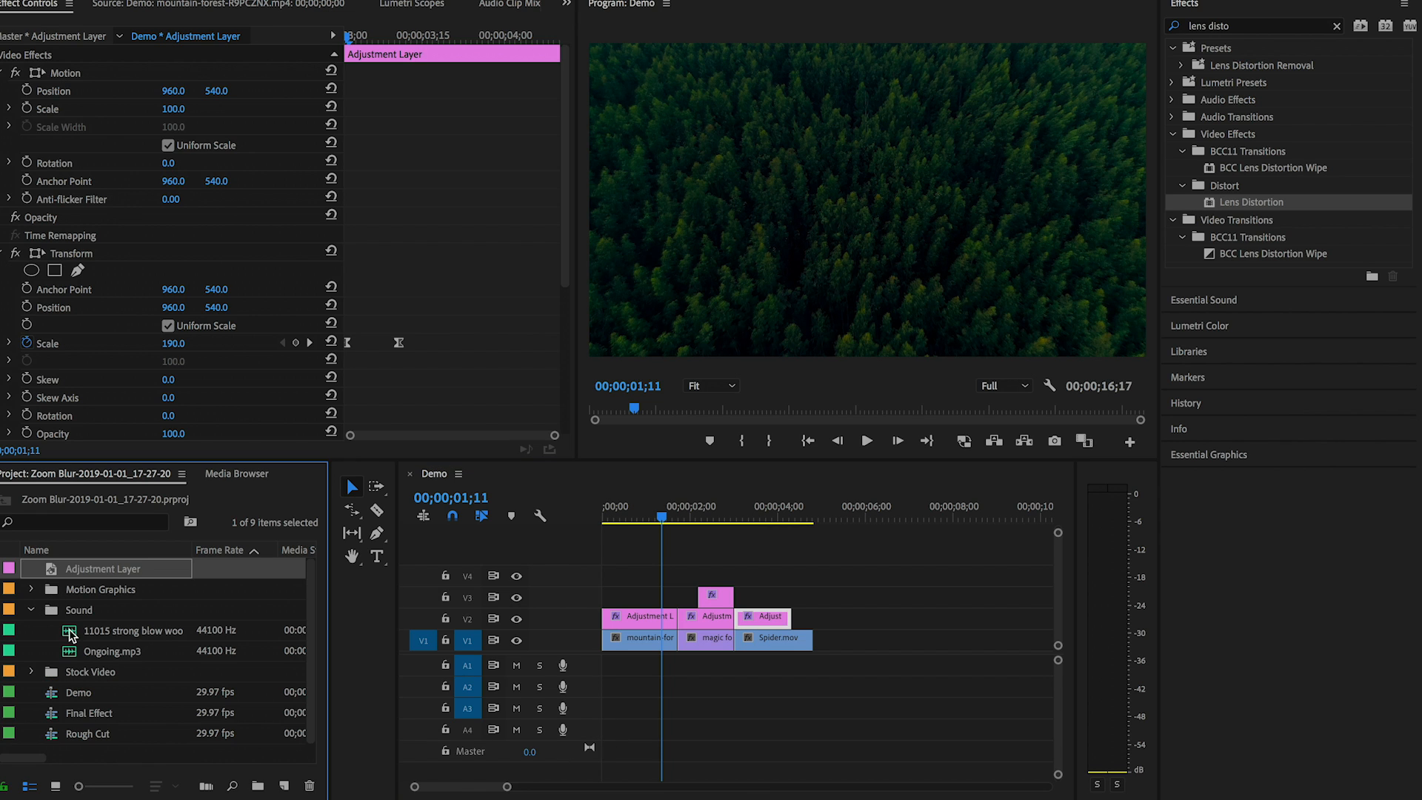
double_click(133, 631)
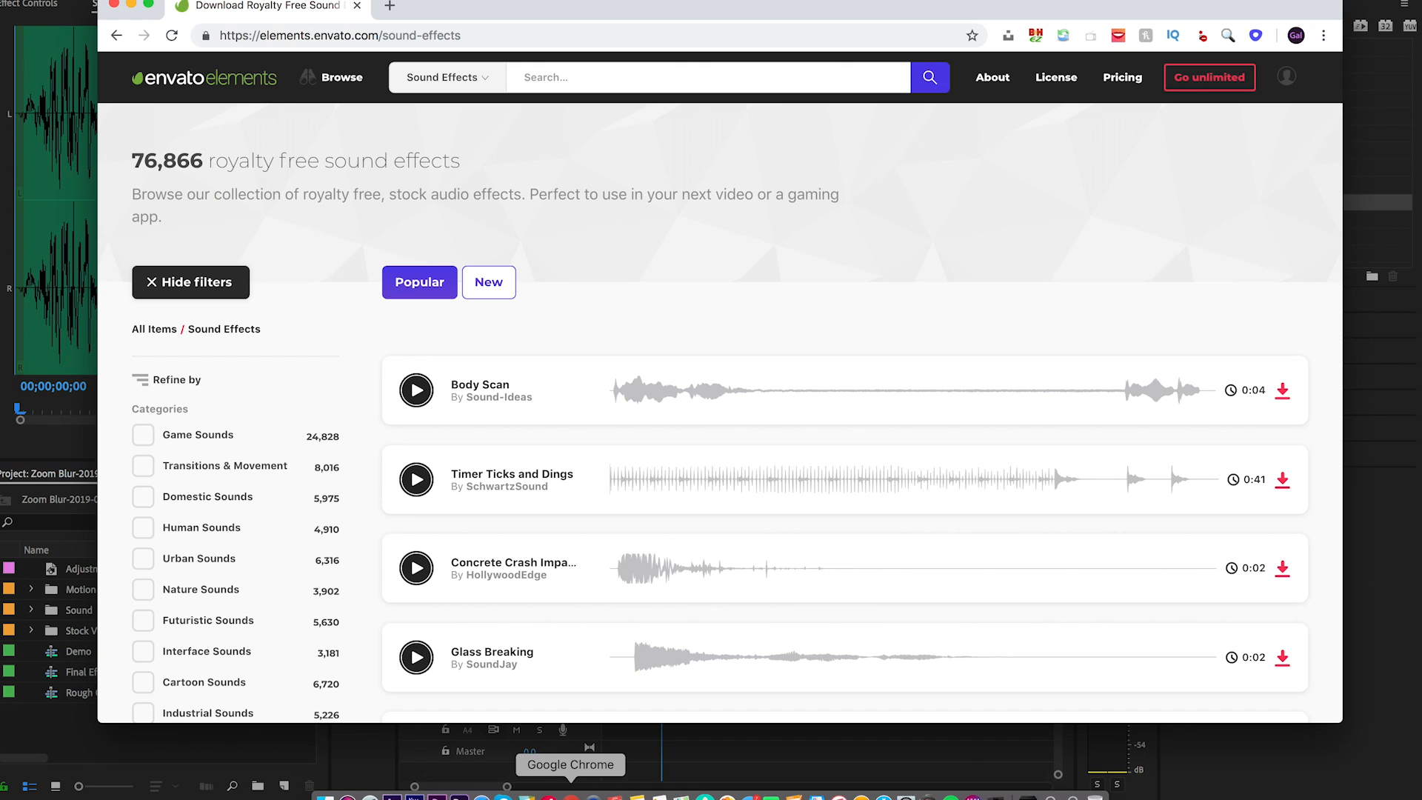
Search Envato Elements for 'strong blow woosh' sound effects.
click(709, 75)
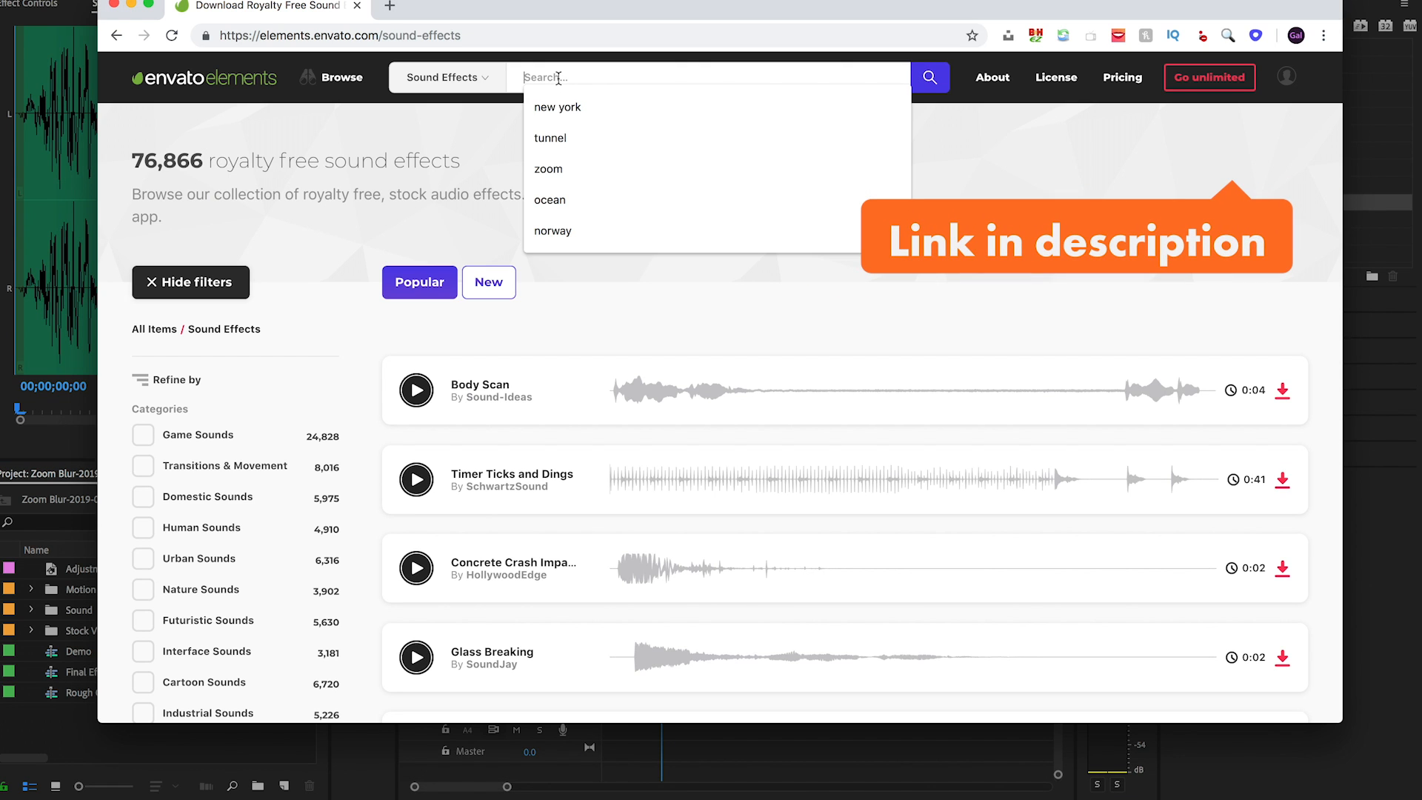
text(strong blow woosh)
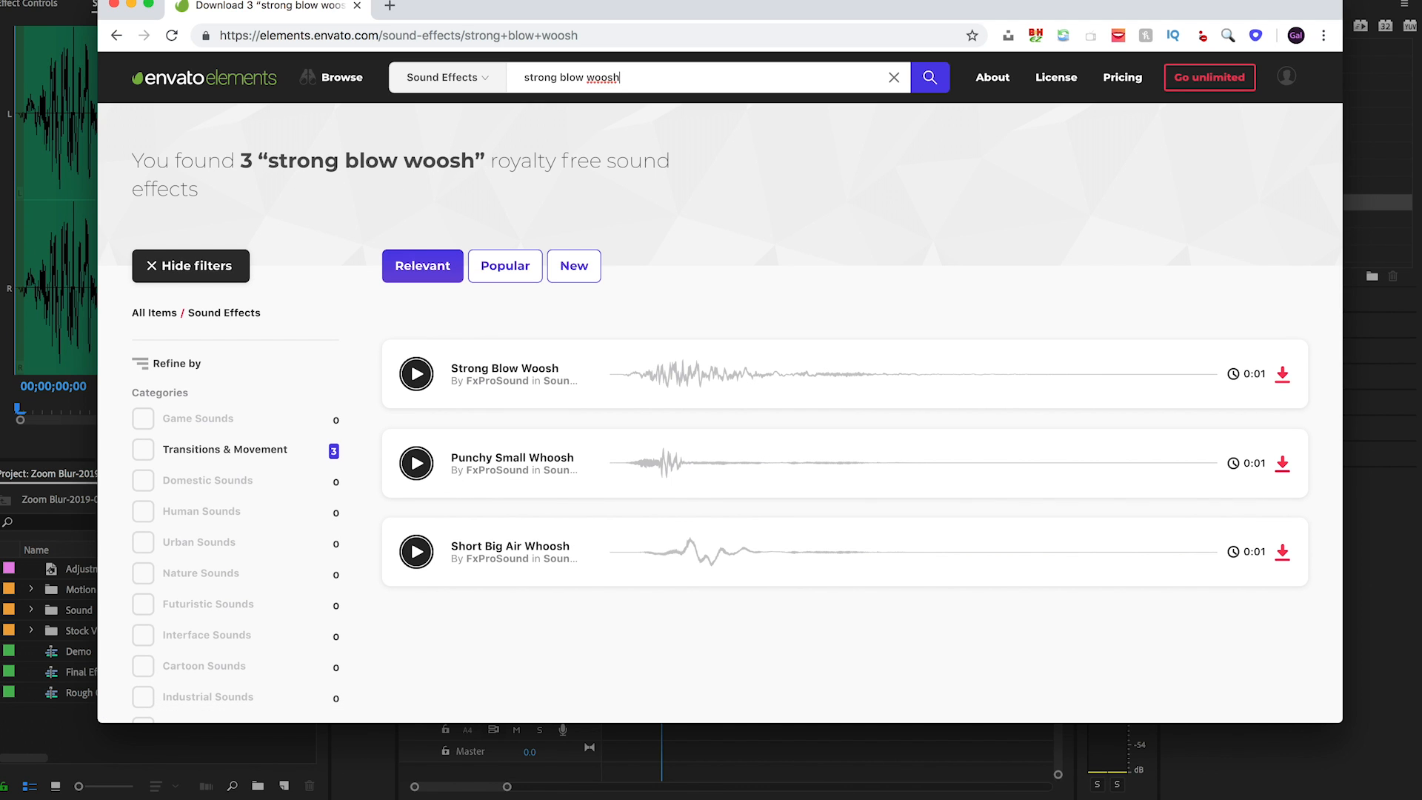
mouse_move(900, 237)
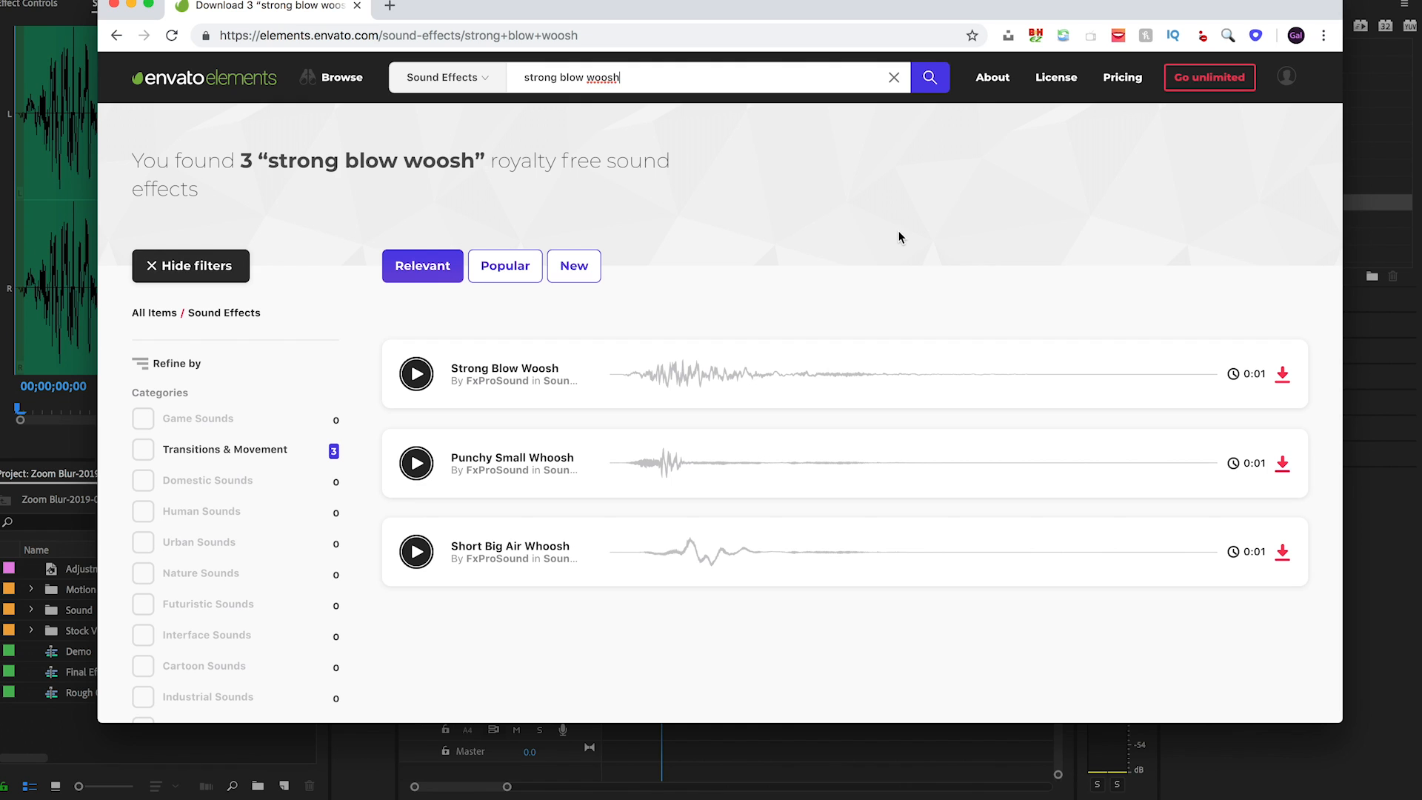
mouse_move(498, 381)
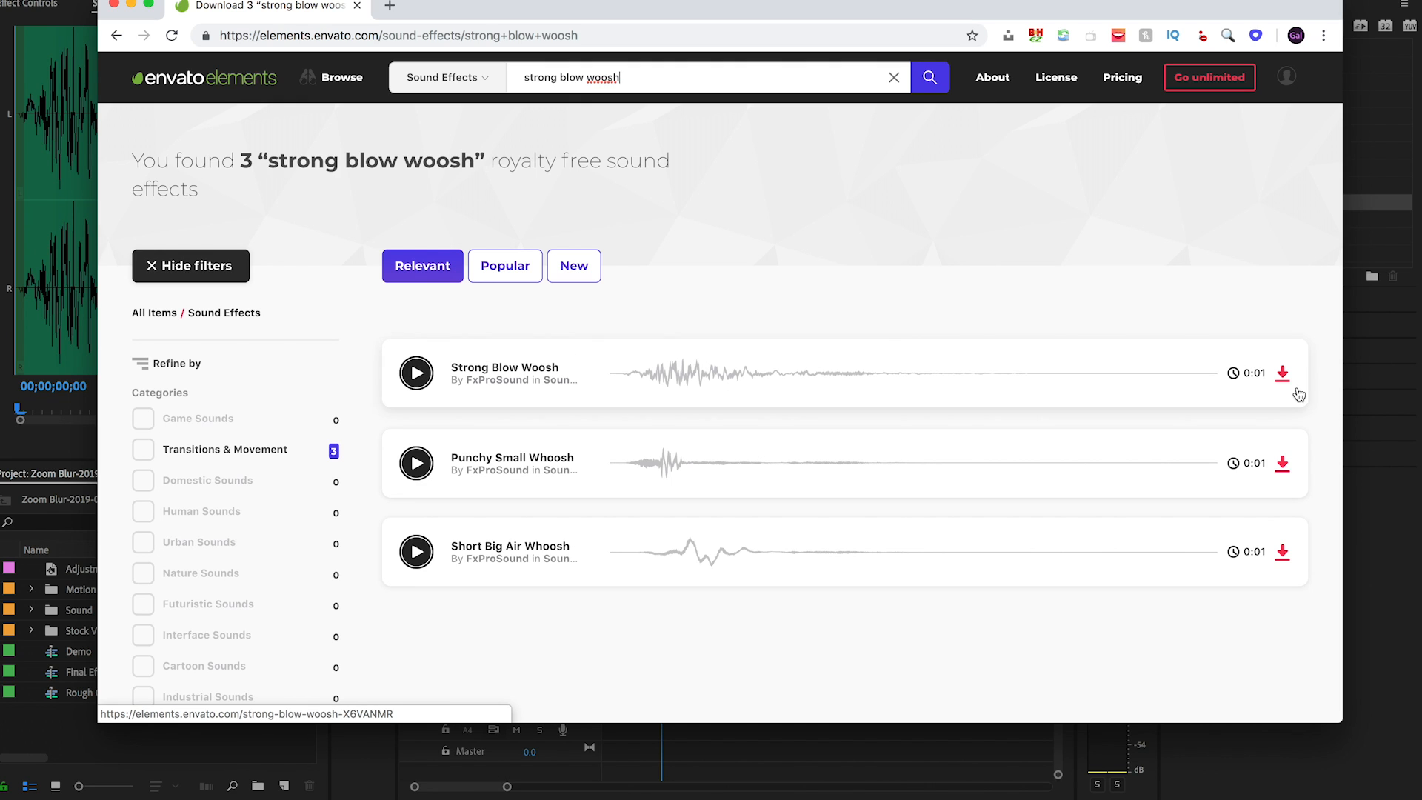
Preview the Strong Blow Woosh and Short Big Air Whoosh results.
click(415, 373)
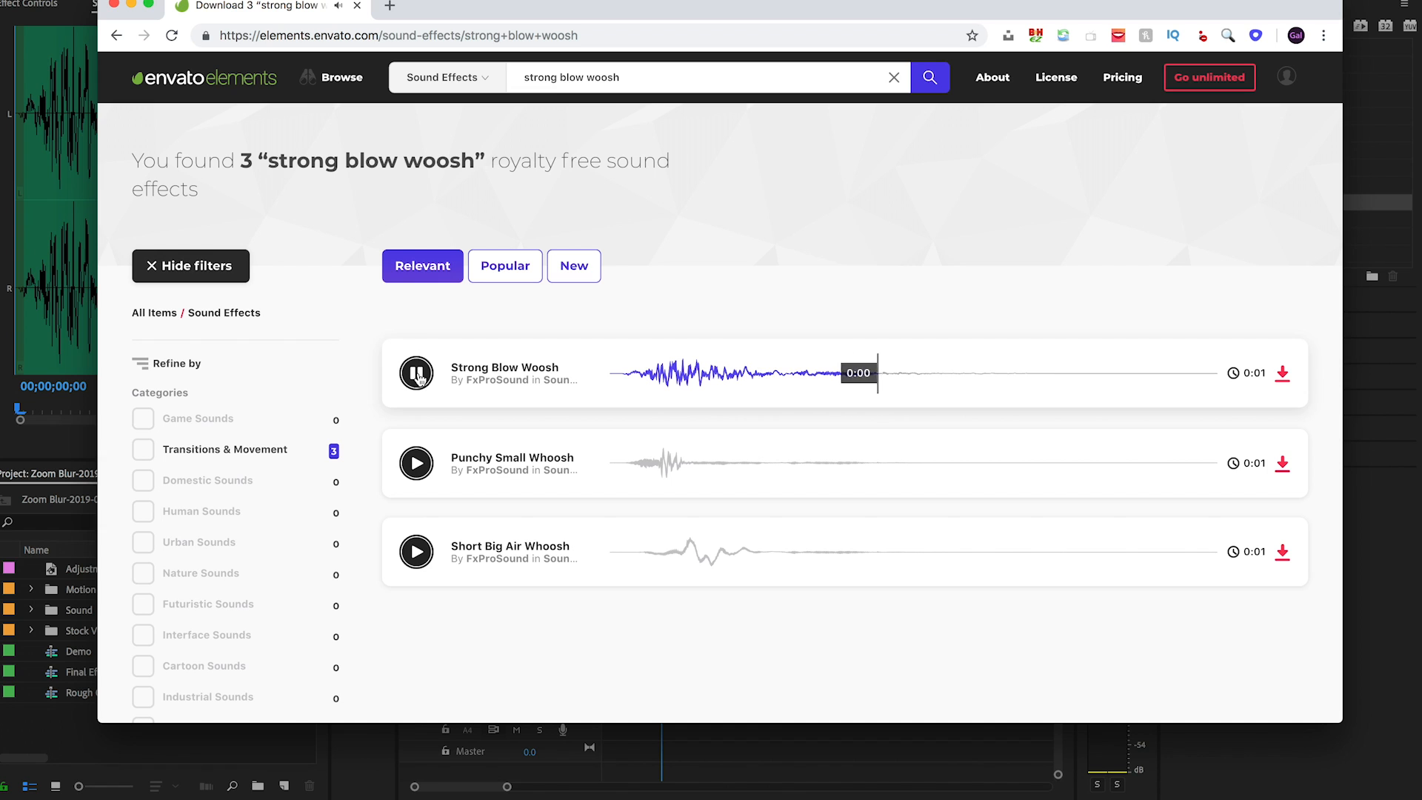
click(415, 551)
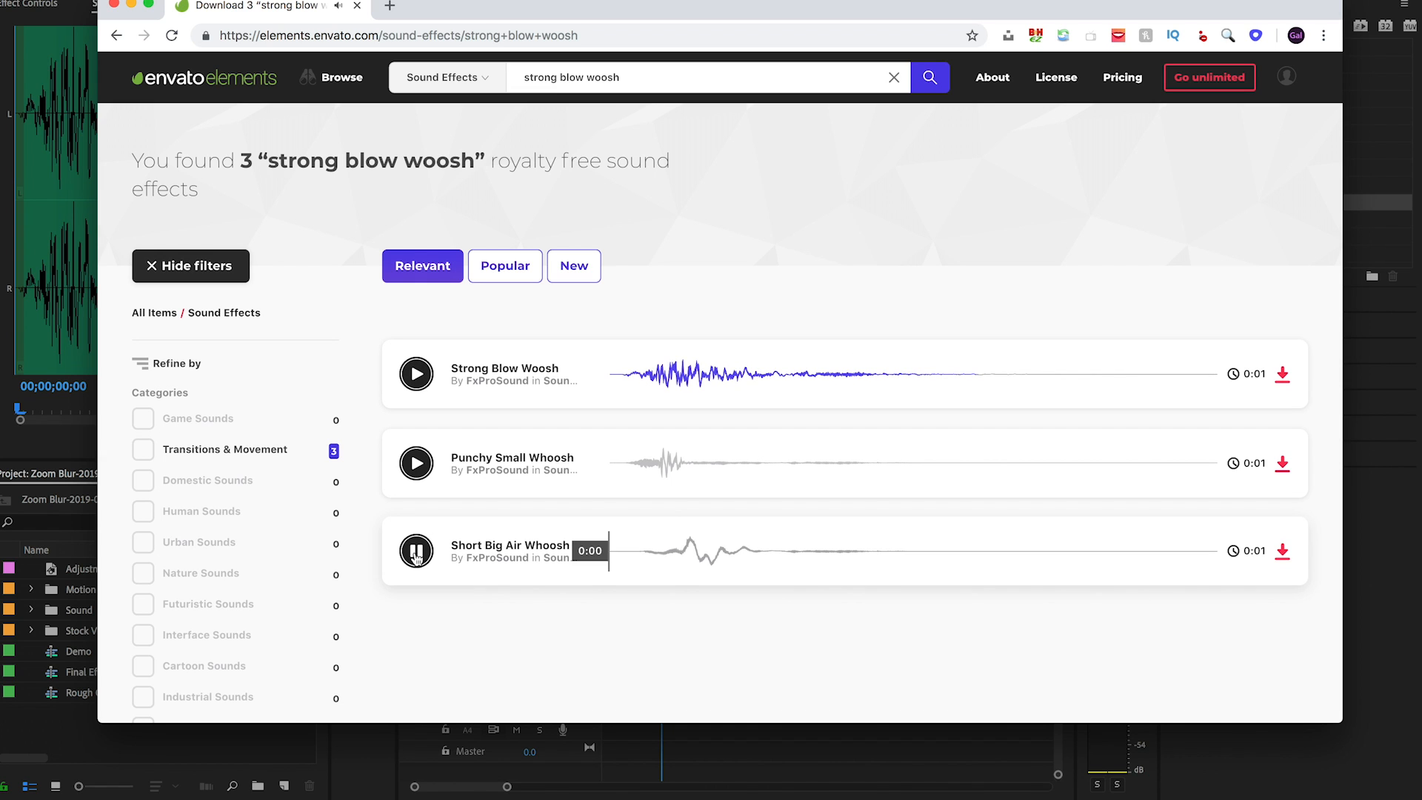
click(415, 551)
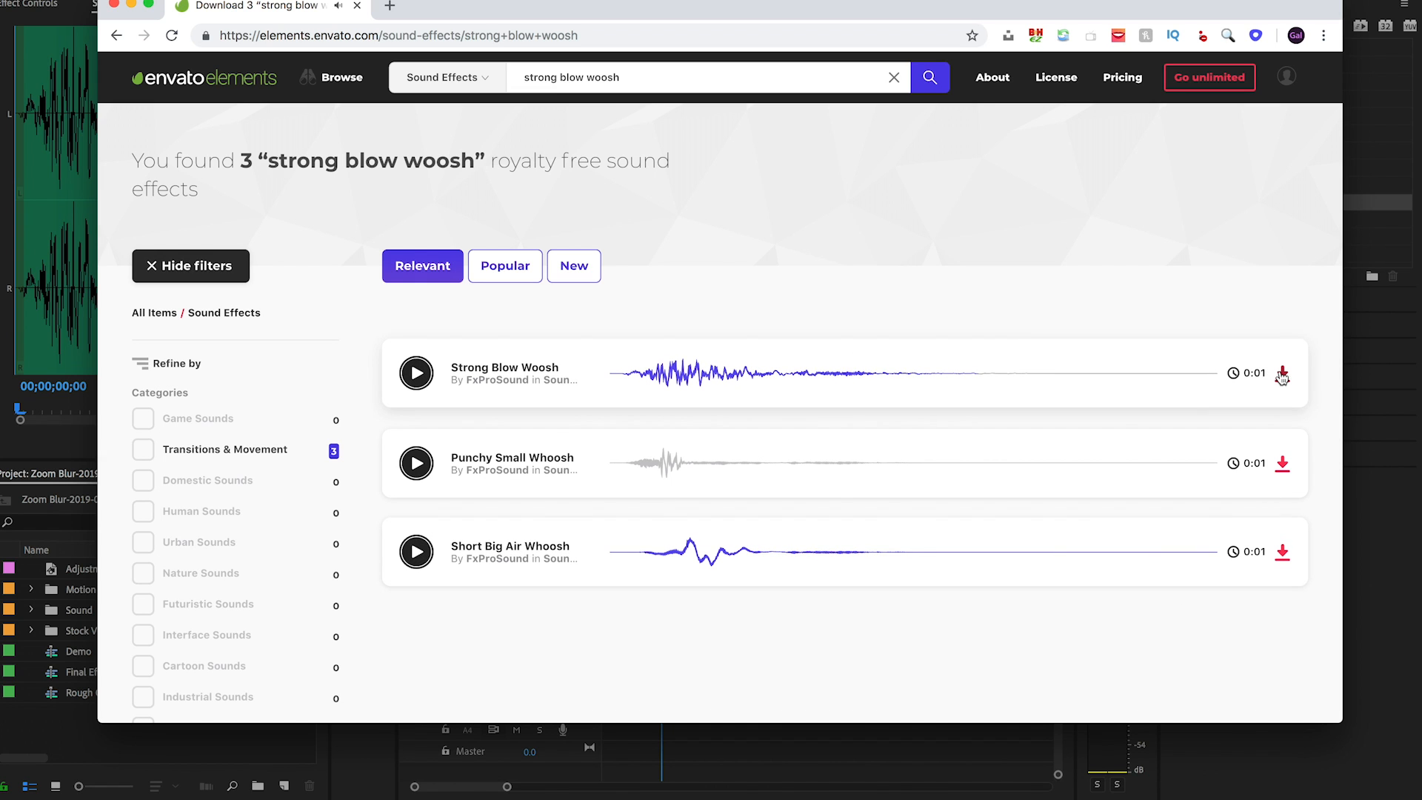
Add Strong Blow Woosh to the Zoom blur project and download it.
click(1283, 374)
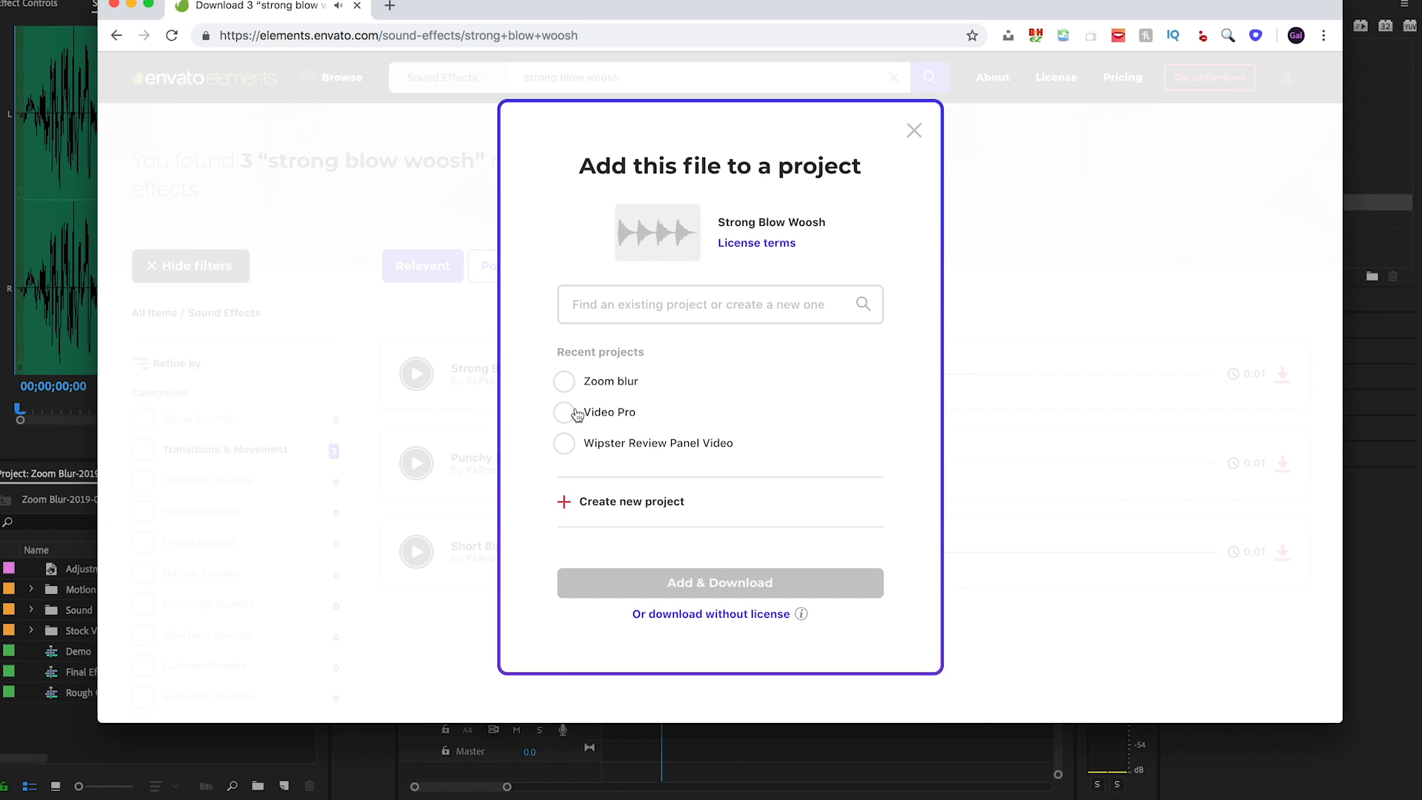
mouse_move(569, 388)
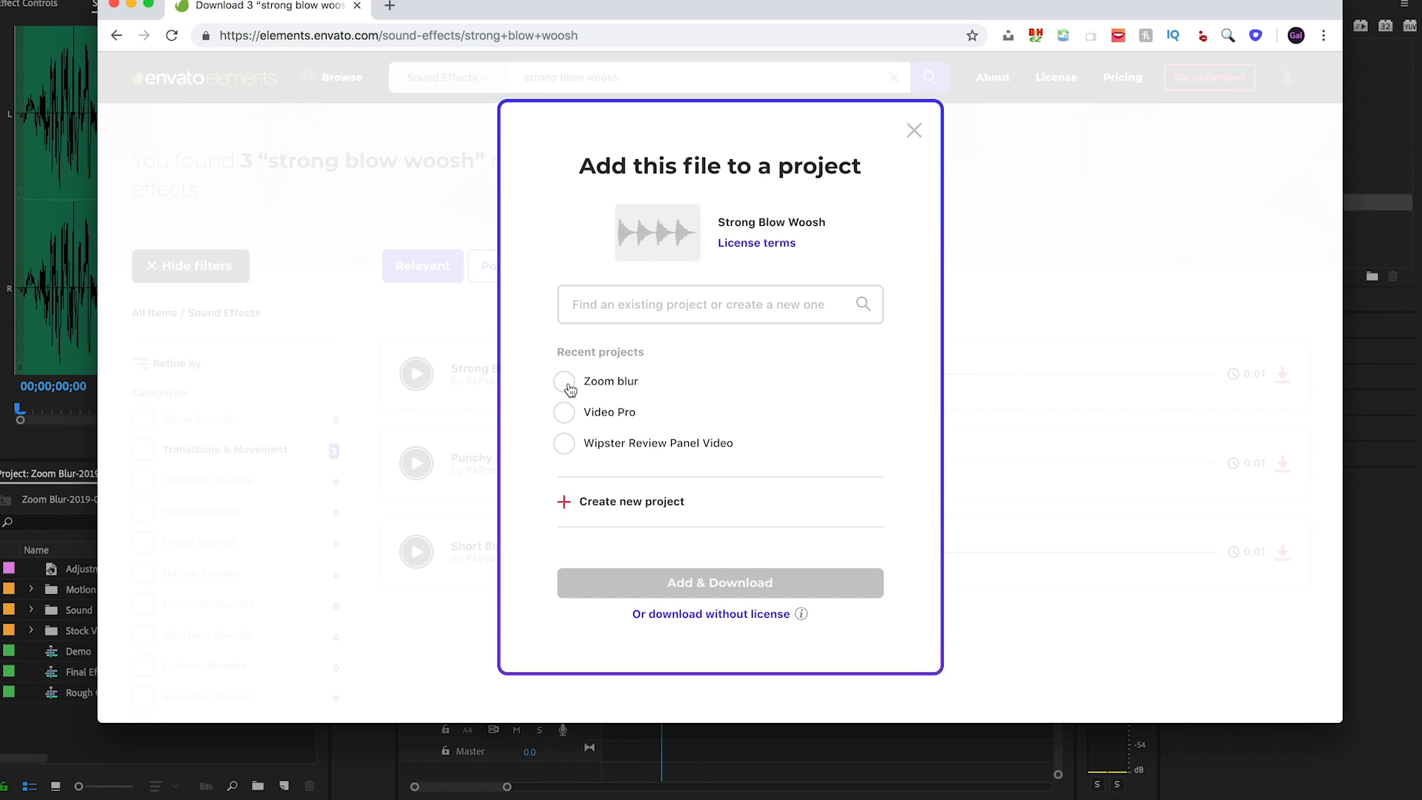
click(563, 380)
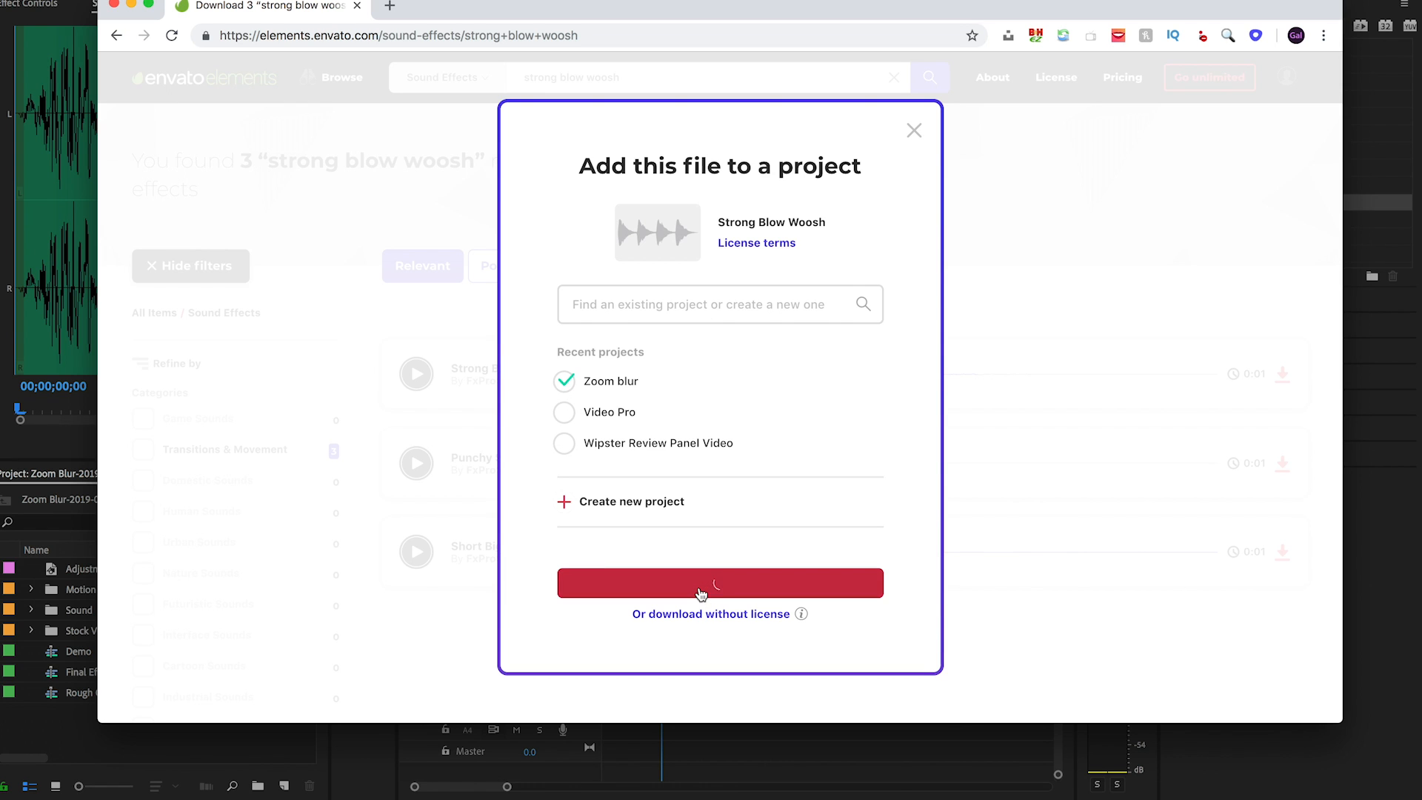
click(720, 582)
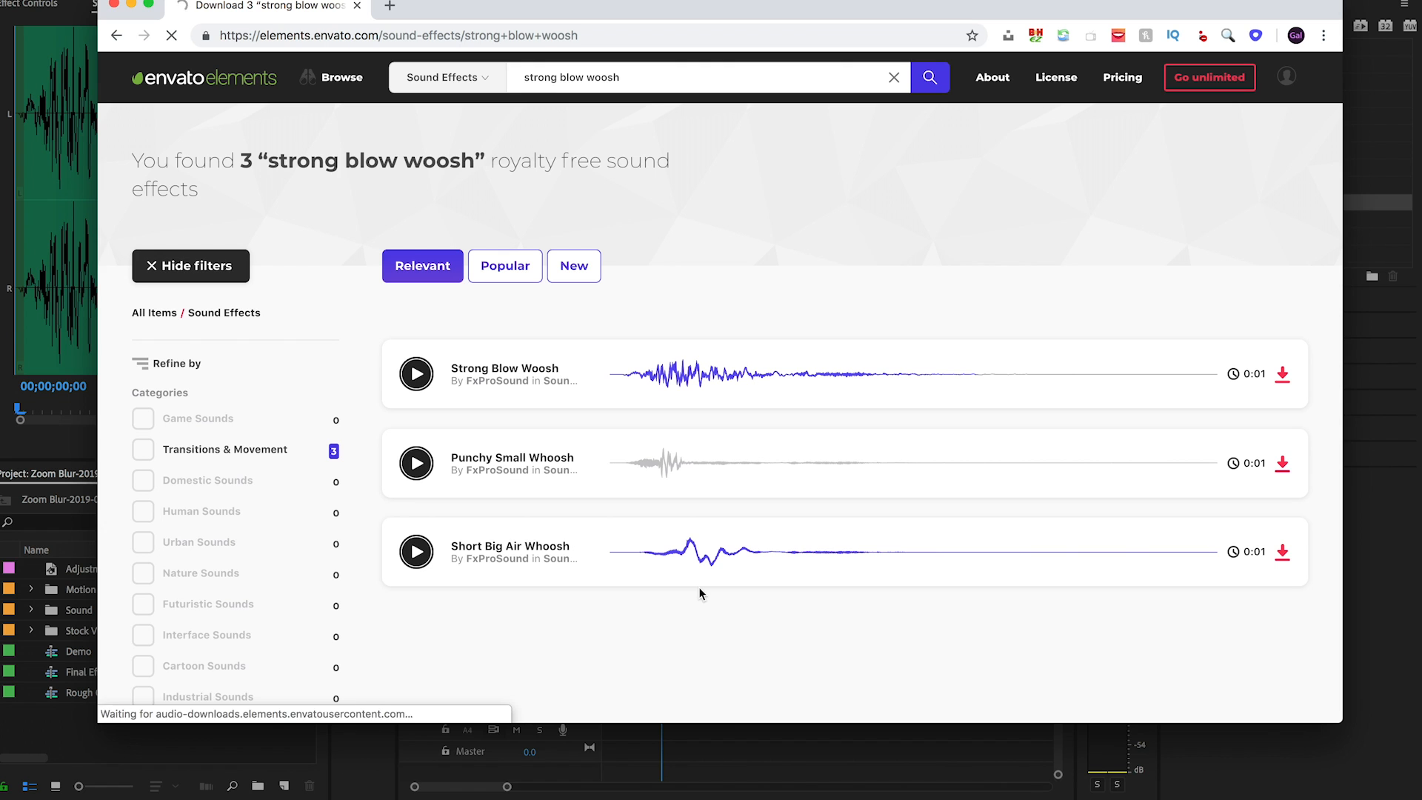
click(1283, 374)
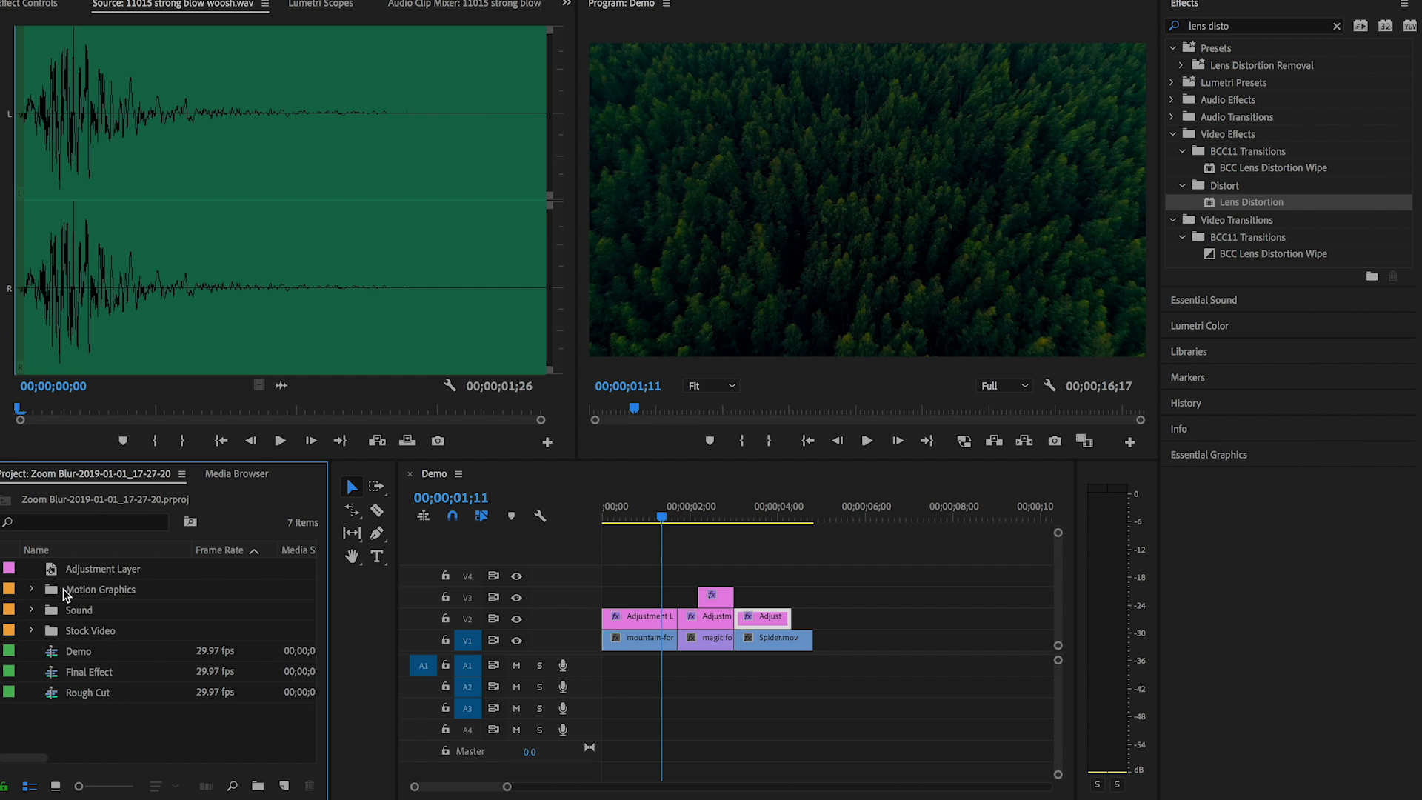
Place the strong blow woosh clip from the Sound bin under the transitions on the audio tracks.
click(31, 609)
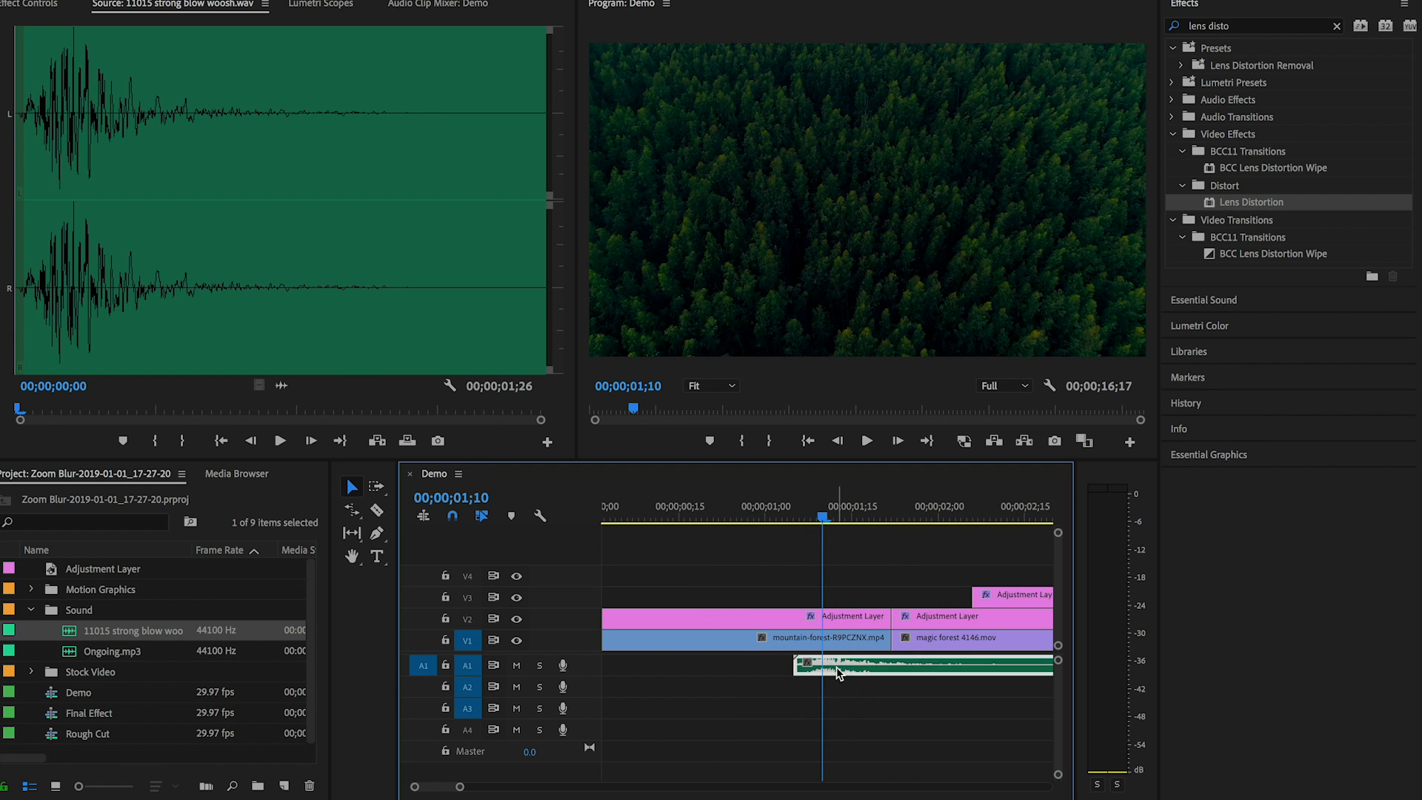
click(865, 442)
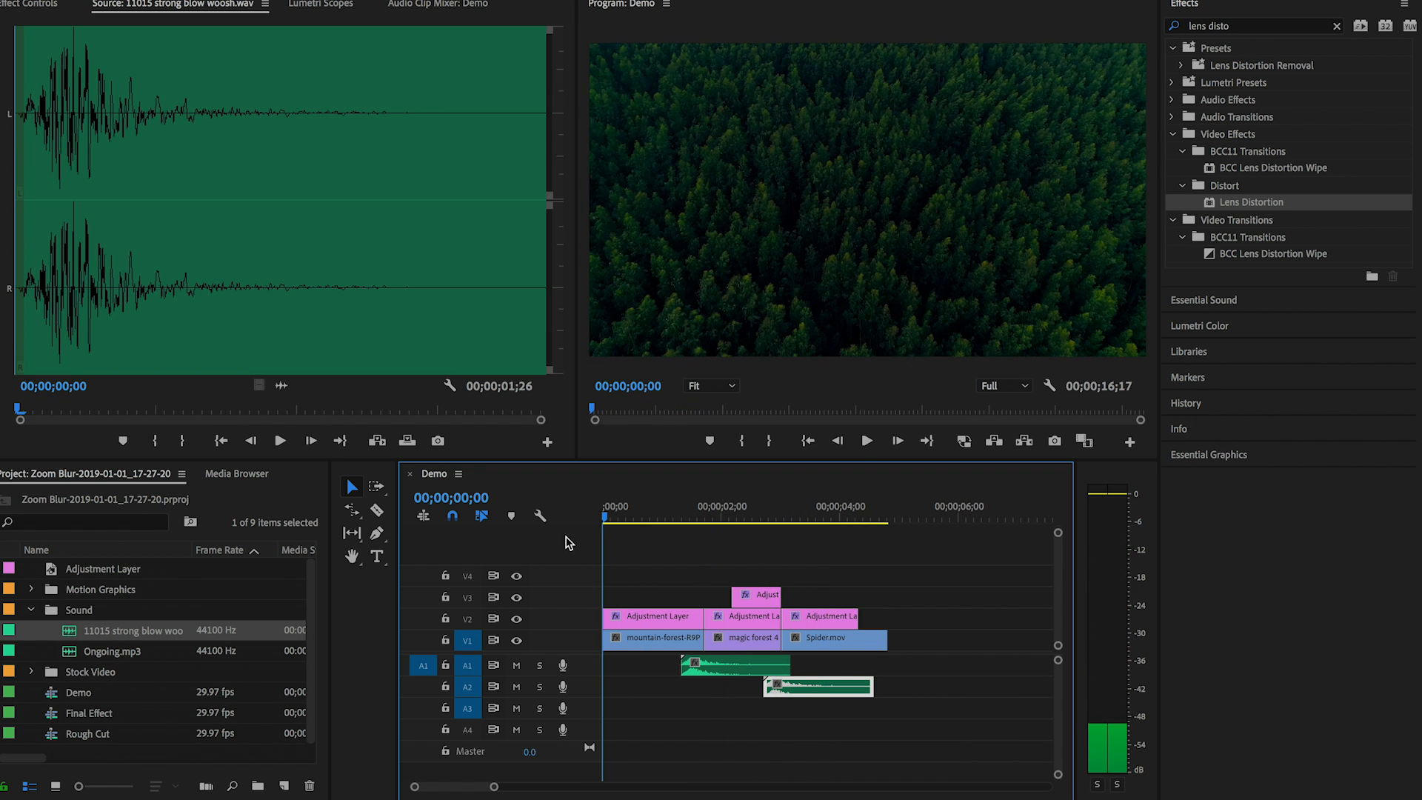
mouse_move(517, 547)
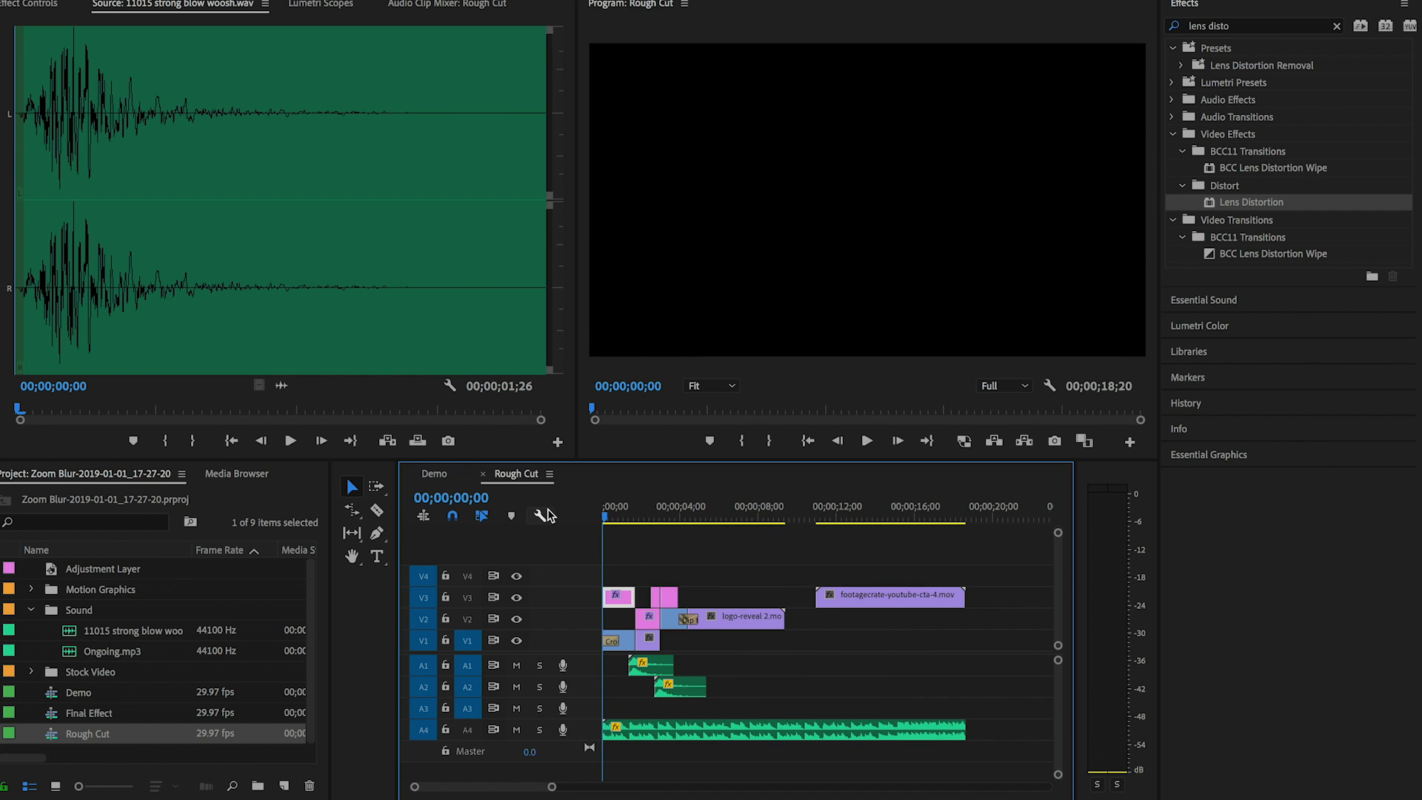
Play the Rough Cut sequence into the spider shot, then make the Demo sequence active.
click(867, 441)
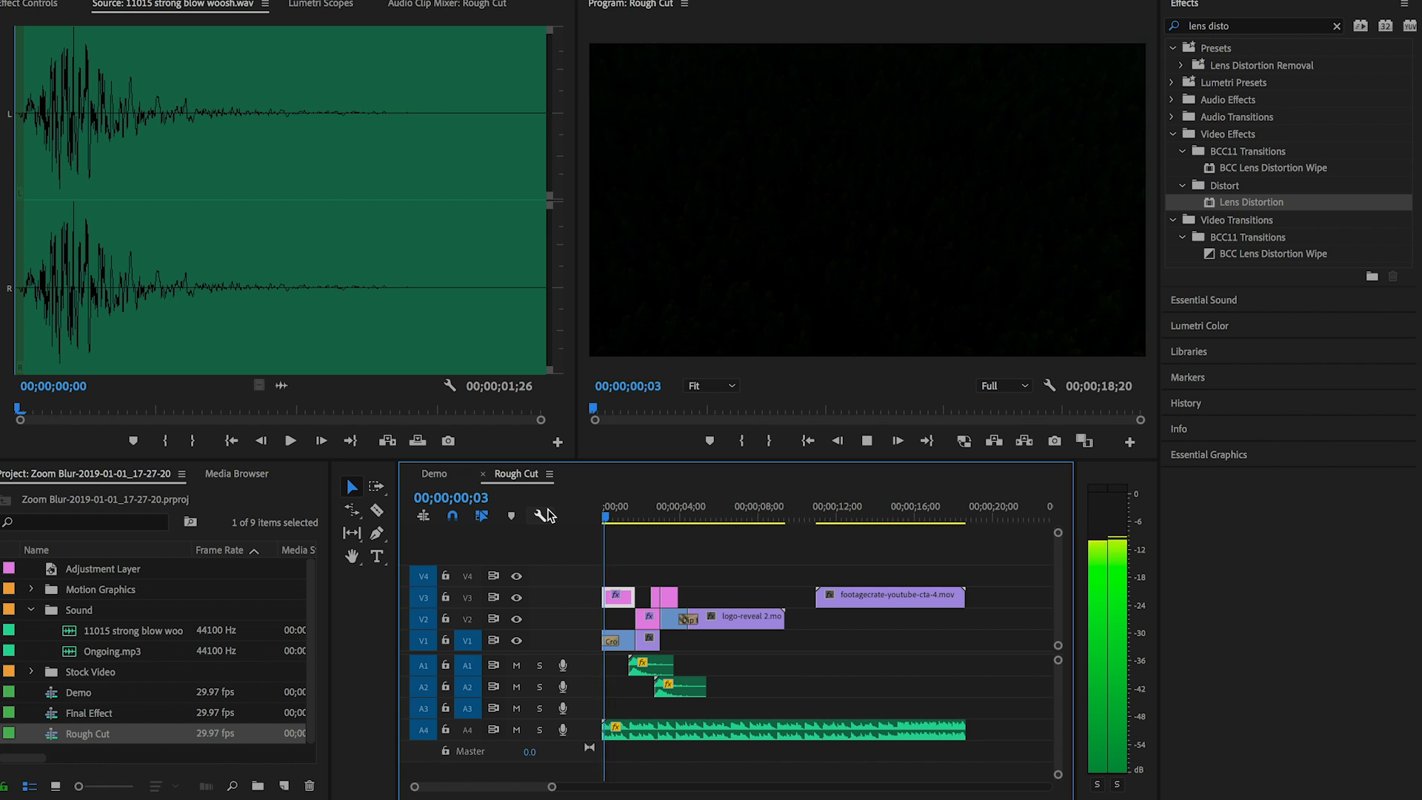
click(643, 507)
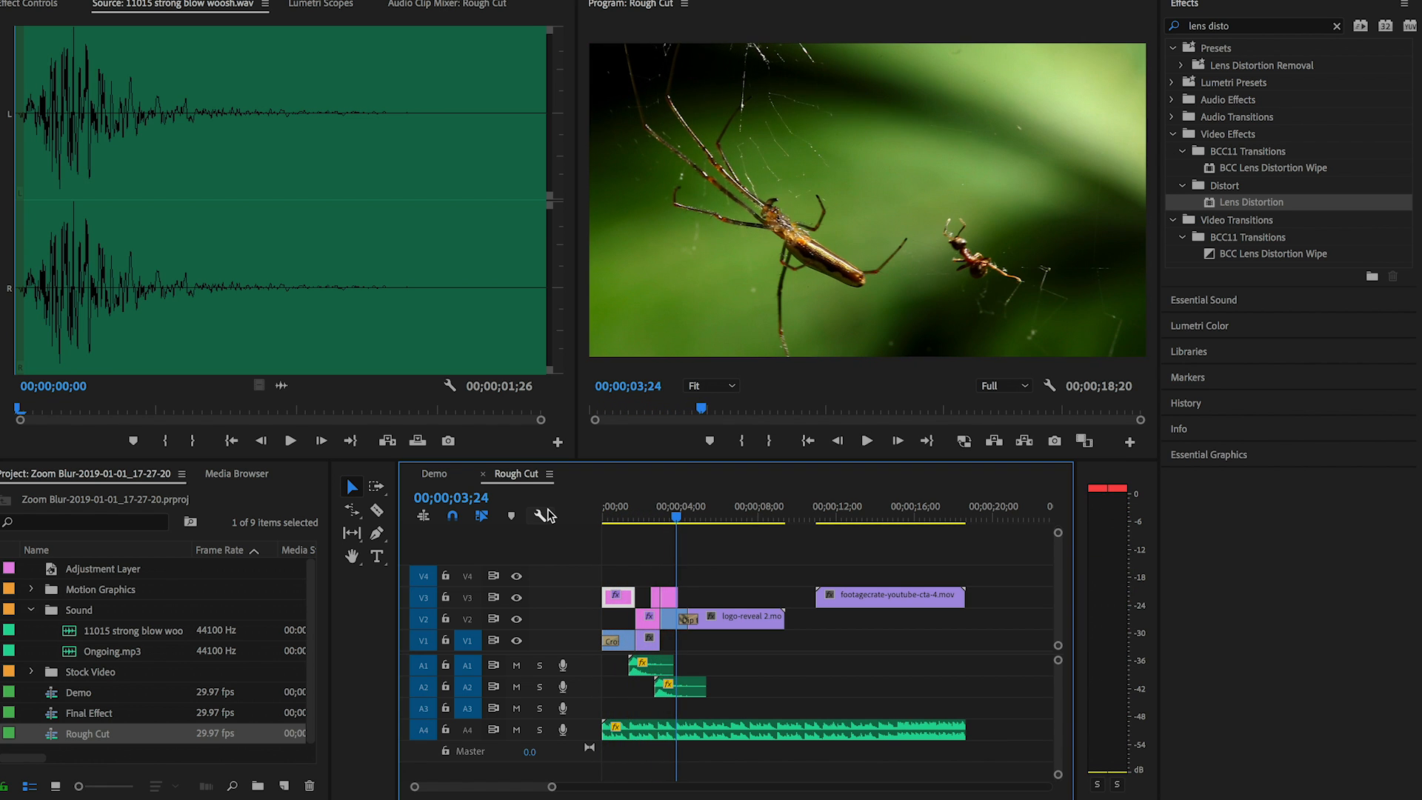
click(434, 474)
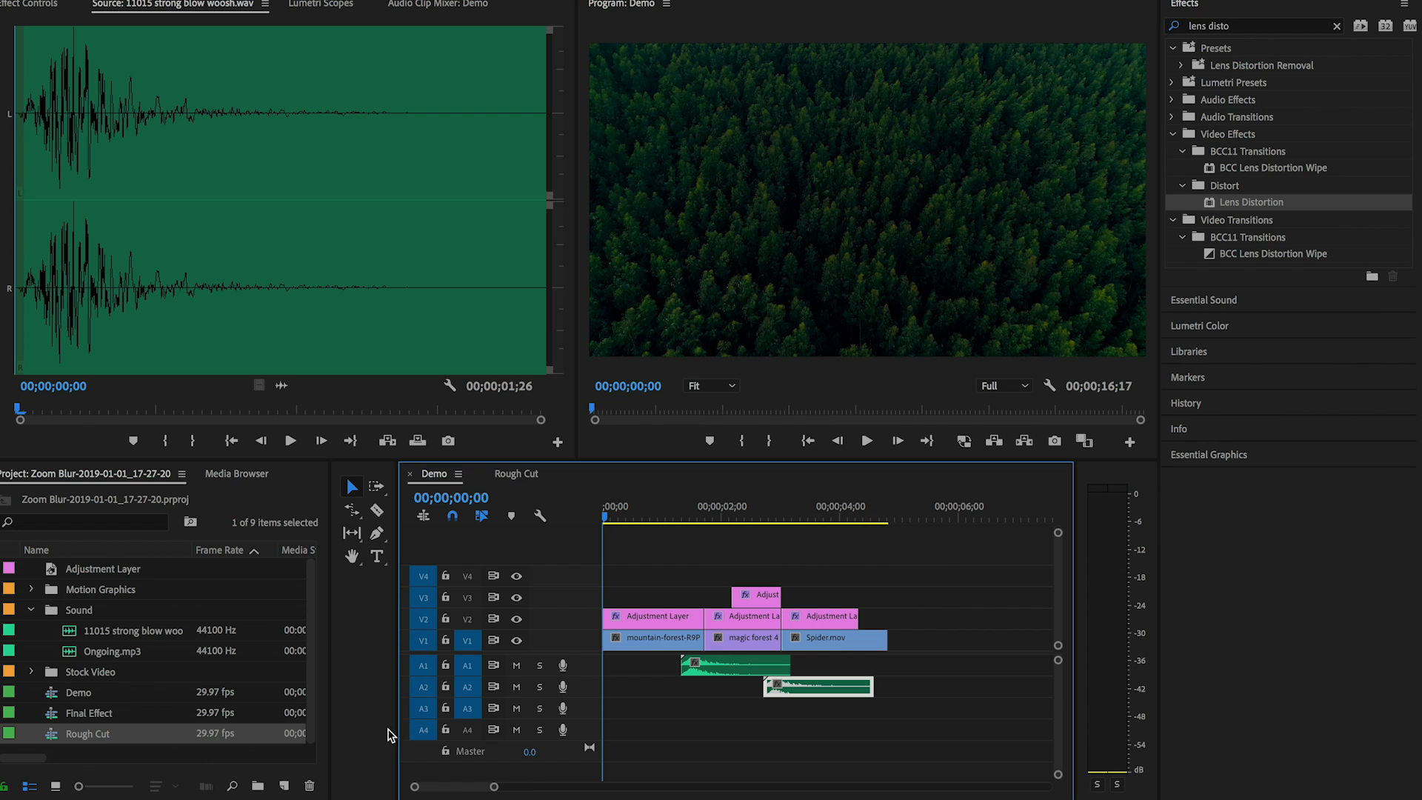